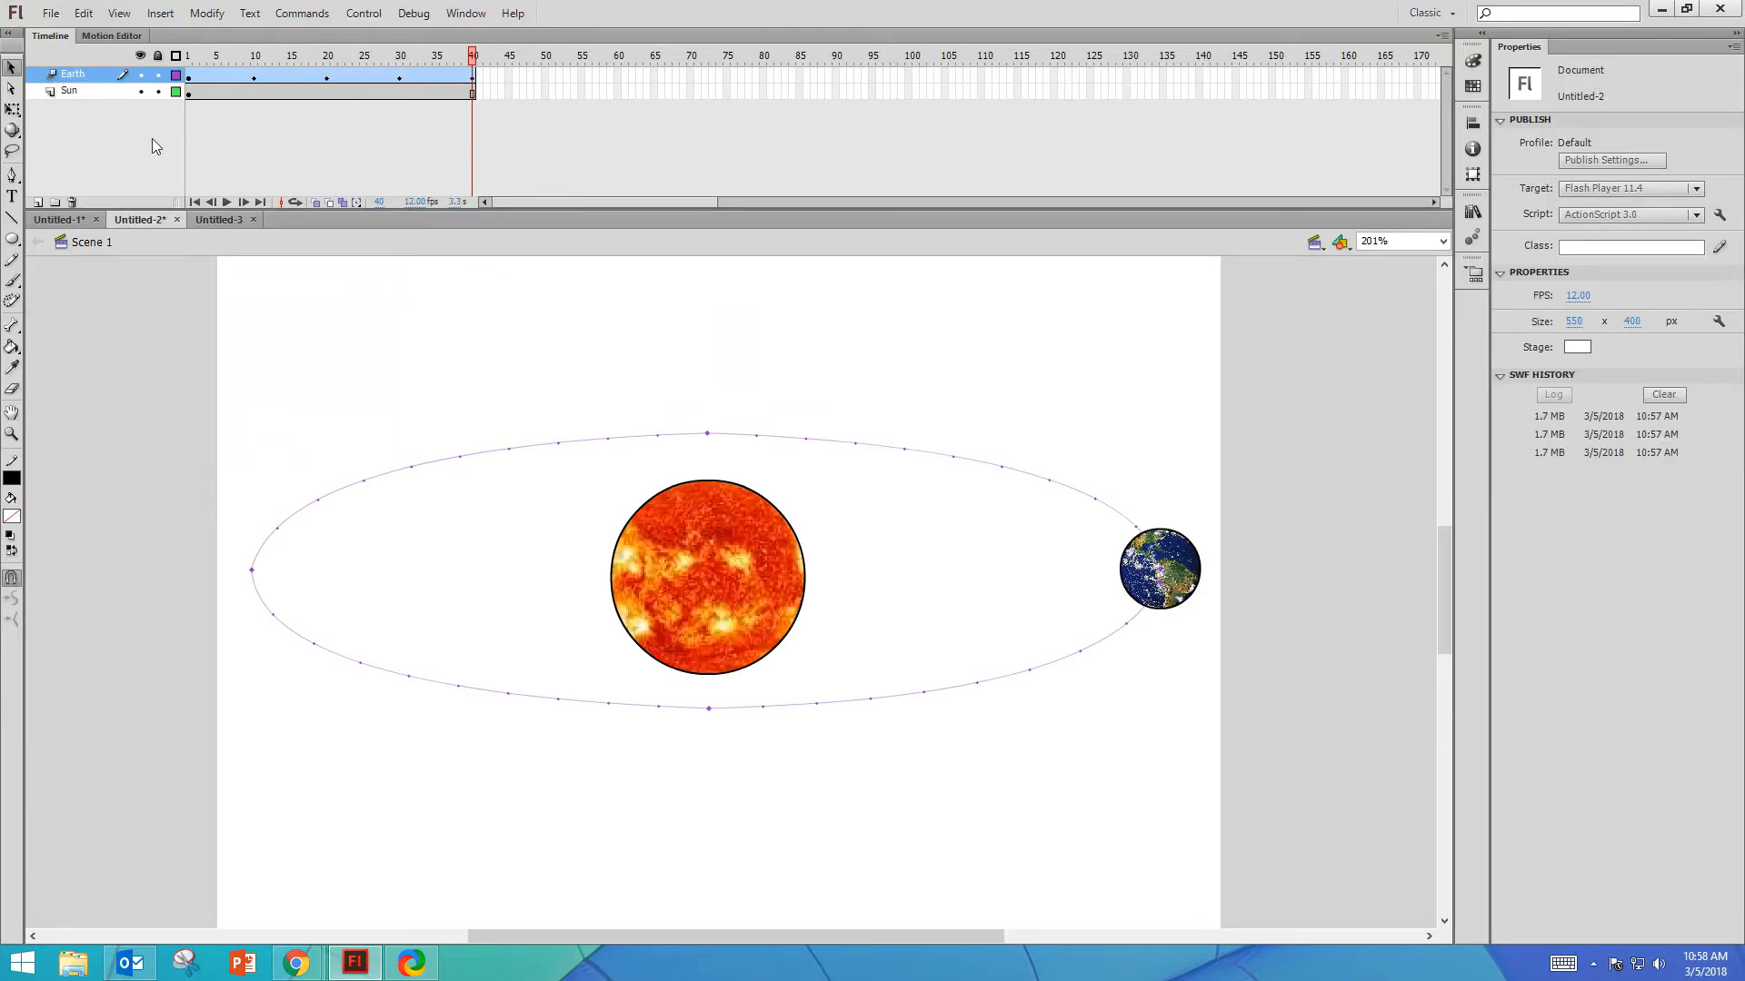
- Create a new blank ActionScript 3.0 document and zoom in on the empty stage
click(50, 12)
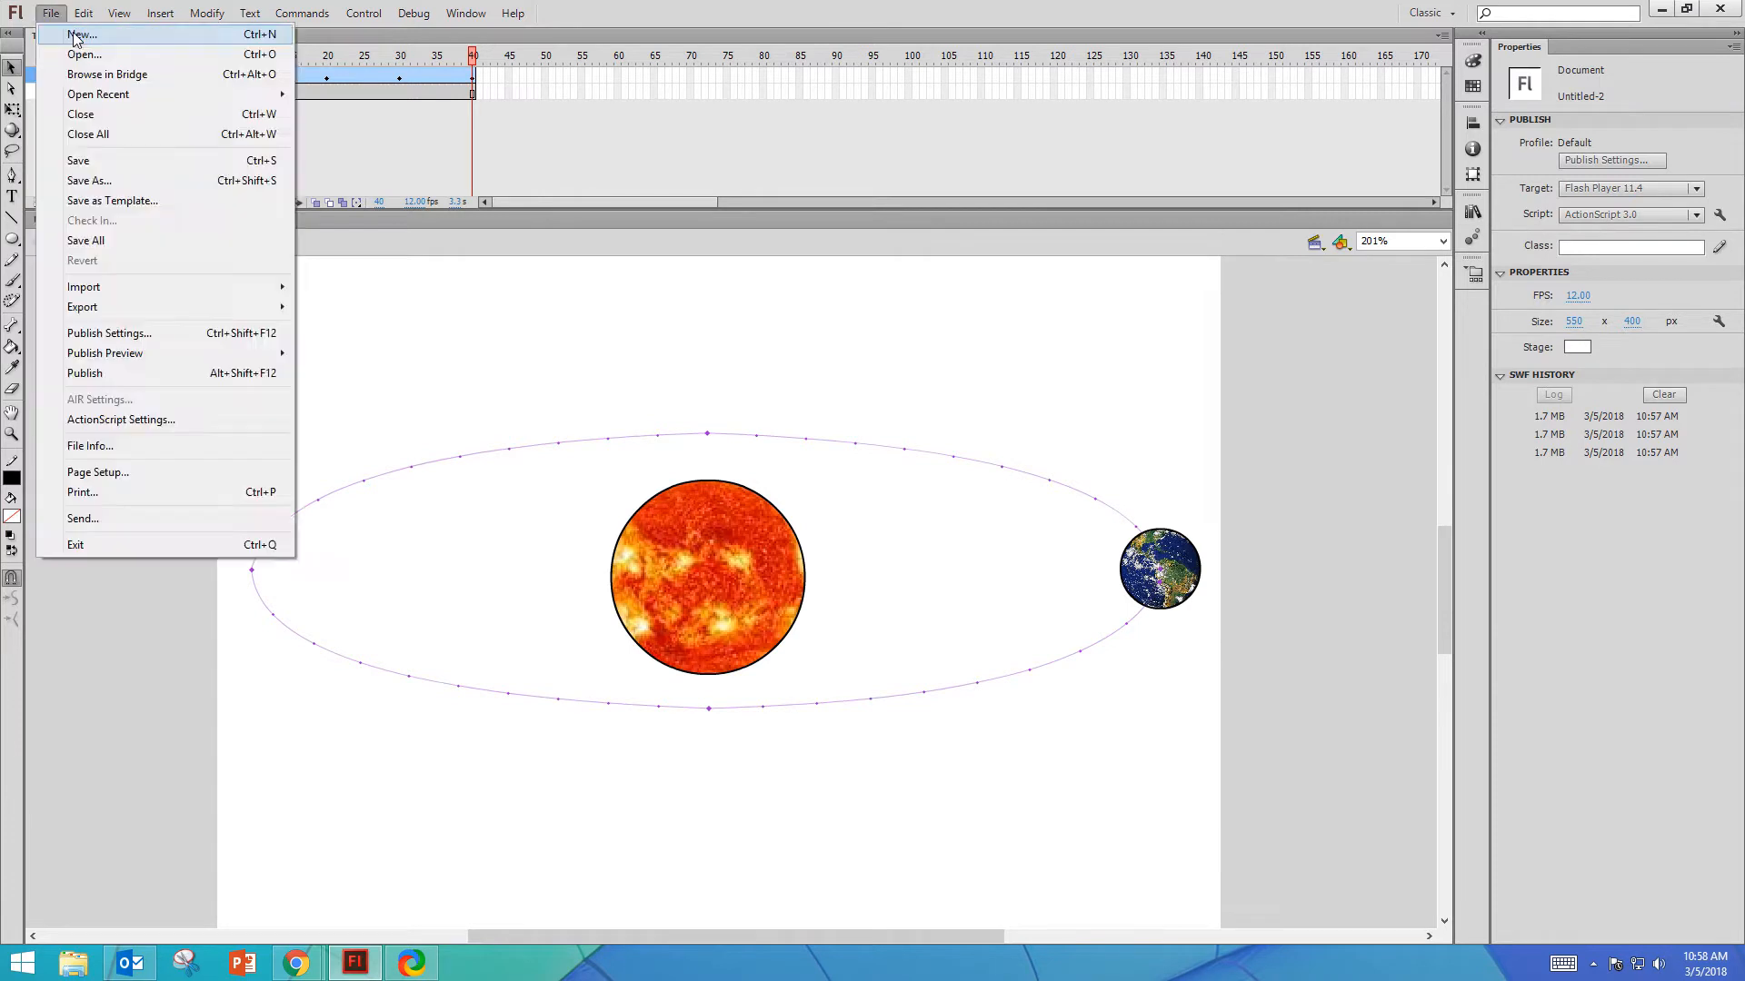
click(80, 34)
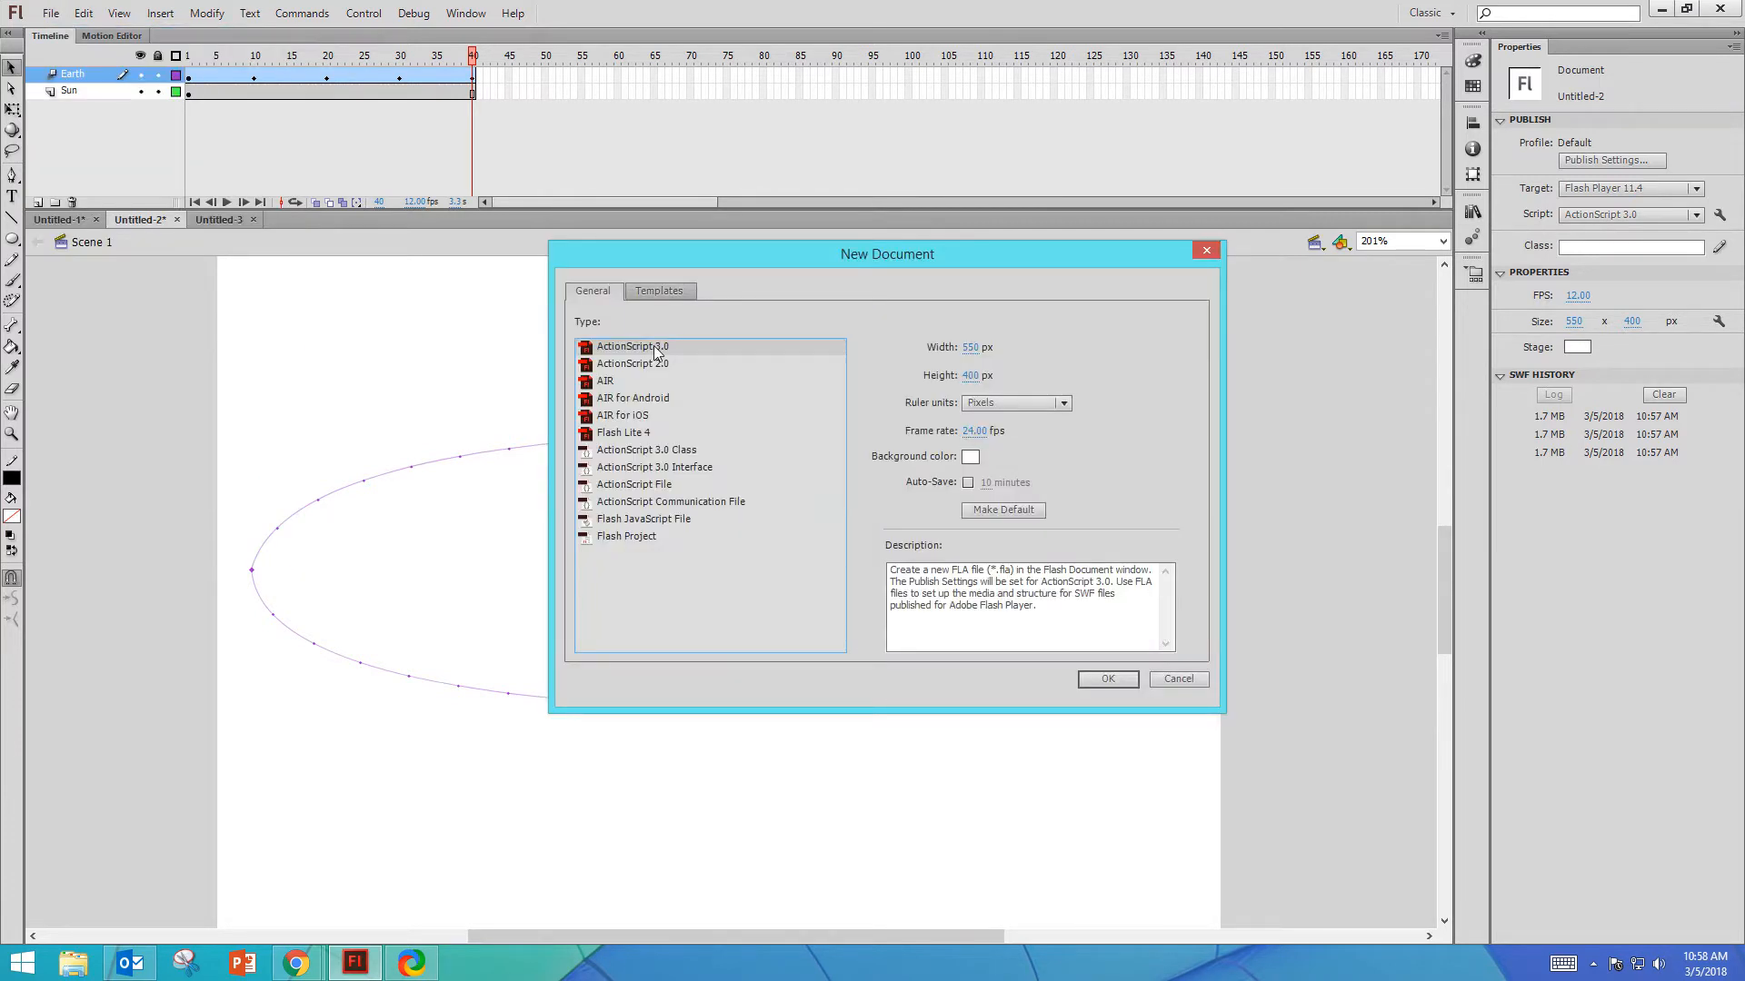
click(1106, 678)
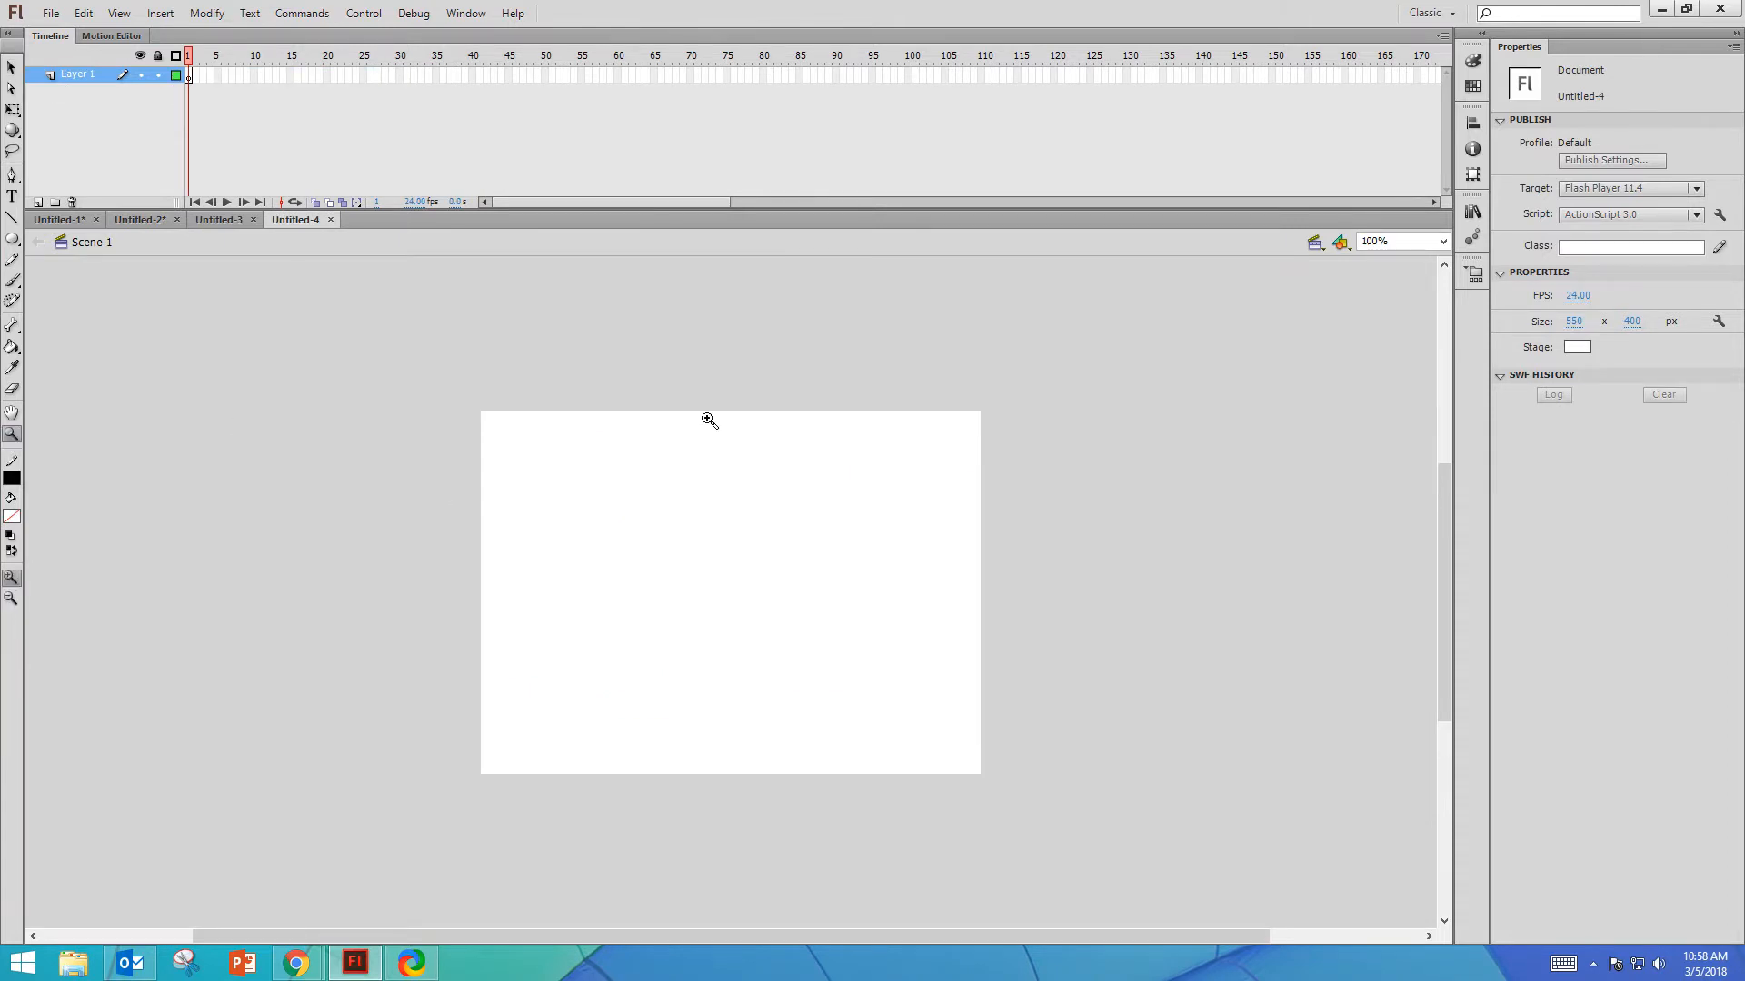
click(709, 420)
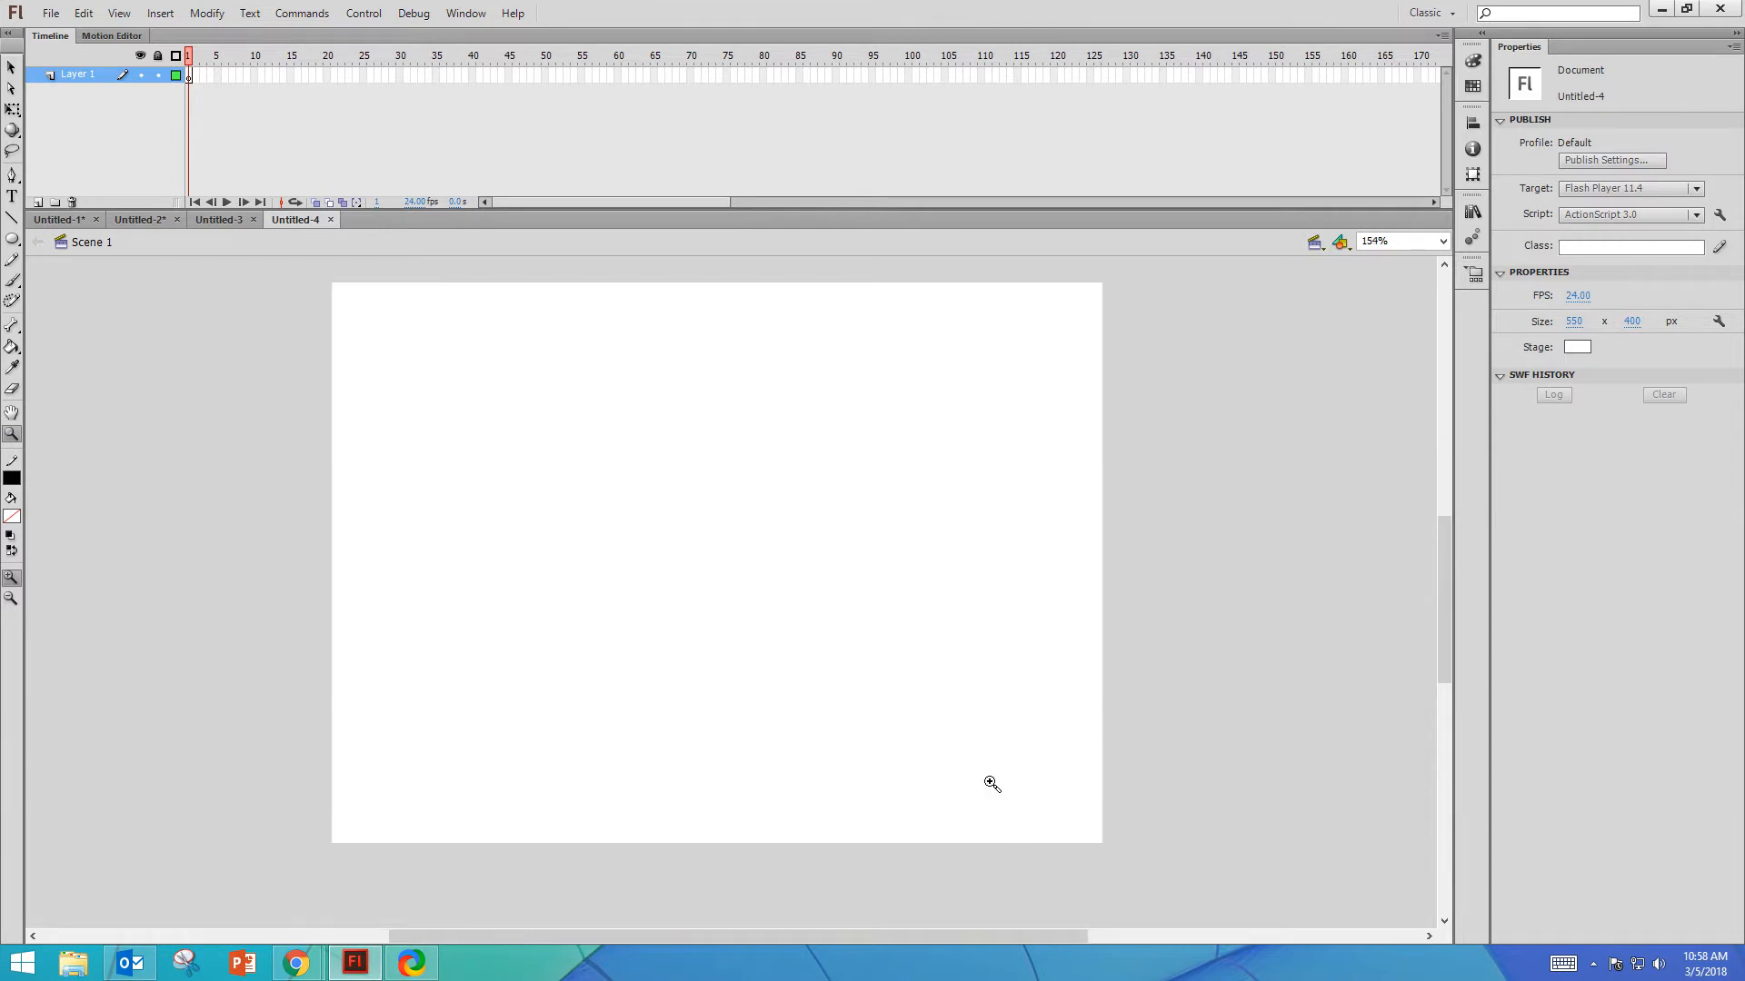
mouse_move(296, 963)
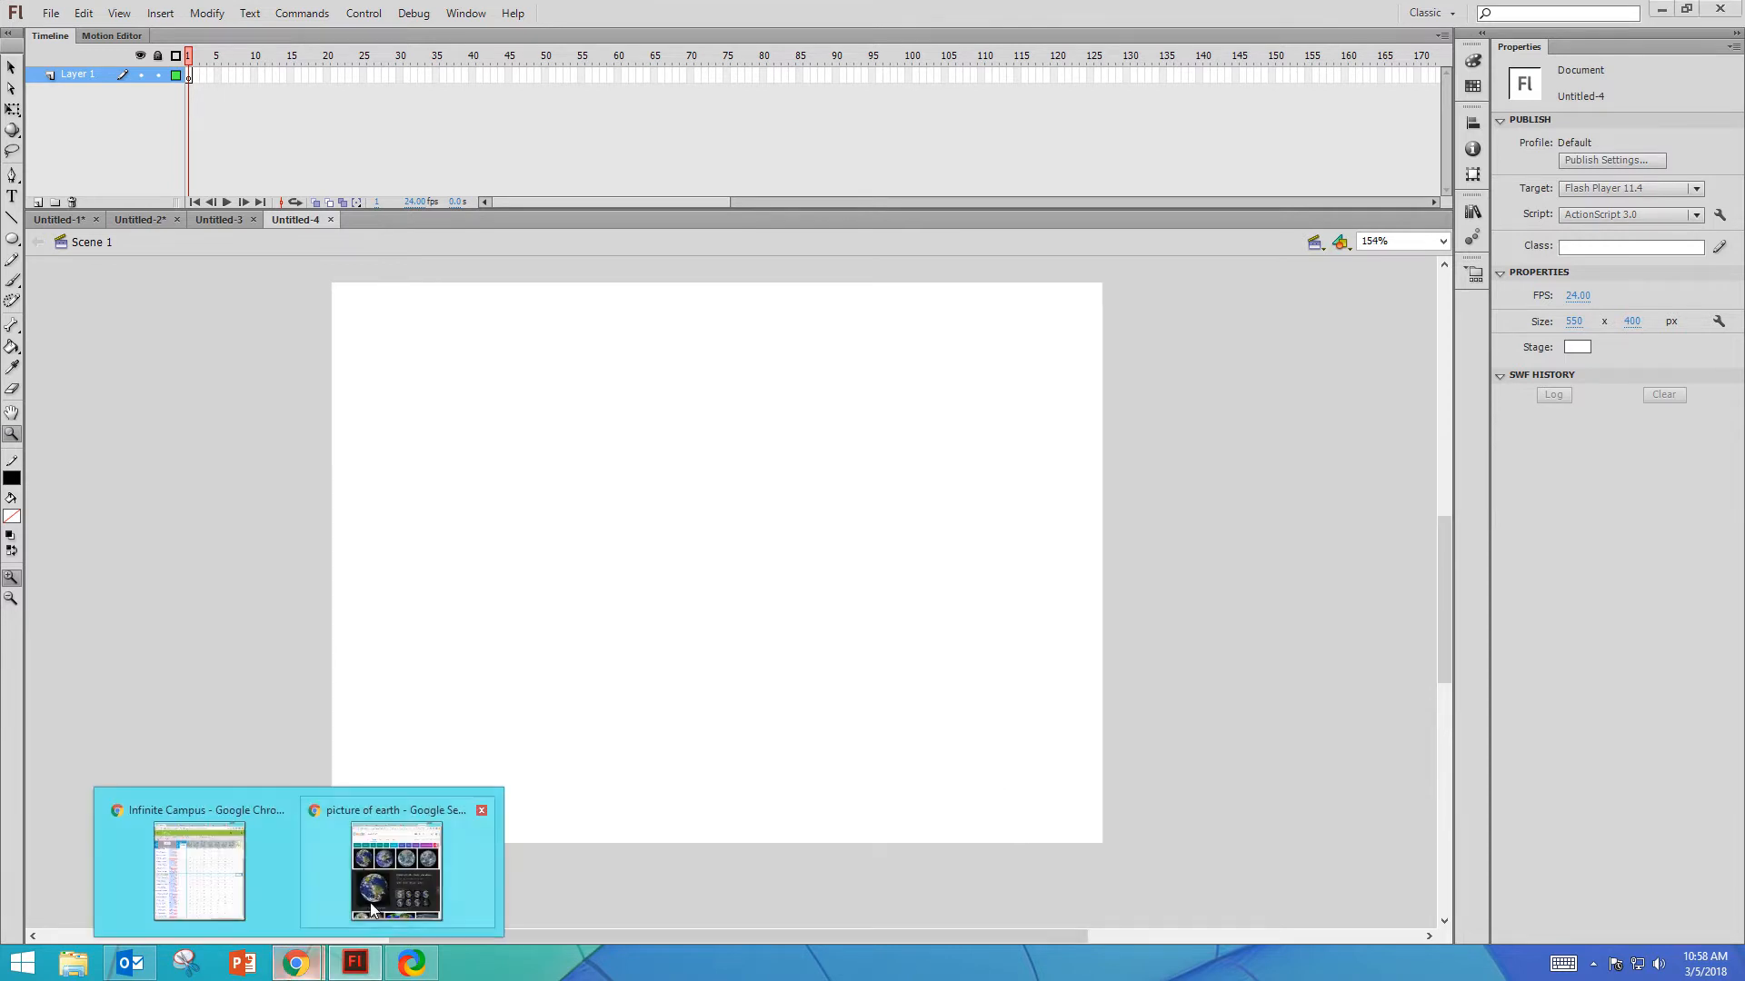
- Copy a Sun photo from Chrome onto the stage and scale it down with Free Transform
click(397, 869)
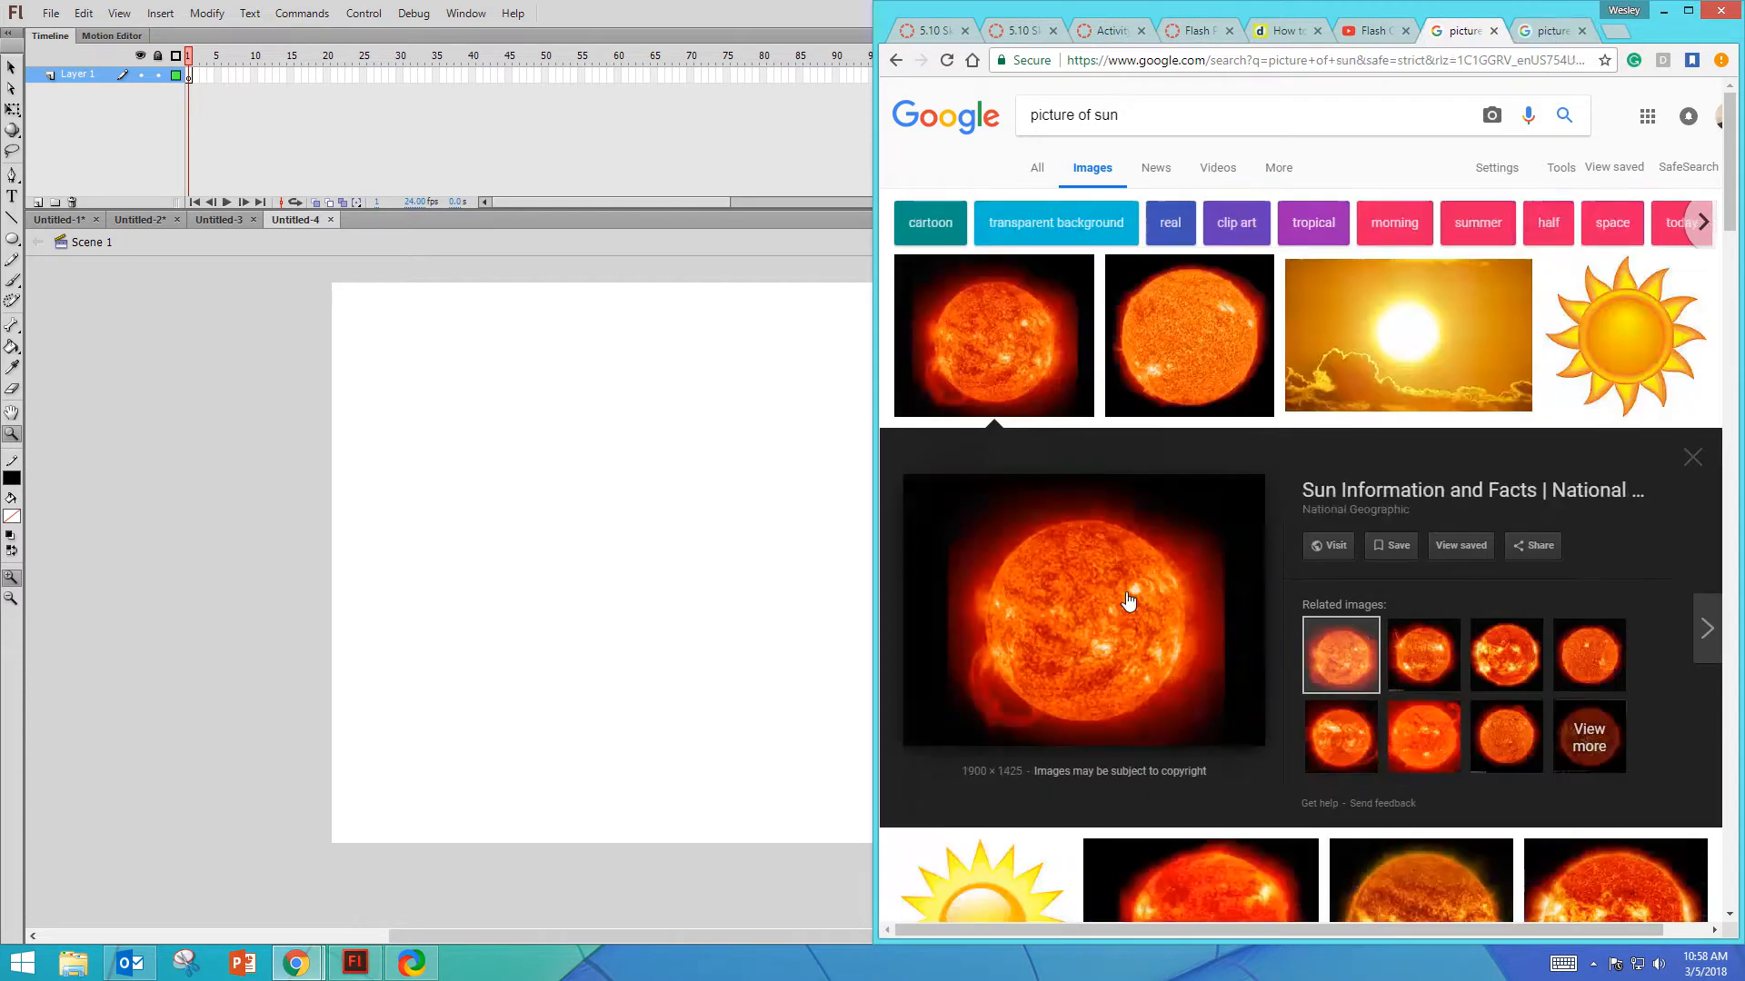
right_click(1126, 602)
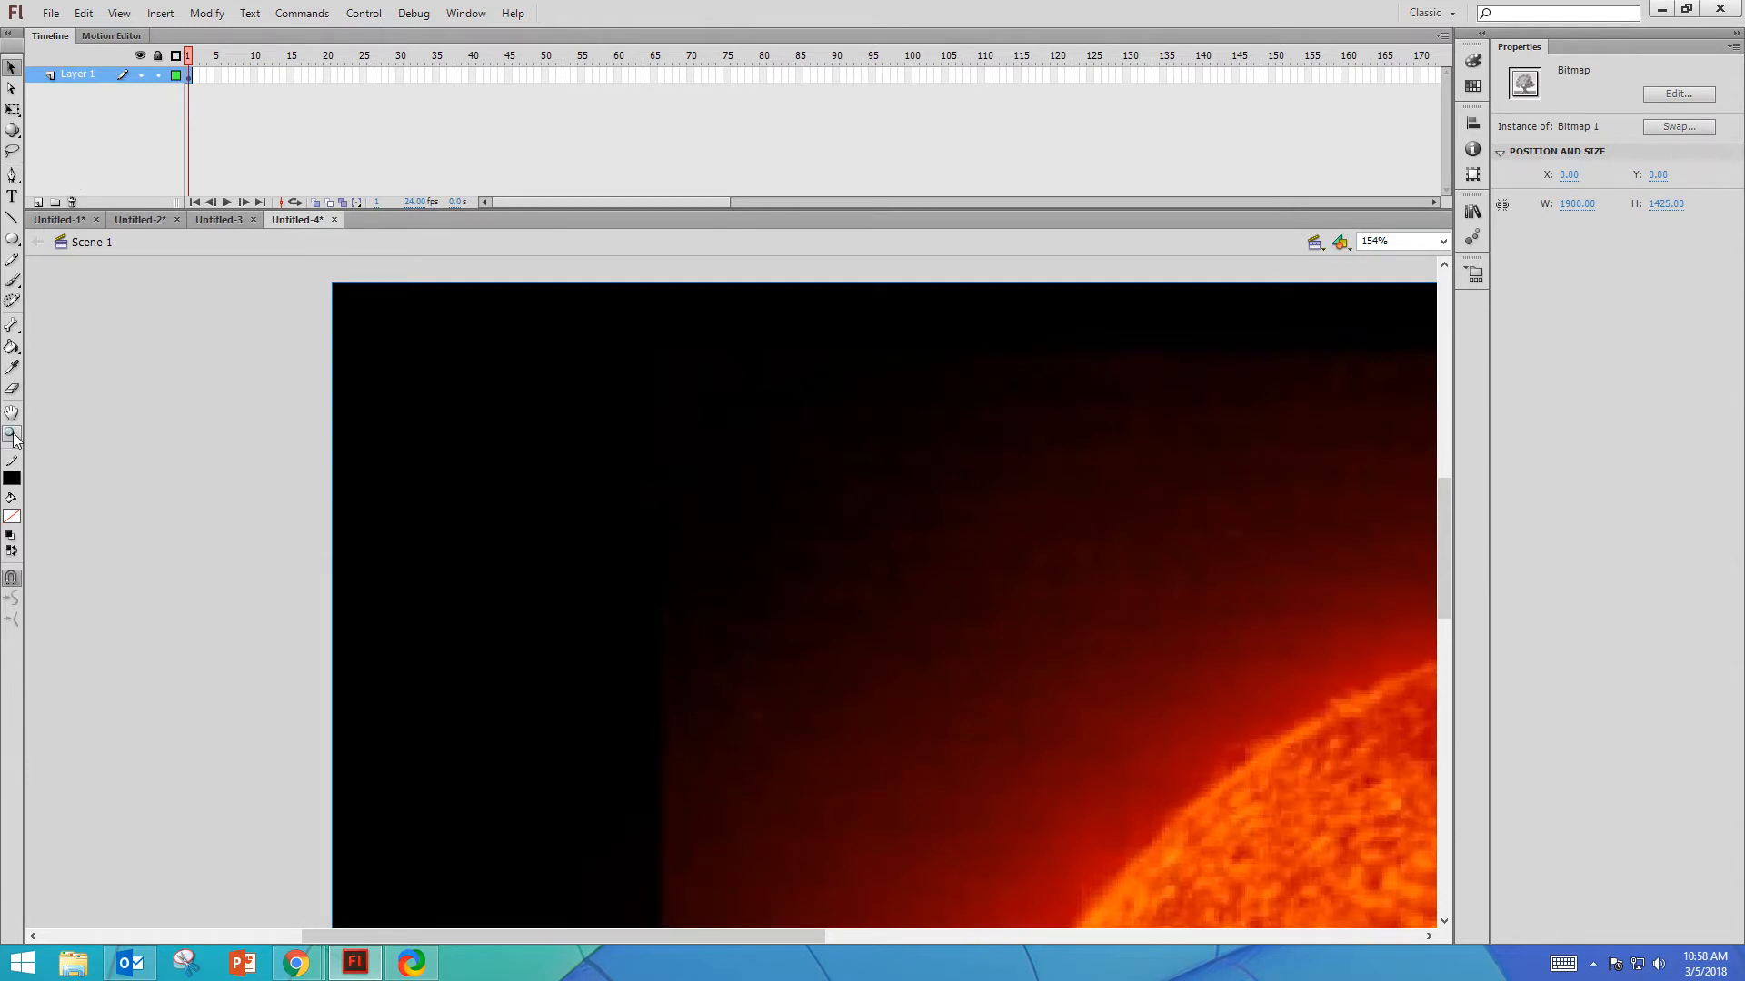
click(13, 434)
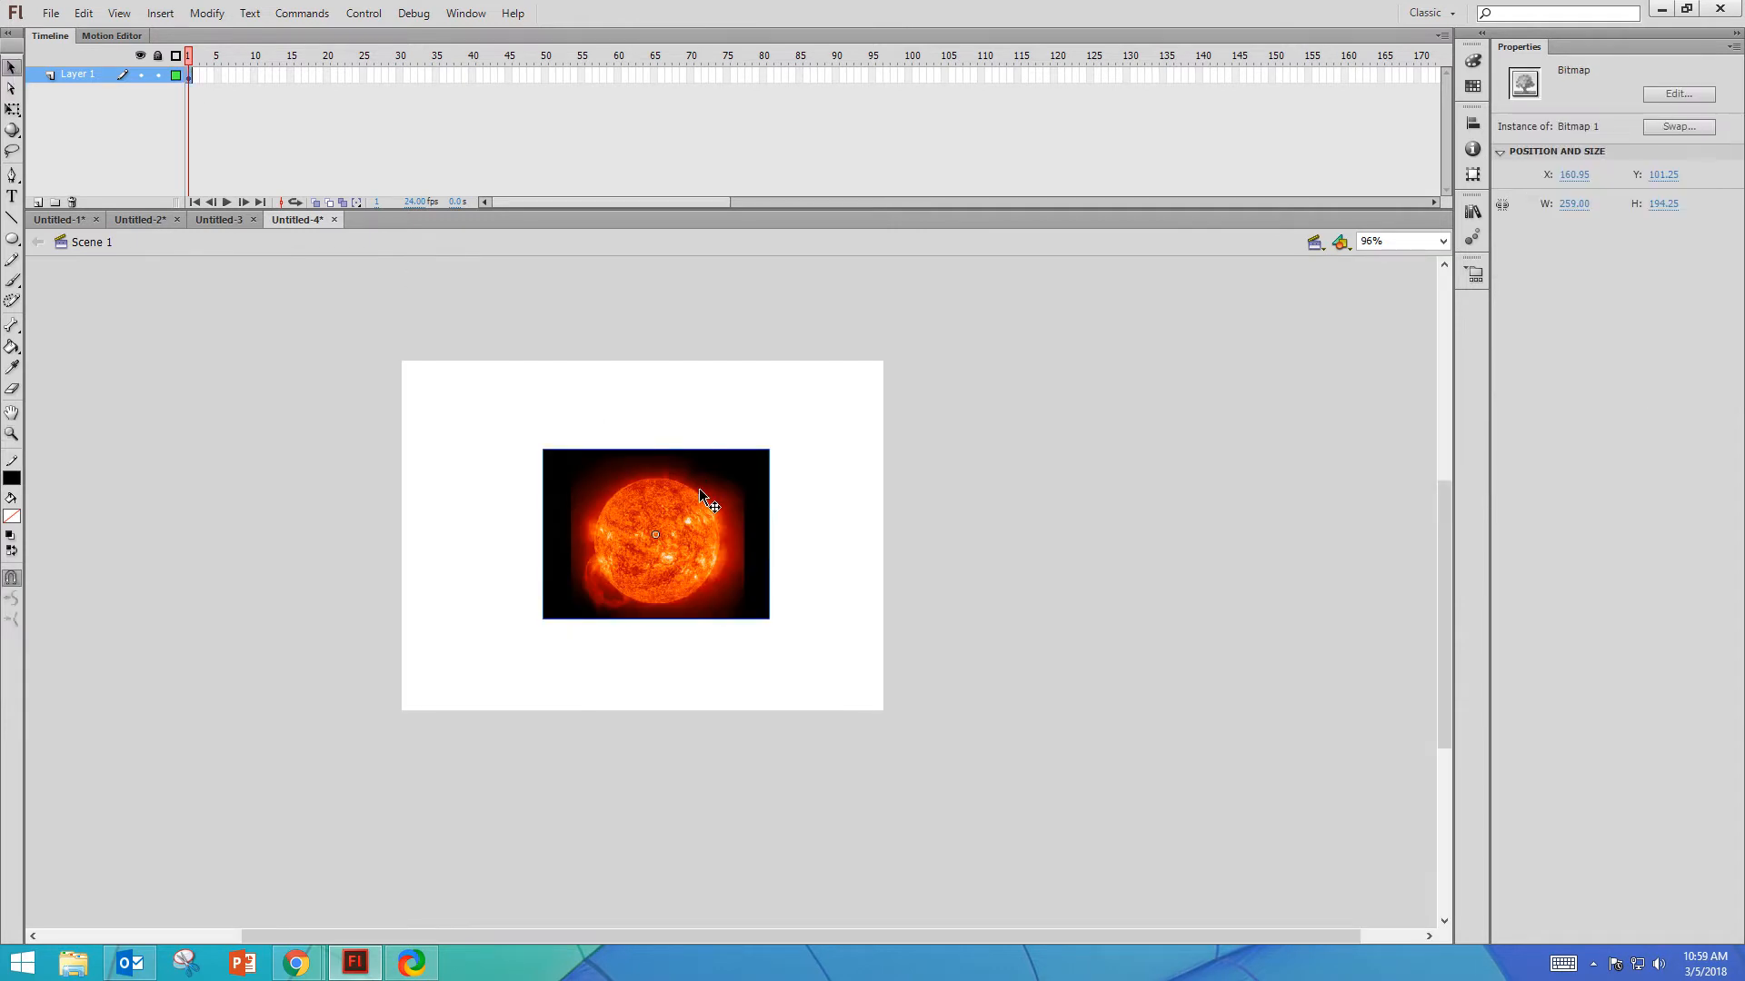
- Break the Sun bitmap apart and draw an unfilled oval over the Sun disc
right_click(702, 502)
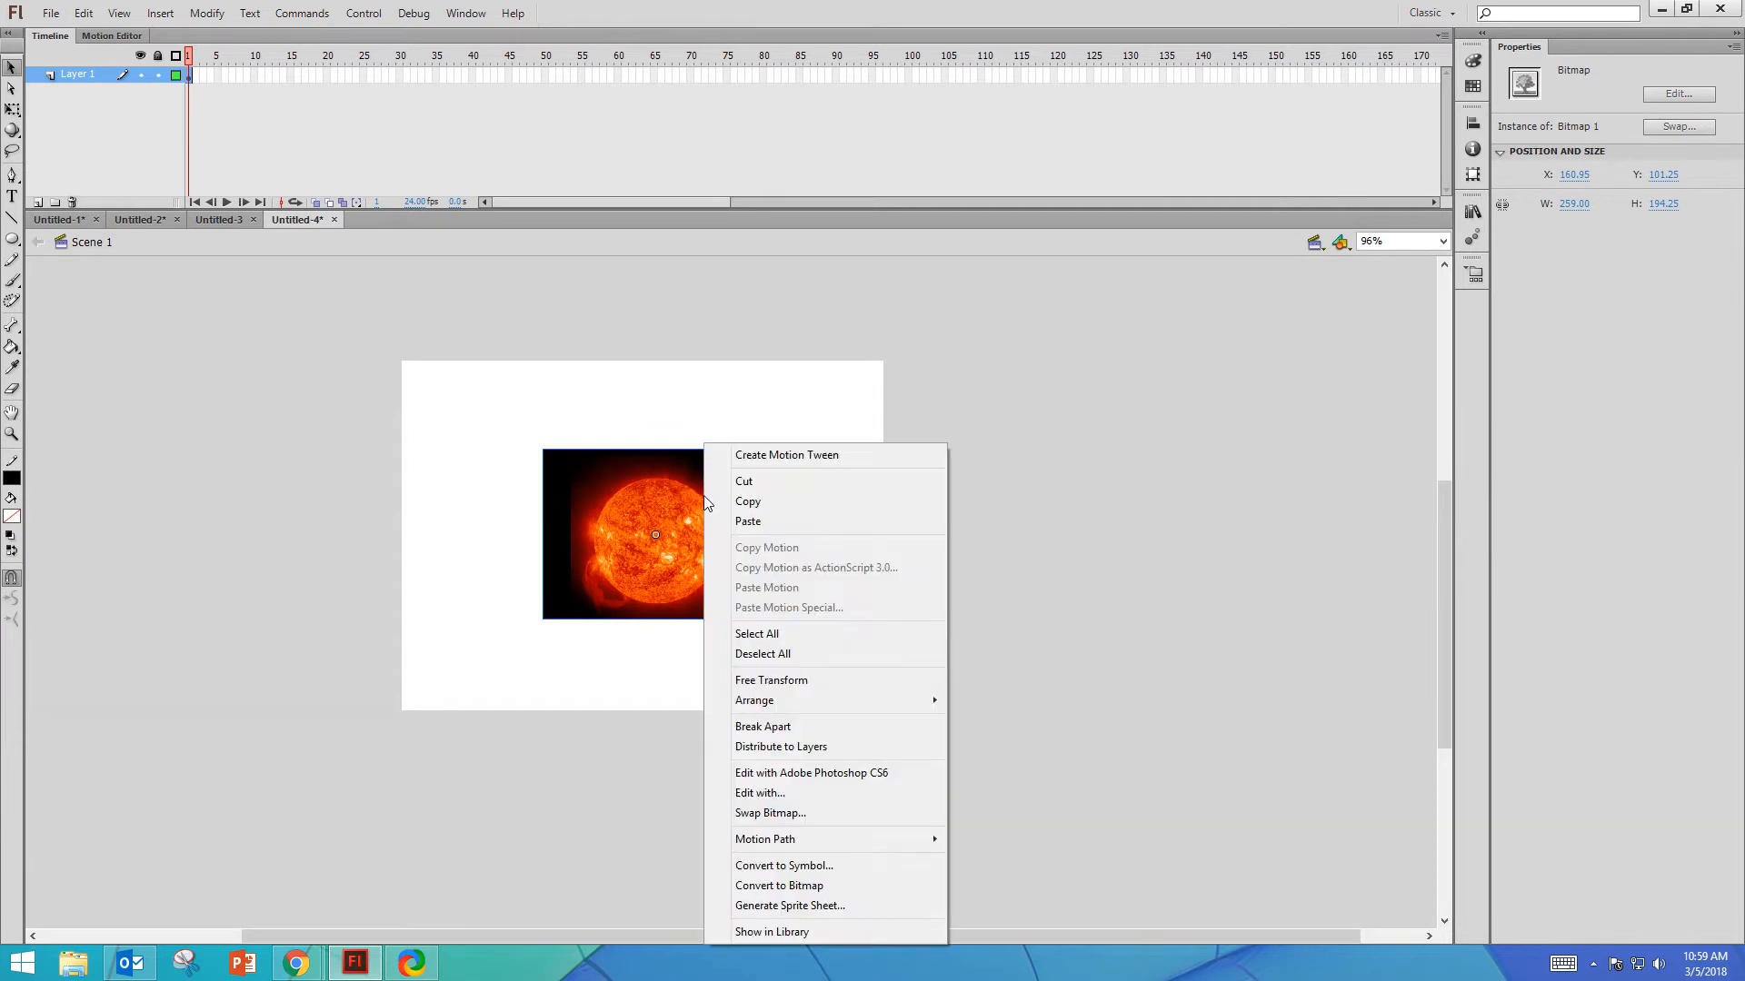
mouse_move(794, 727)
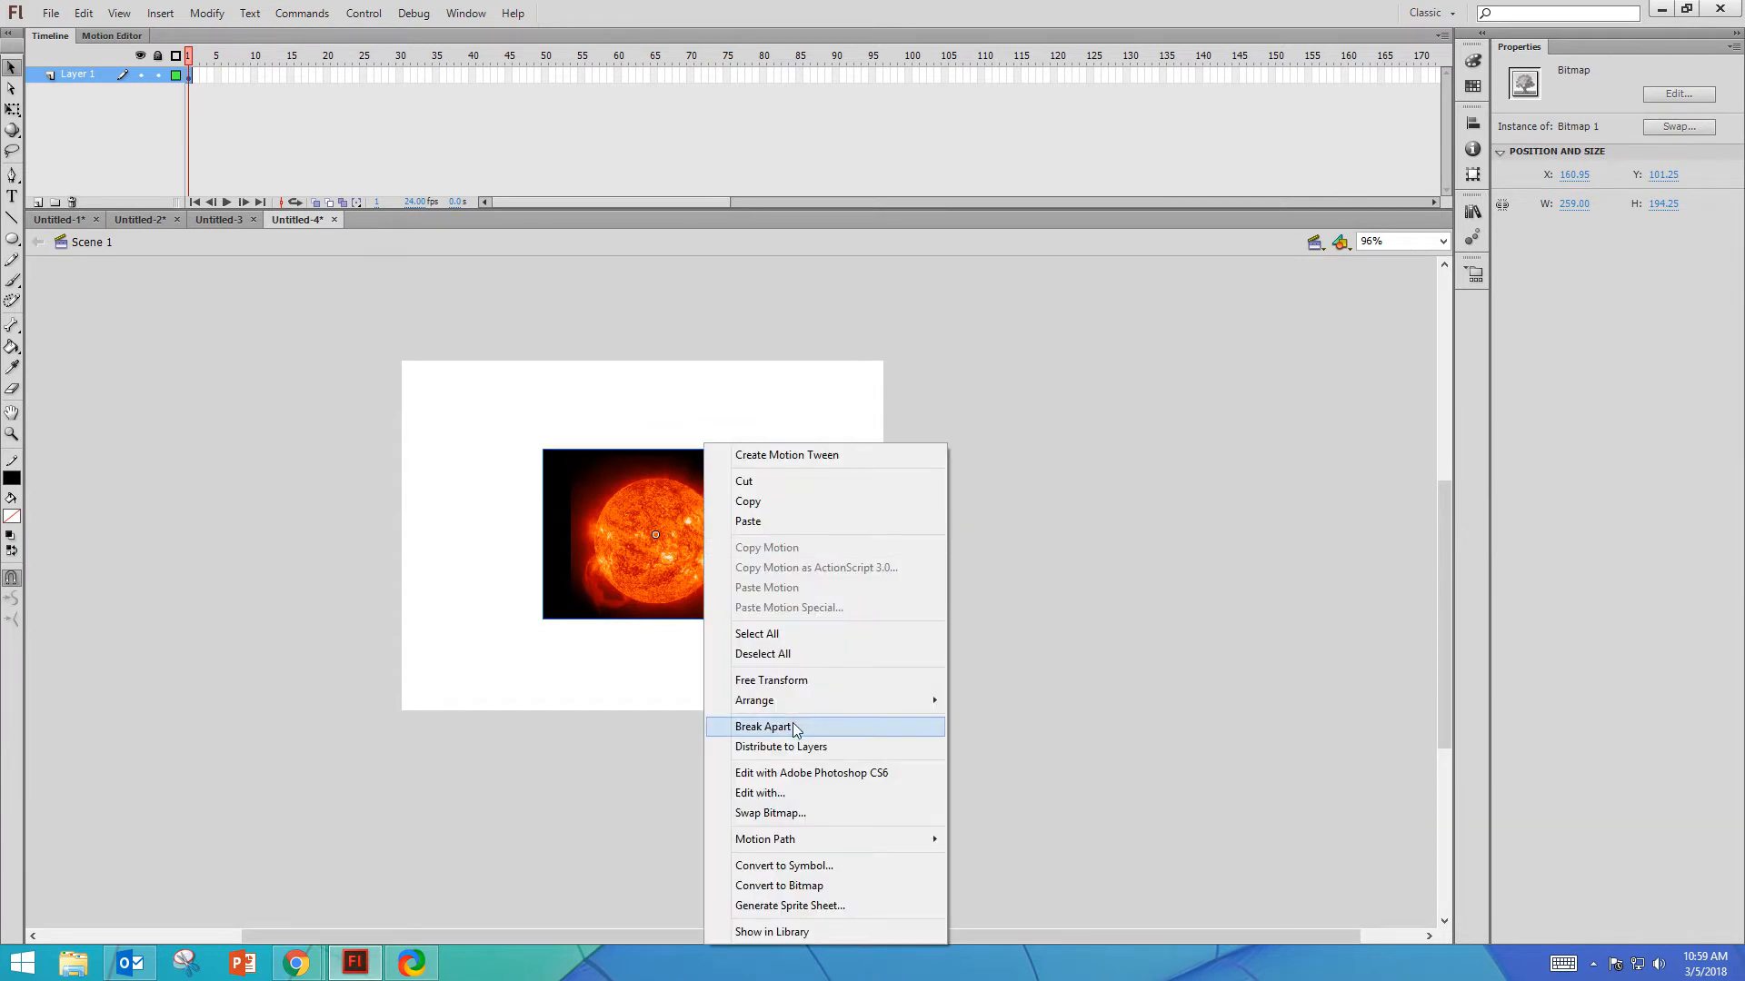
click(763, 726)
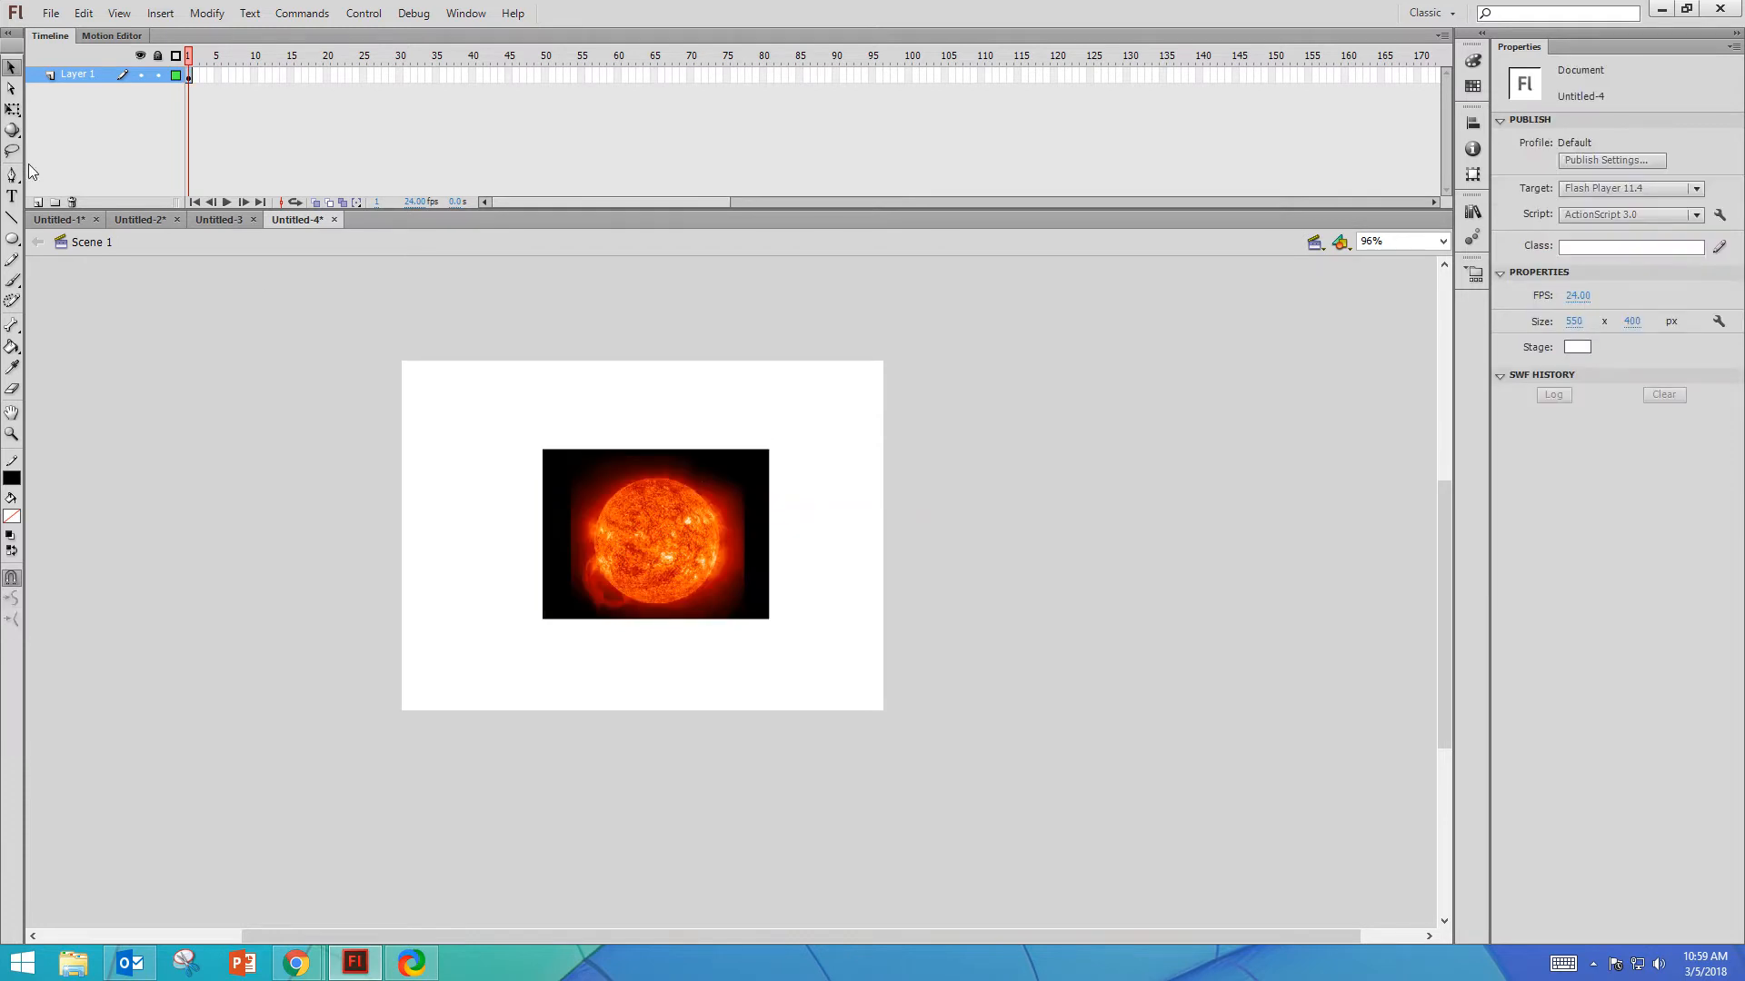
click(12, 239)
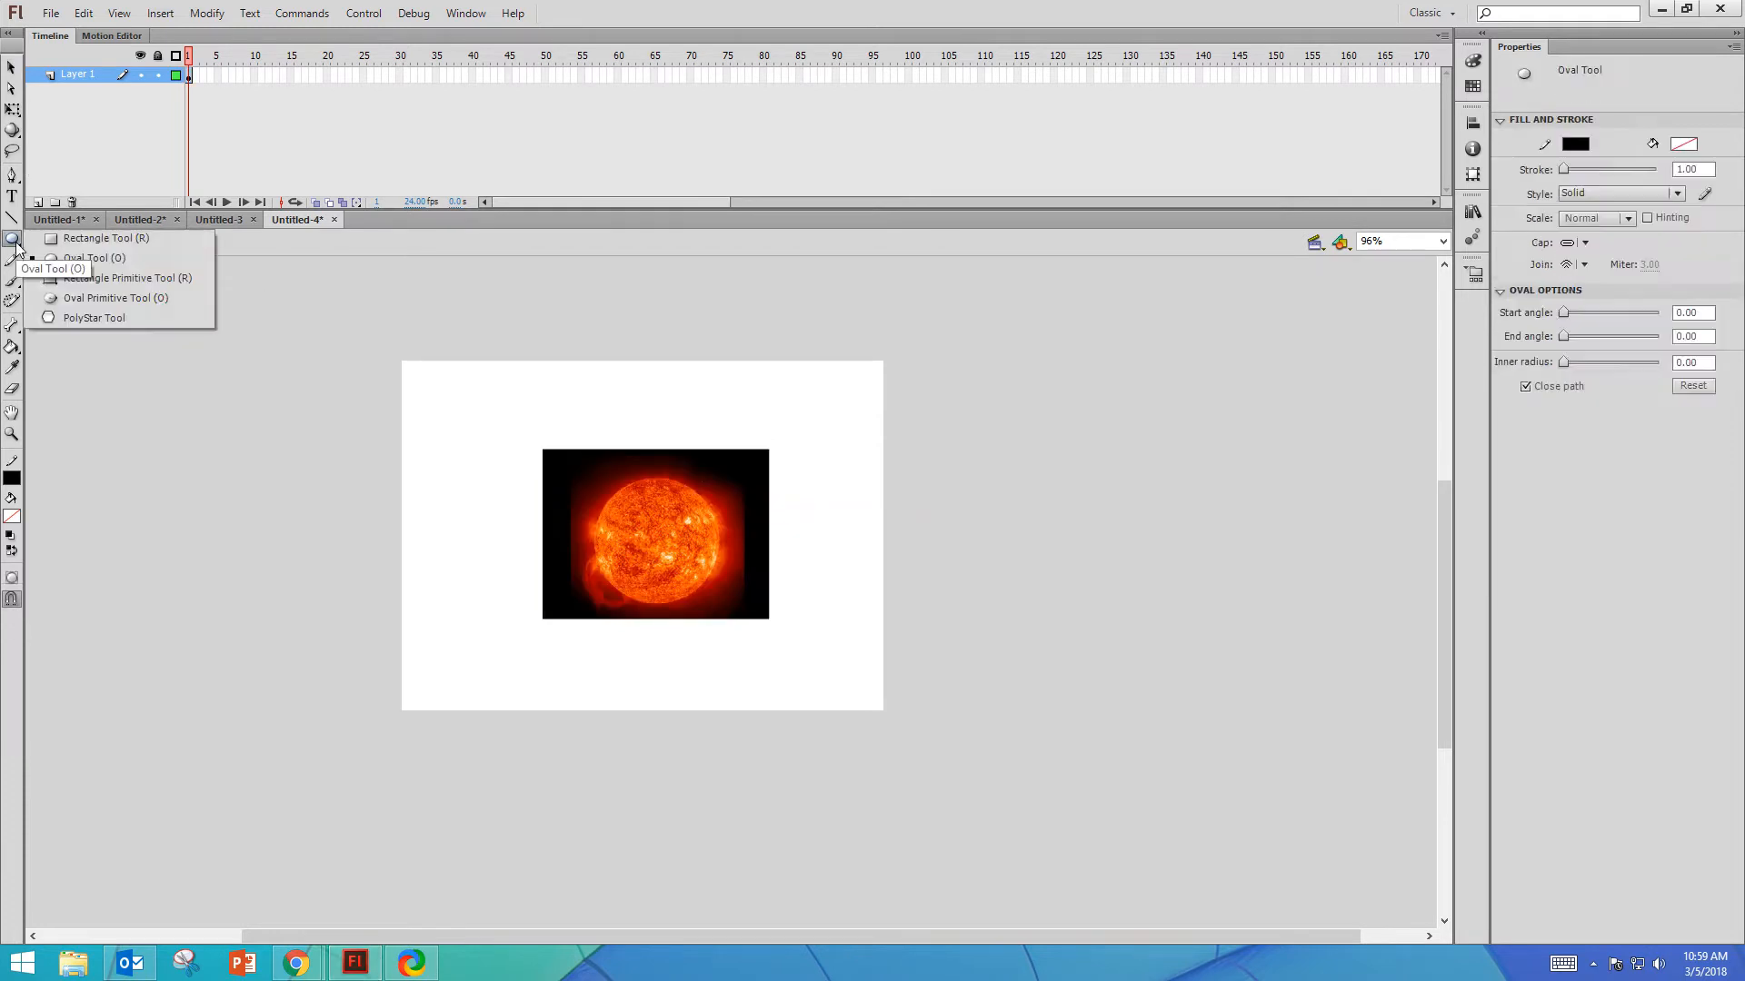
click(85, 257)
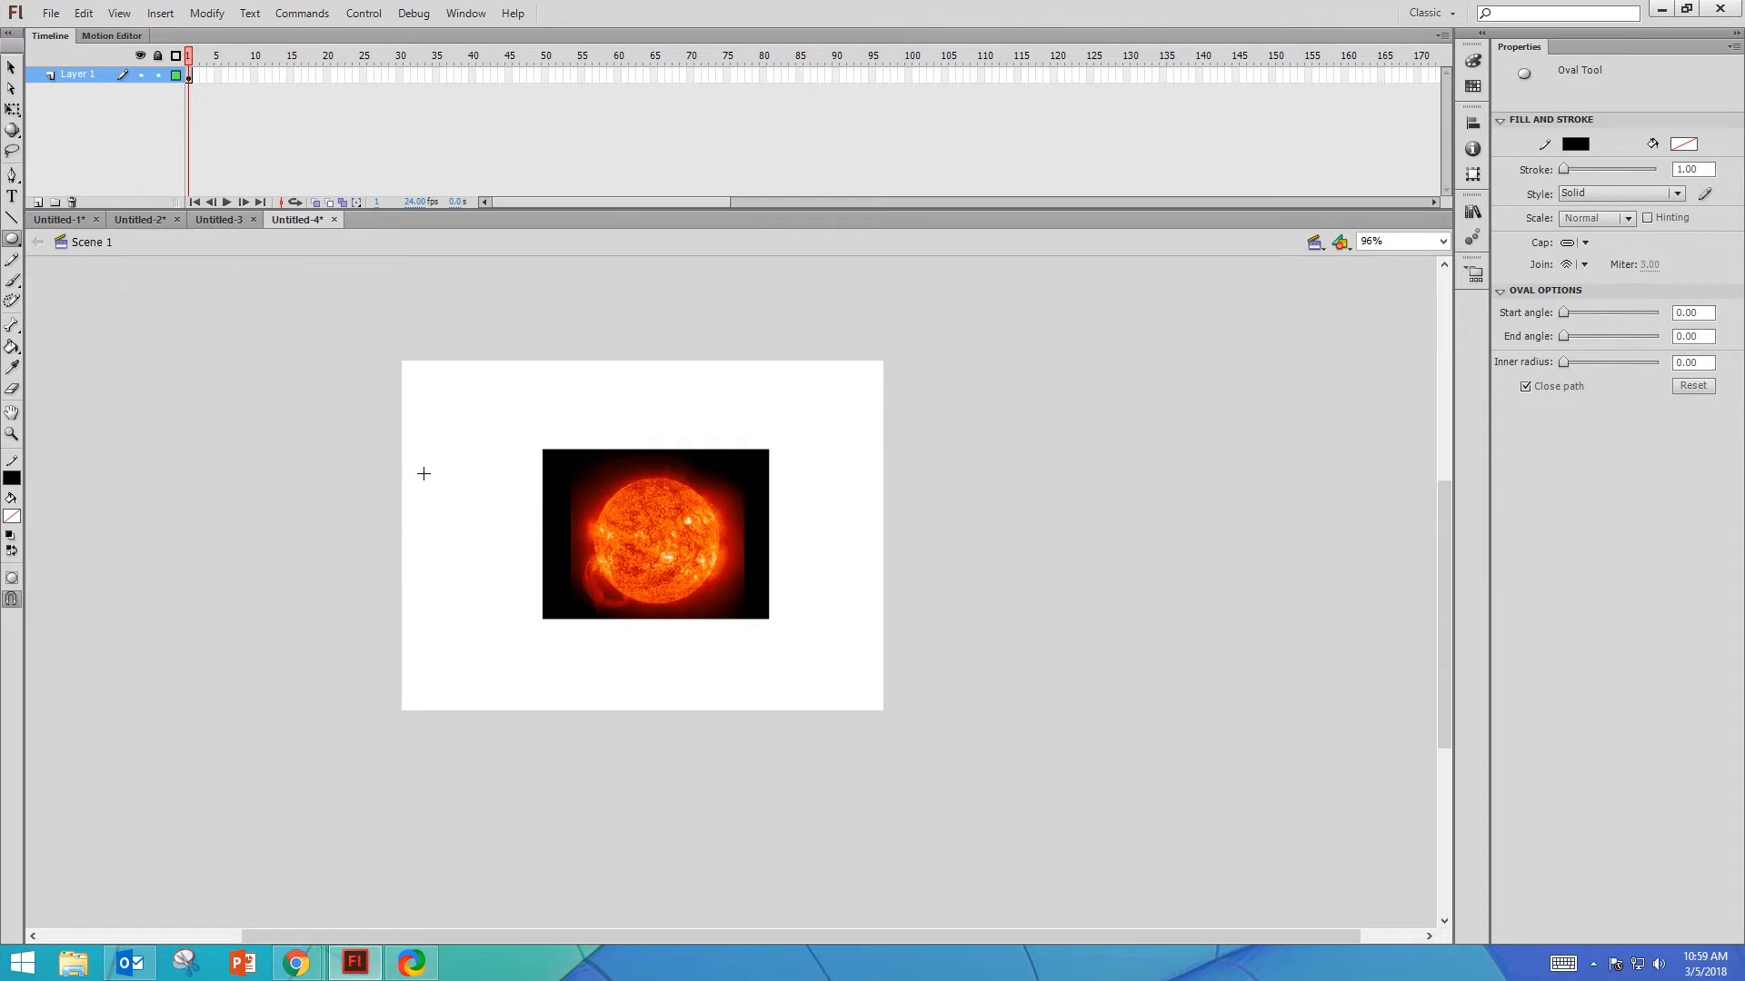
mouse_move(13, 498)
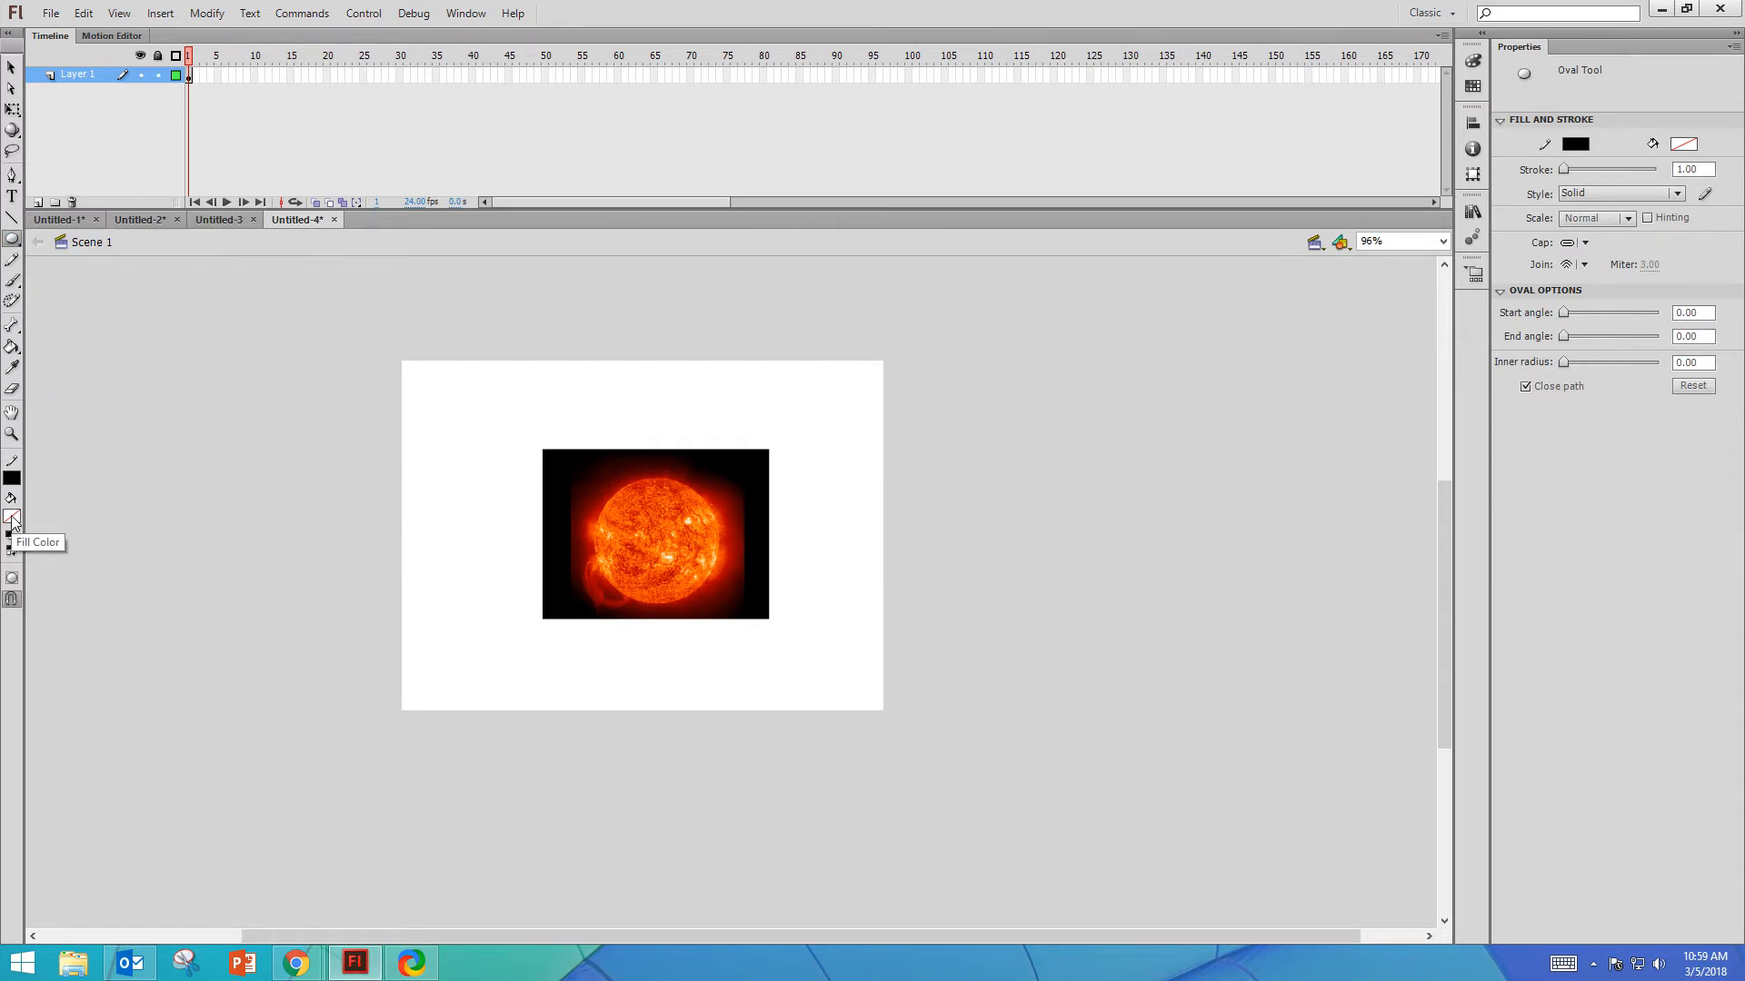
click(13, 502)
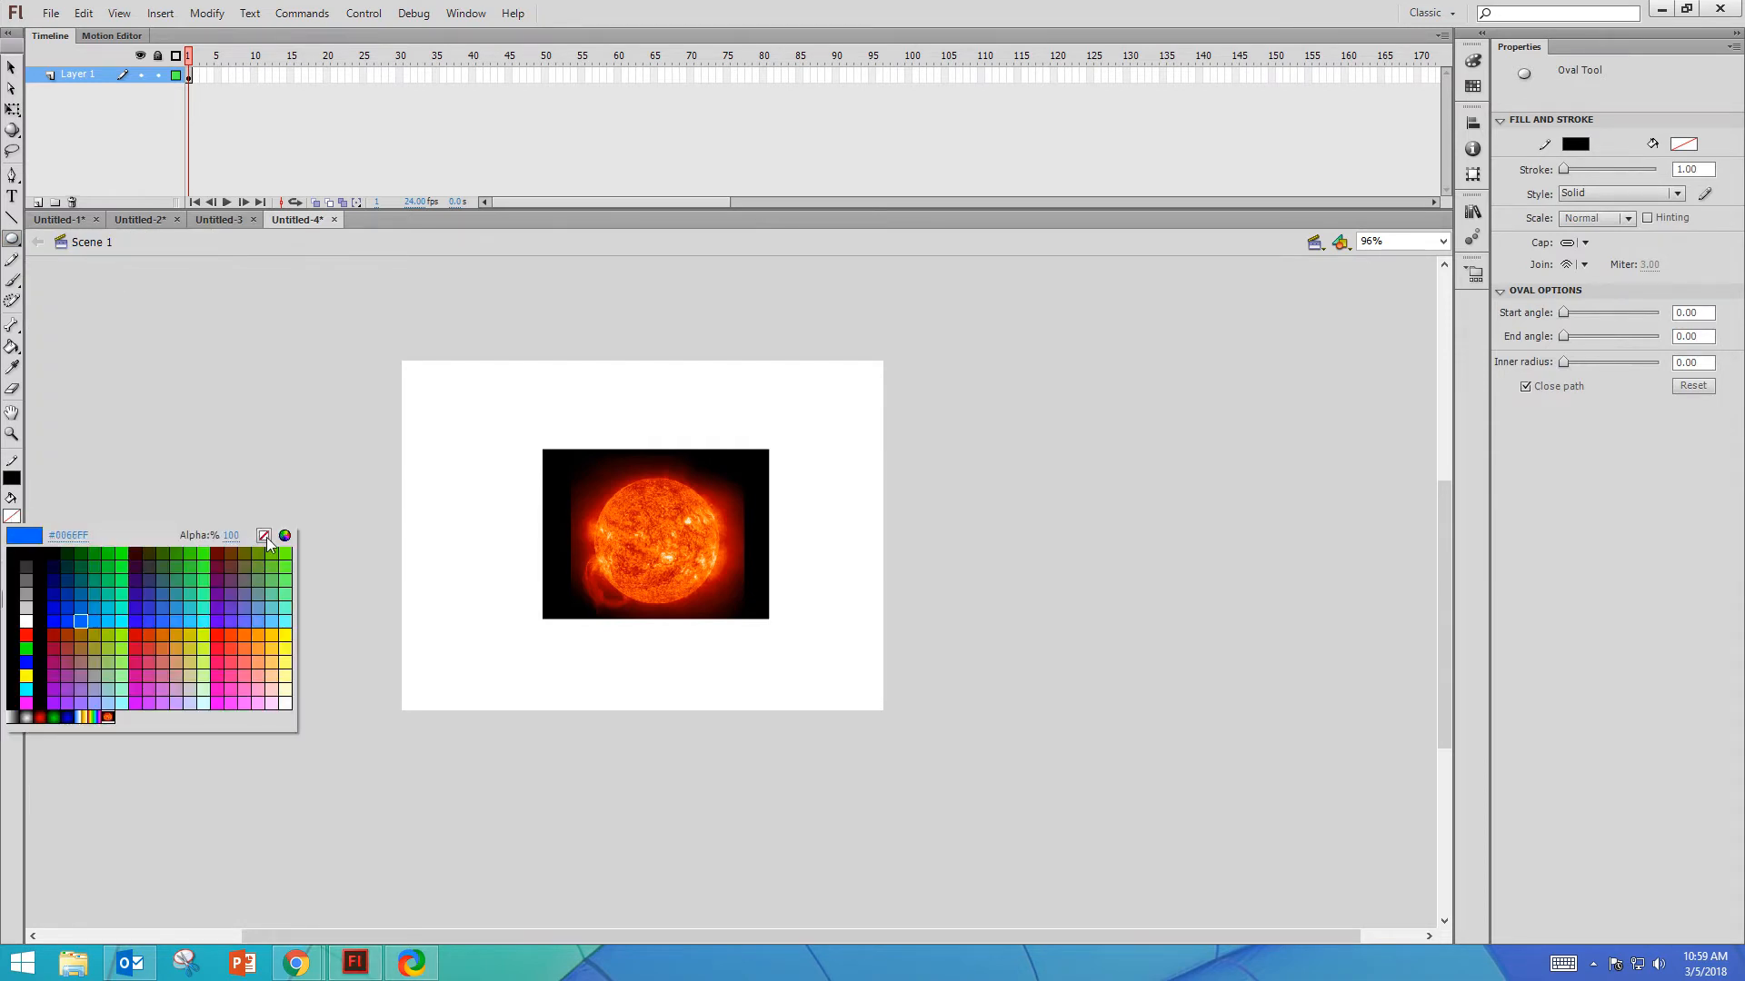
click(641, 535)
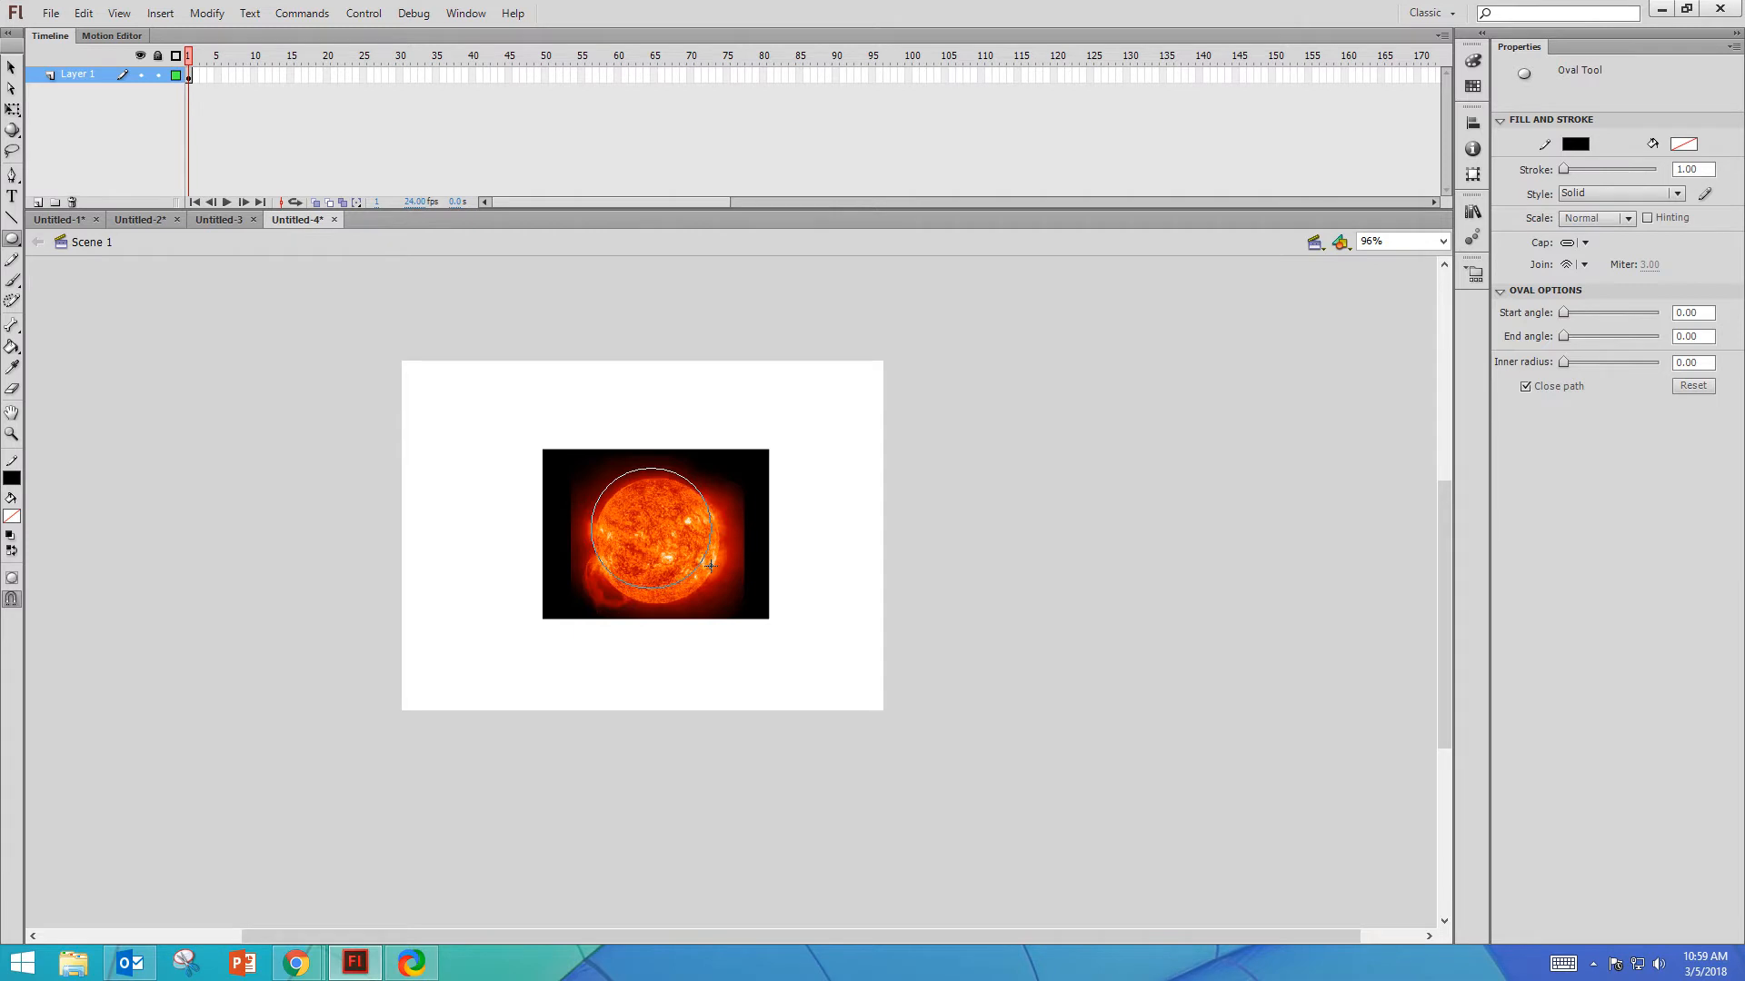
- Select the black area outside the oval and delete it, leaving the round Sun
click(13, 69)
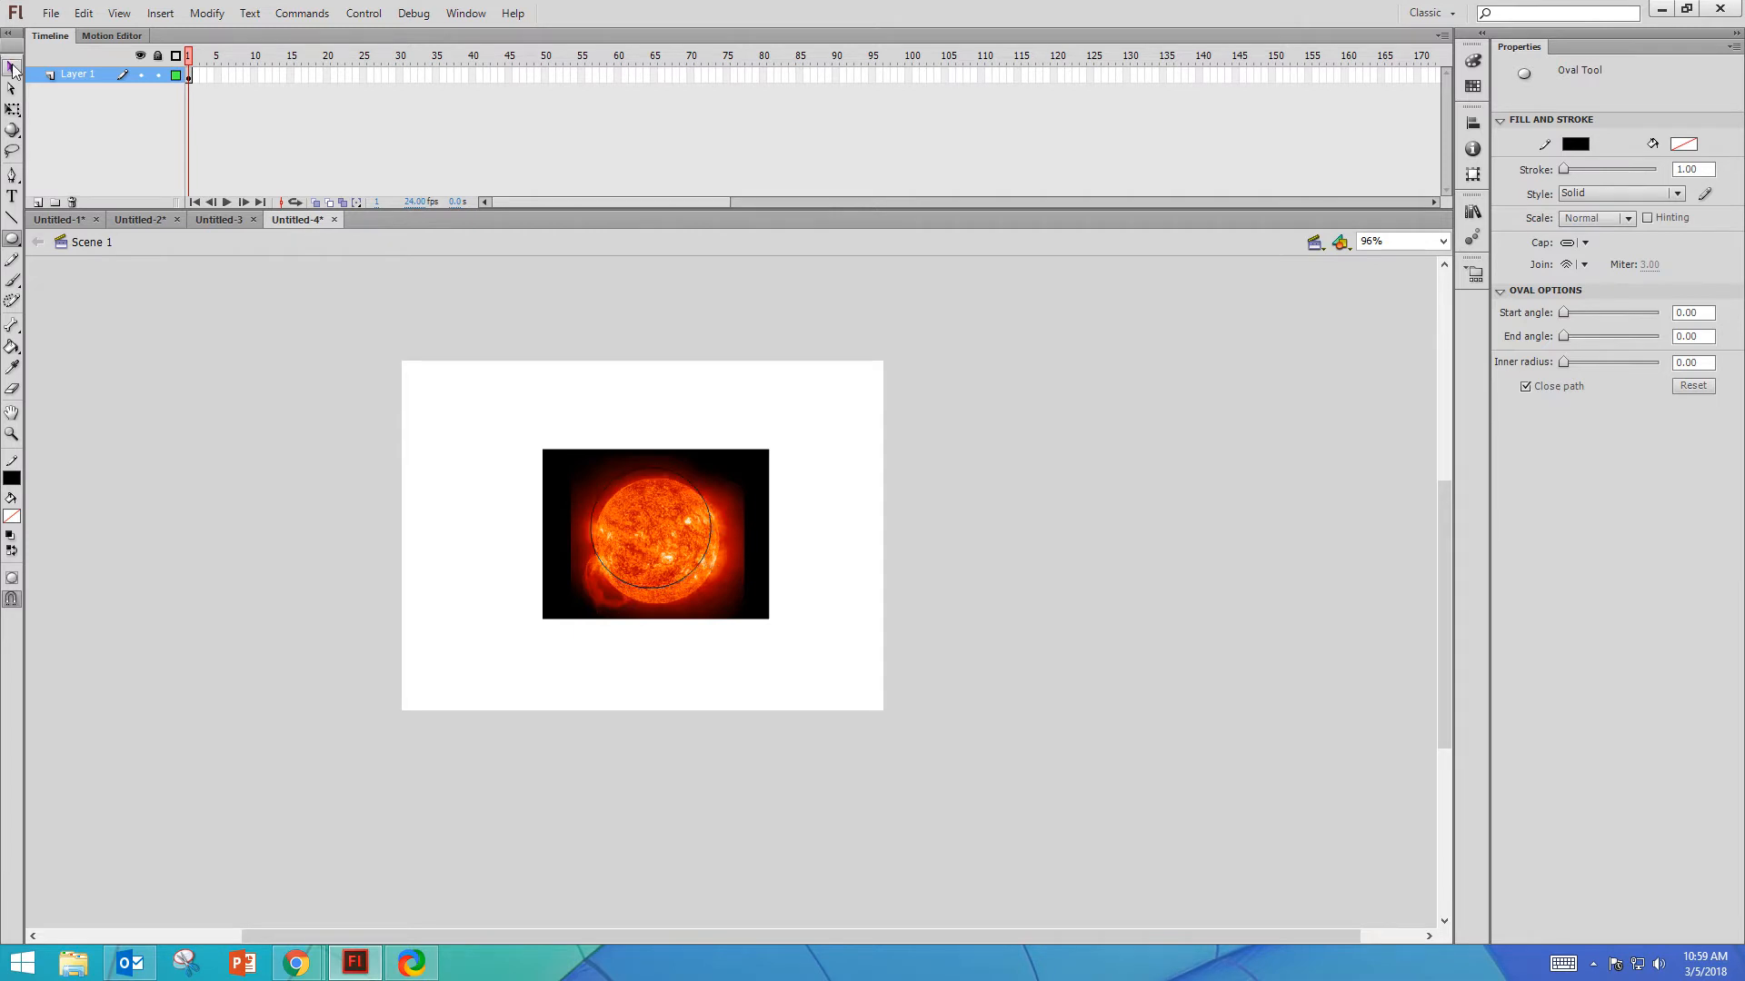
mouse_move(14, 69)
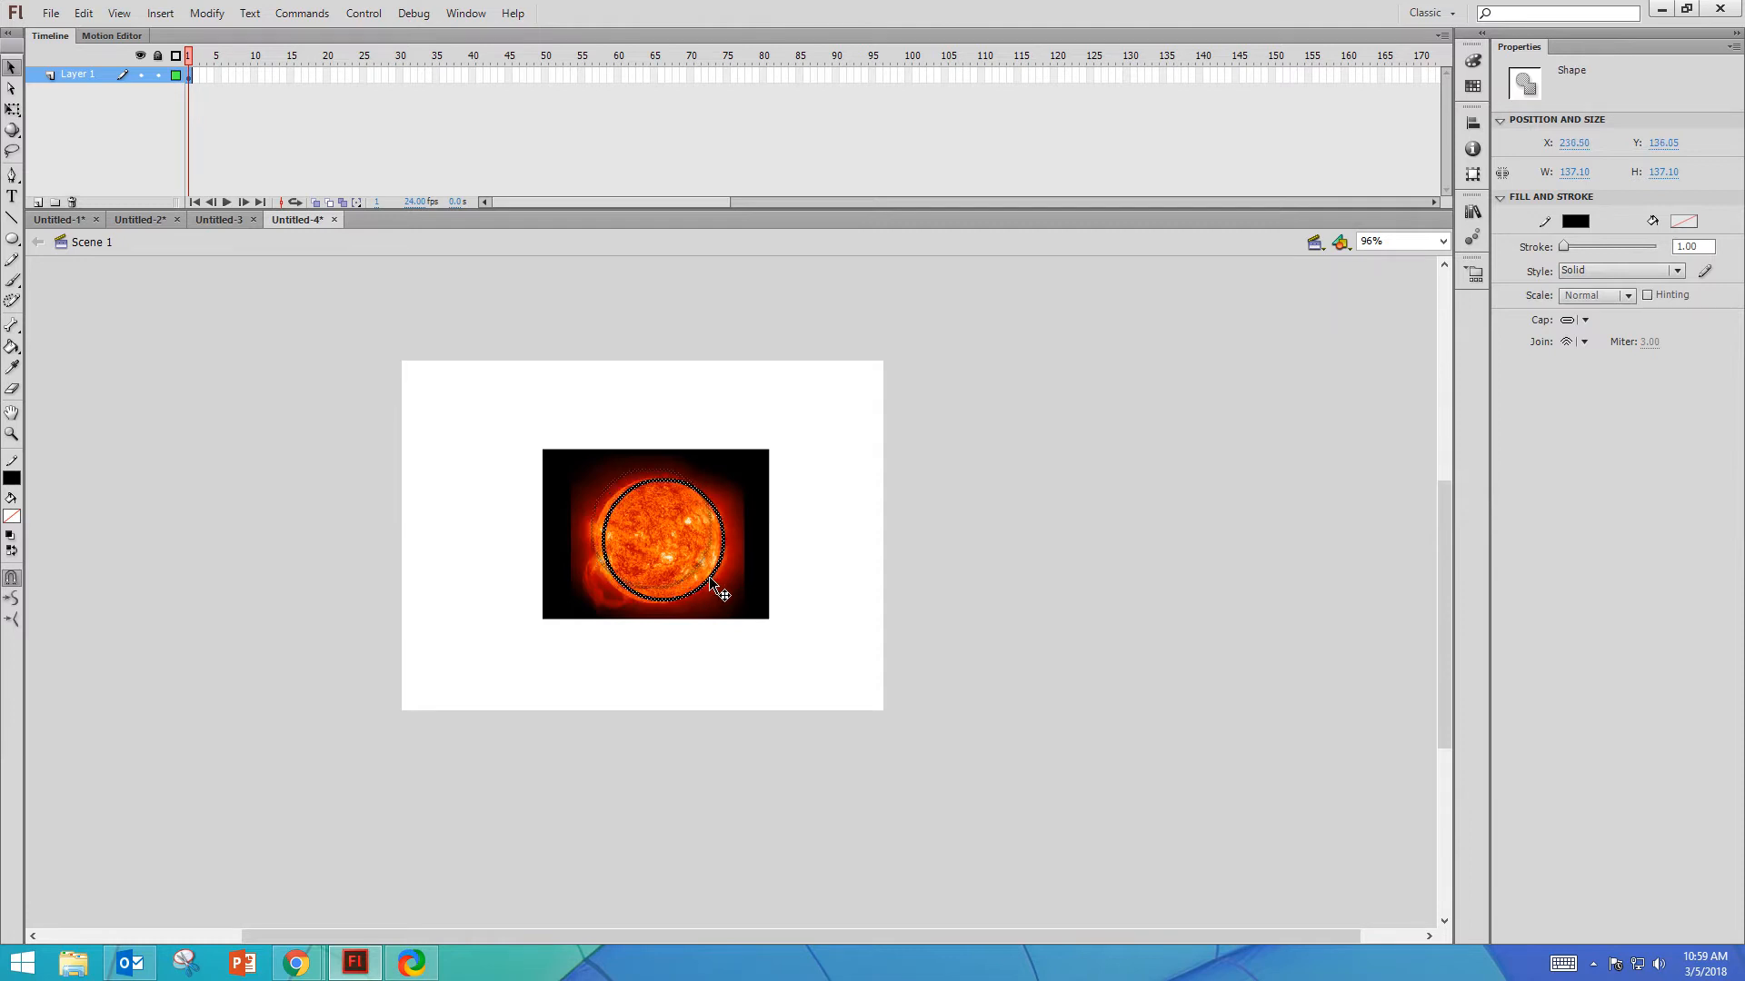
click(839, 609)
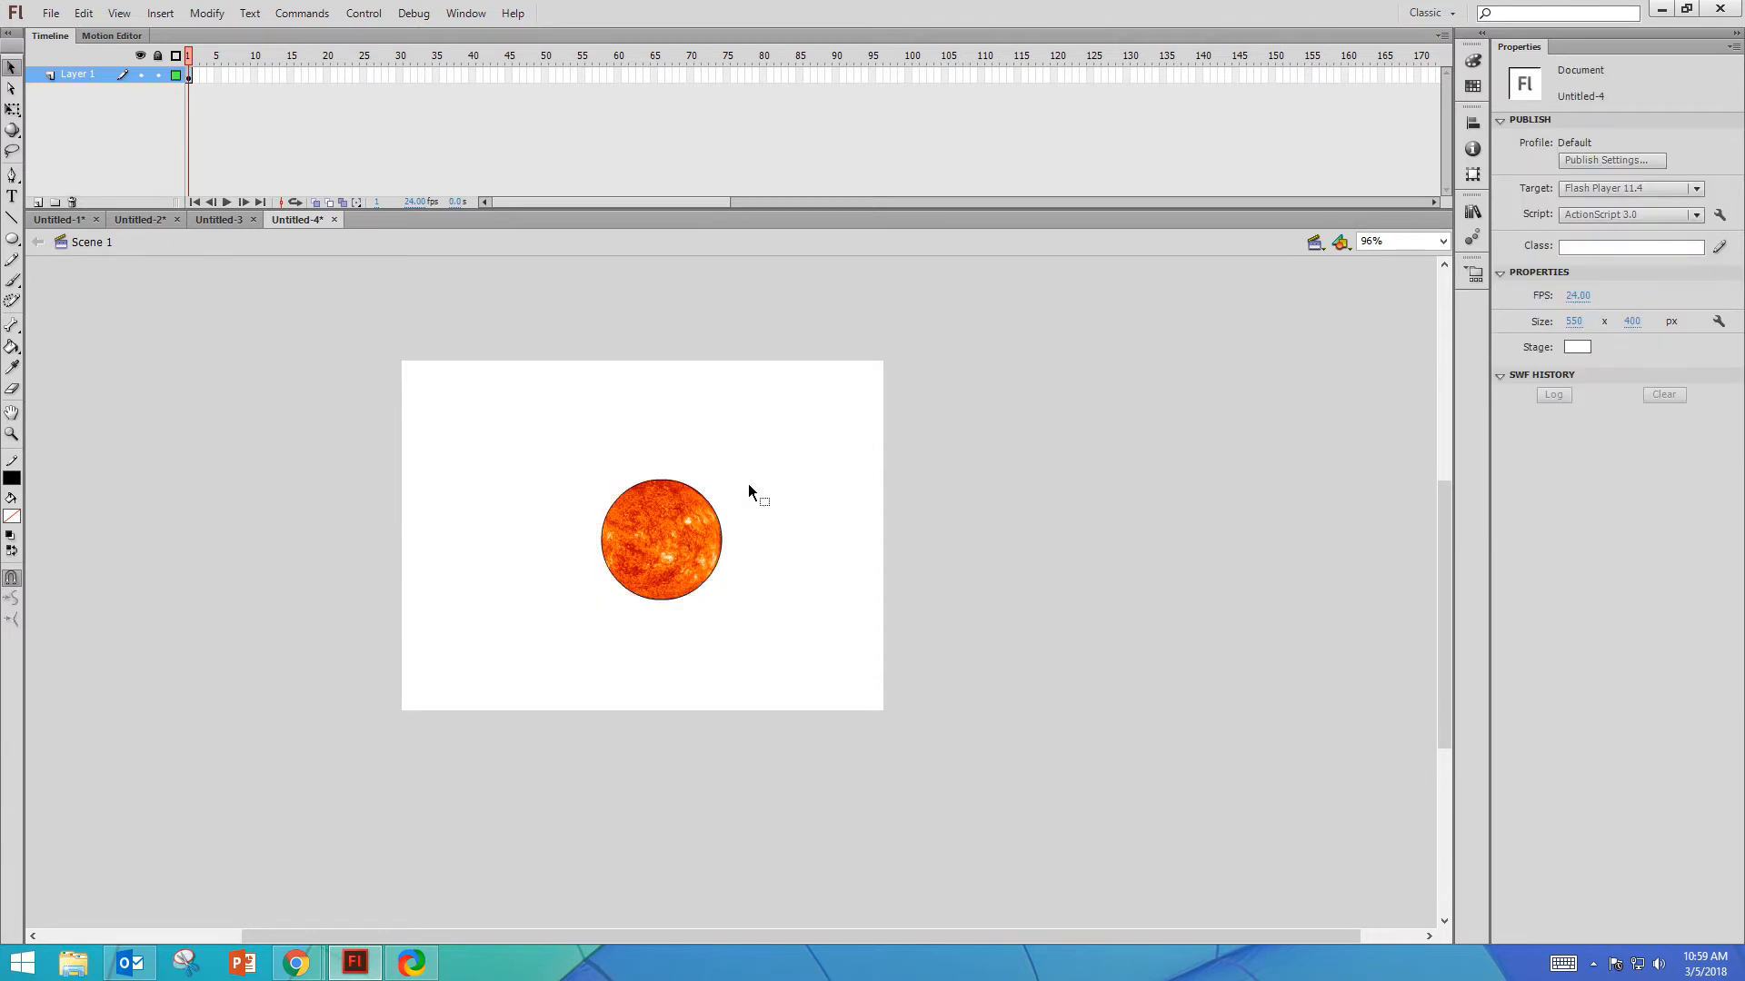
mouse_move(741, 467)
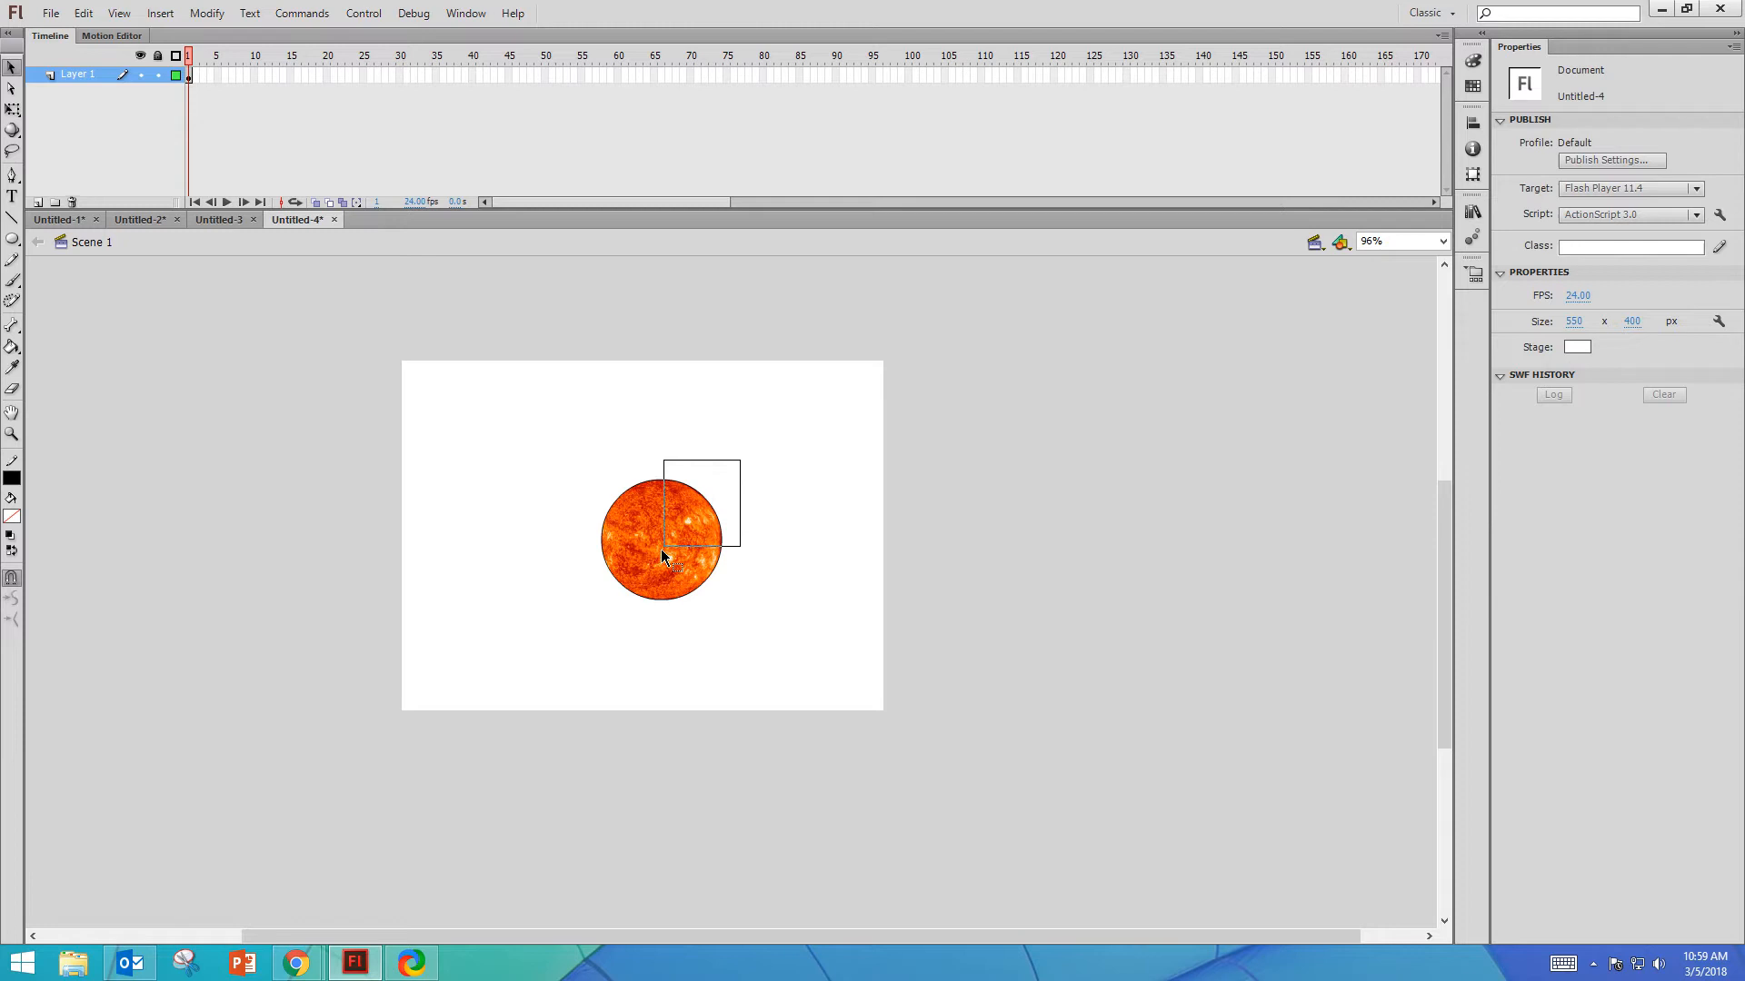
- Group the Sun disc via Modify > Group and rename its layer to Sun
click(661, 540)
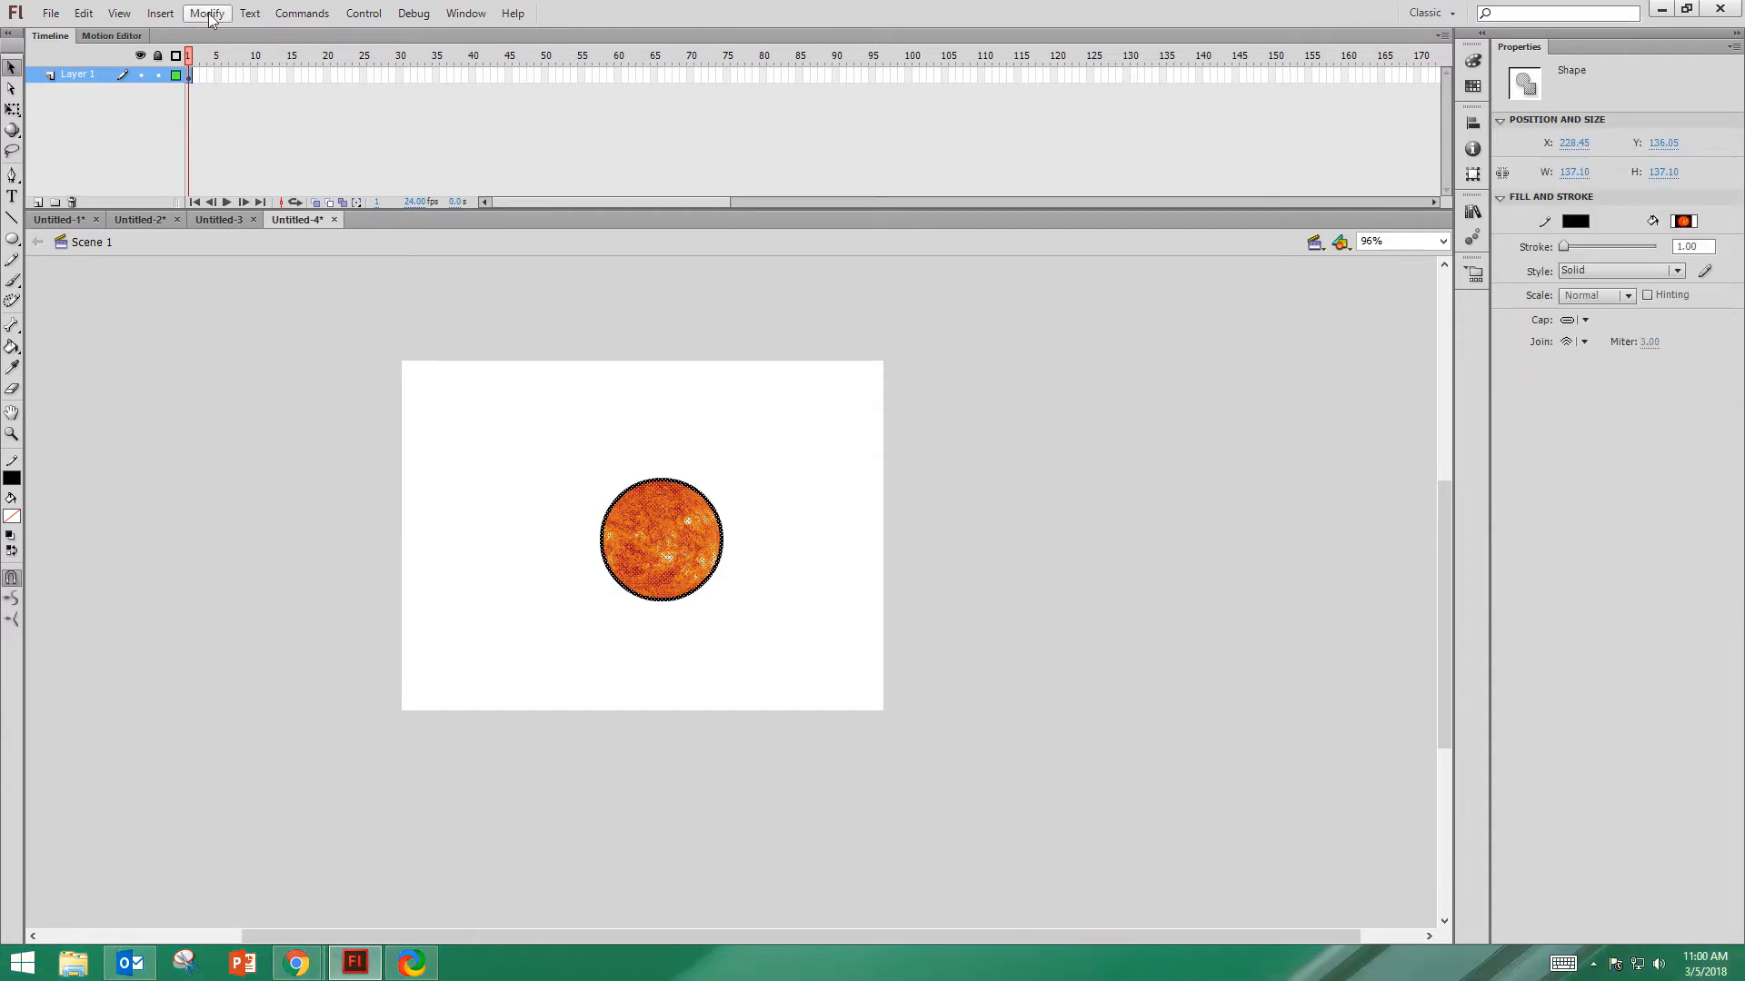
click(205, 13)
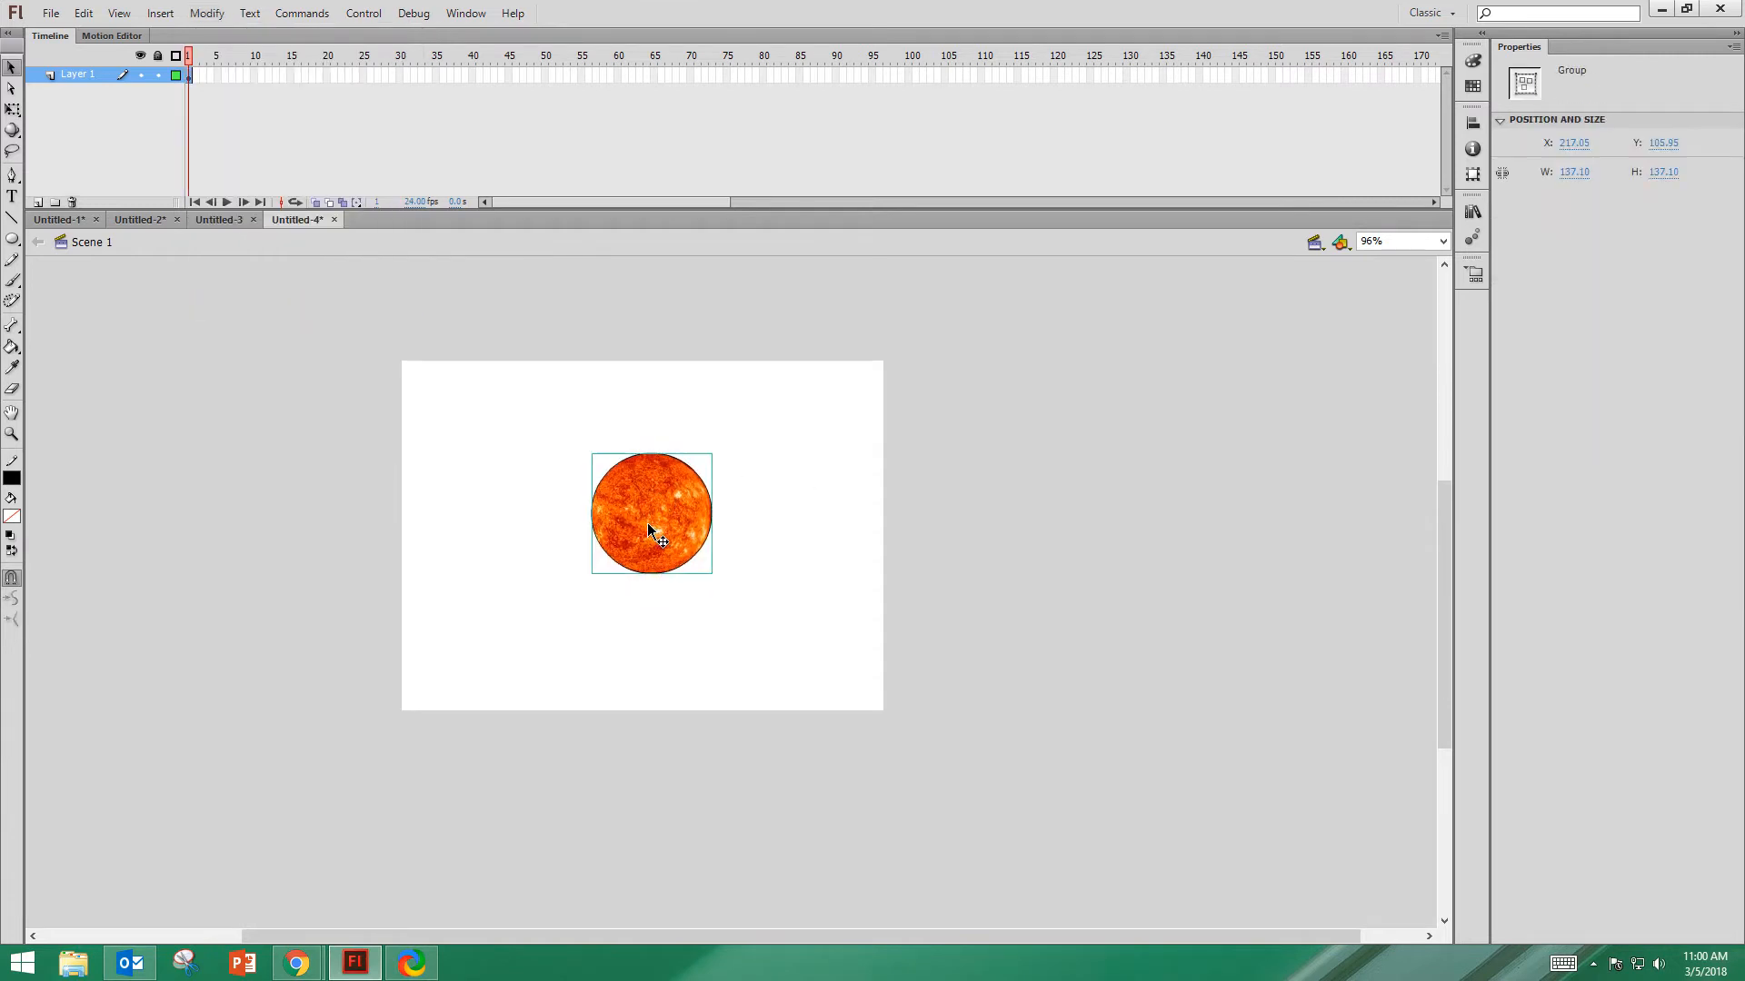
mouse_move(701, 567)
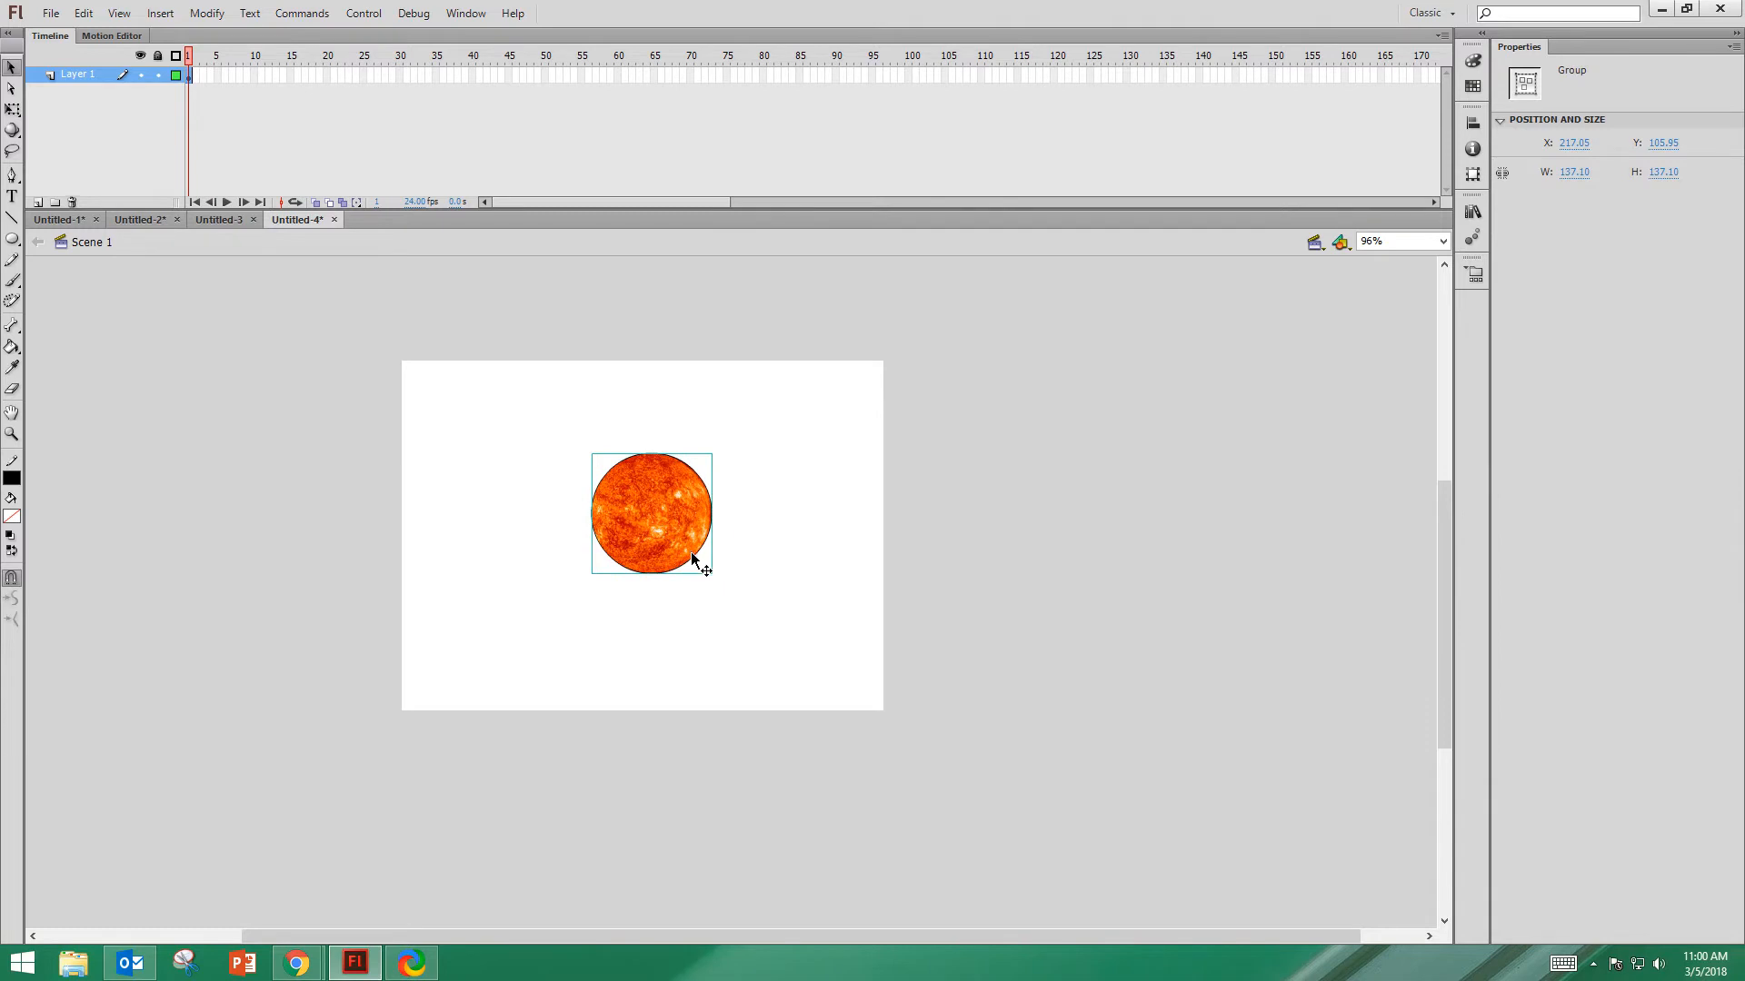
mouse_move(218, 180)
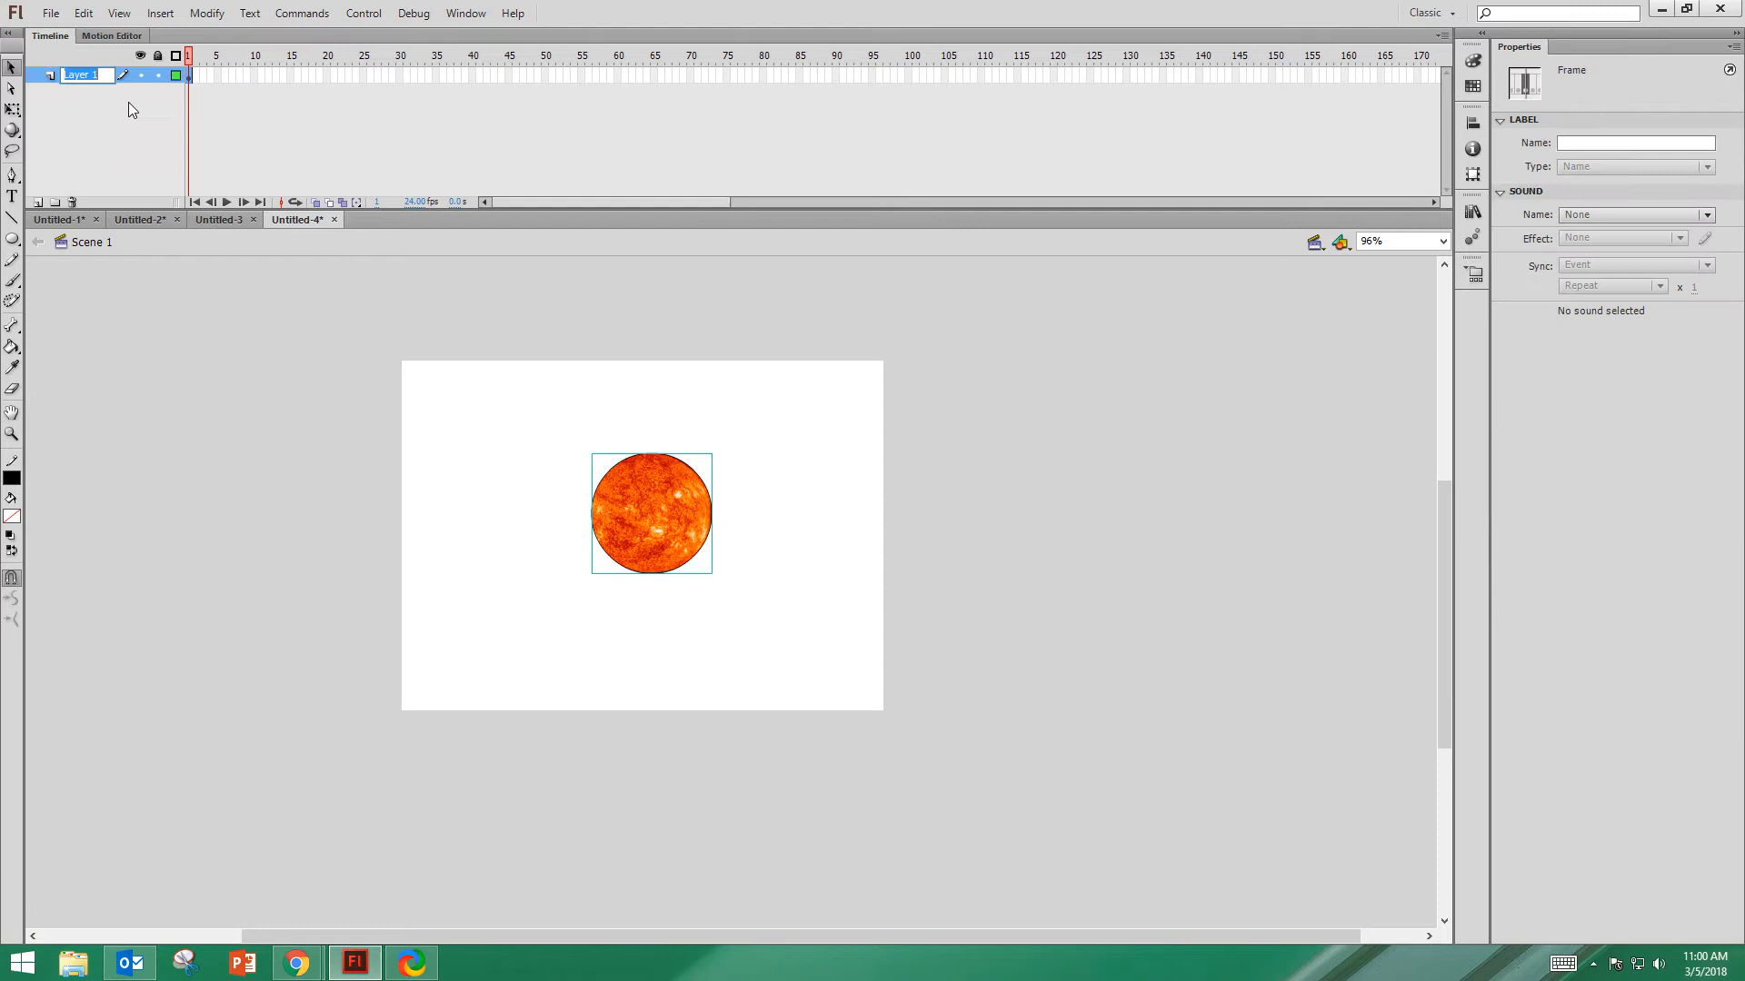
text(Sun)
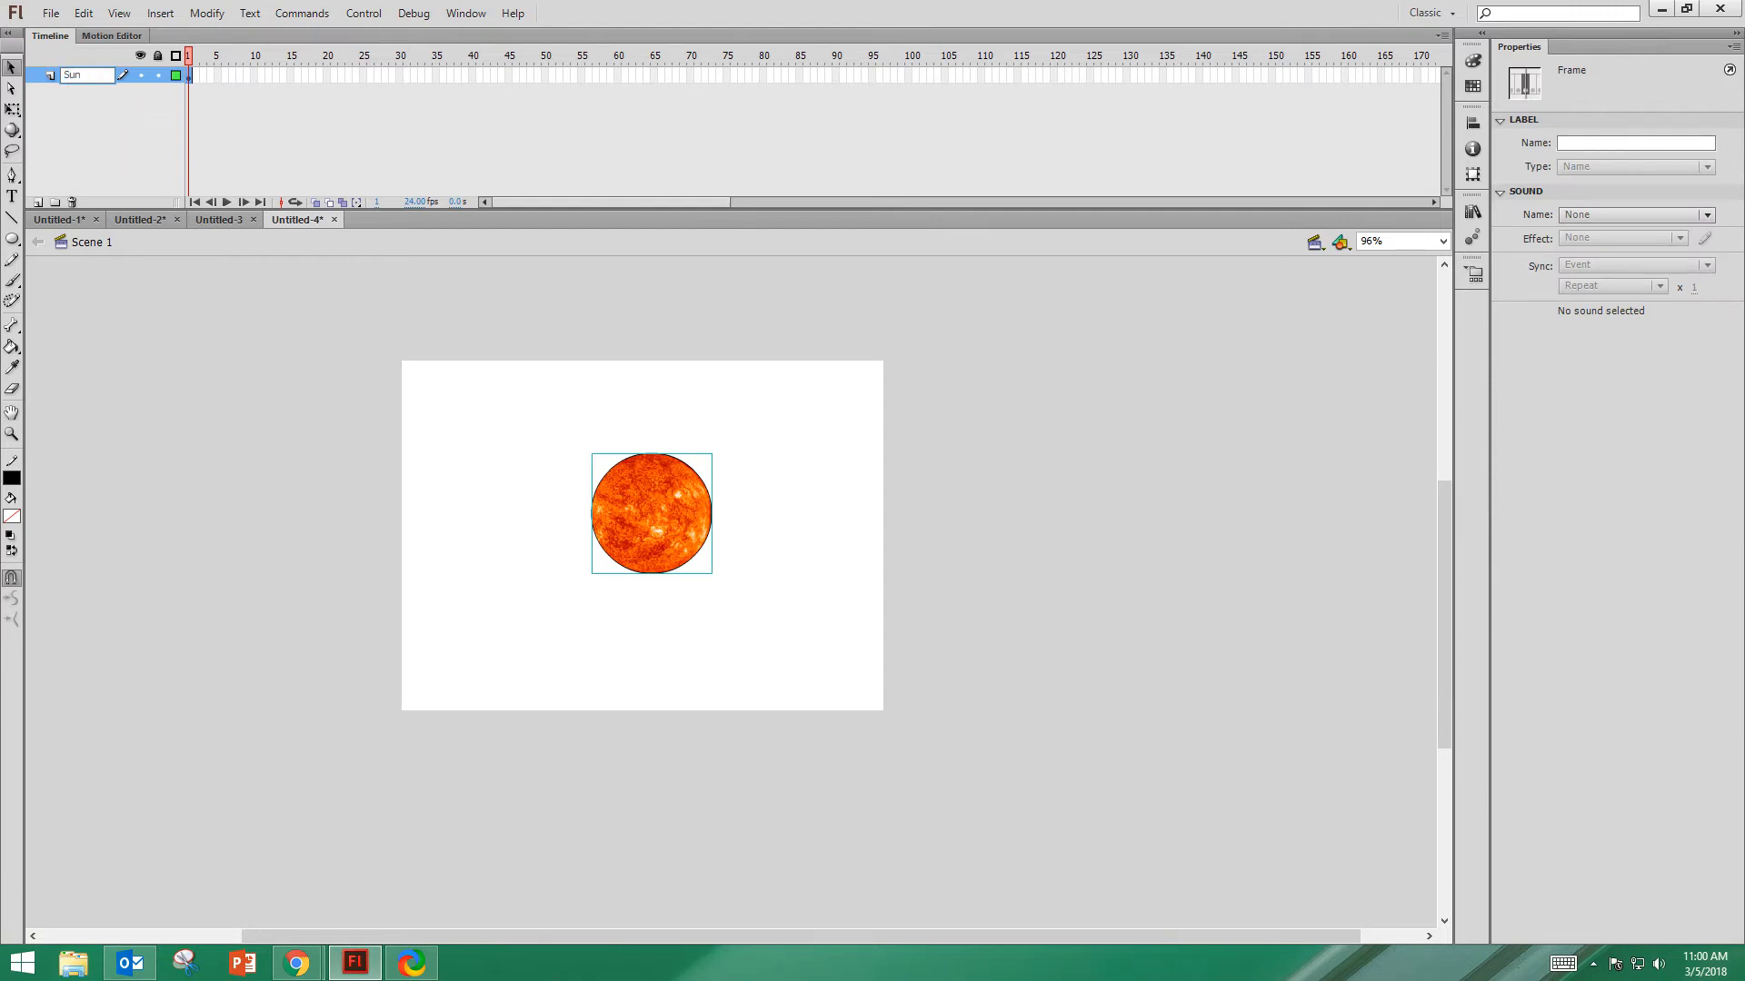
- Add a new layer above Sun and rename it Earth
click(38, 202)
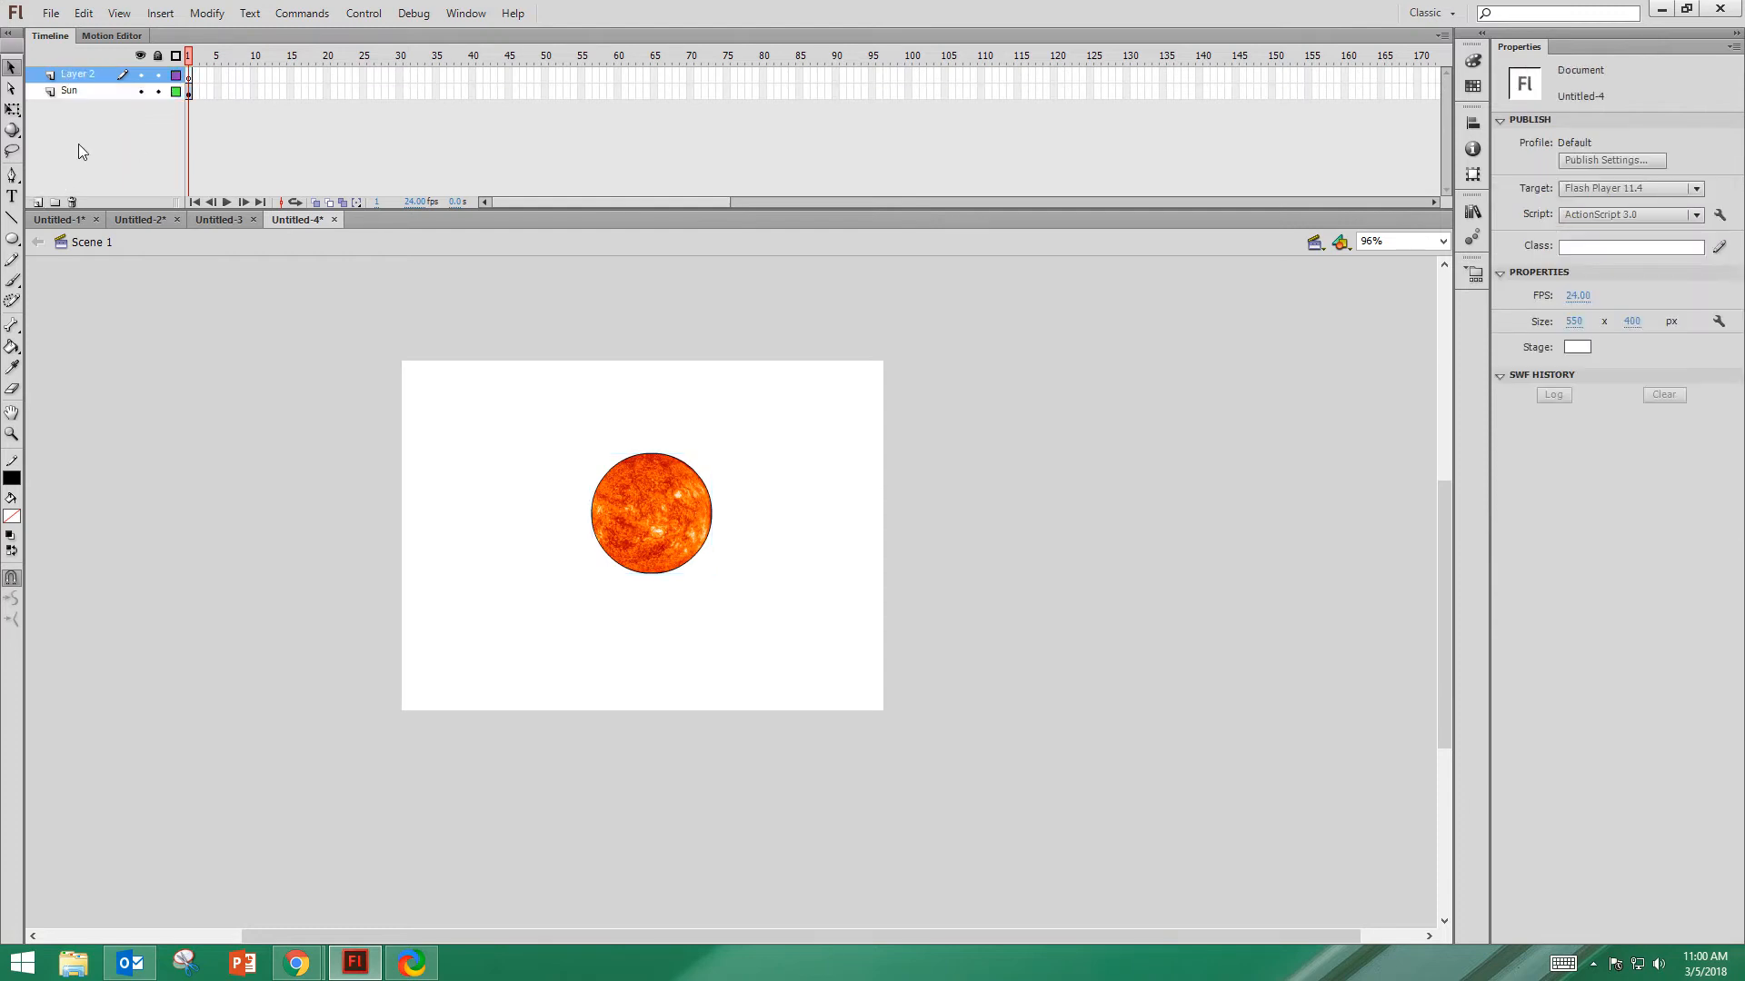
double_click(78, 74)
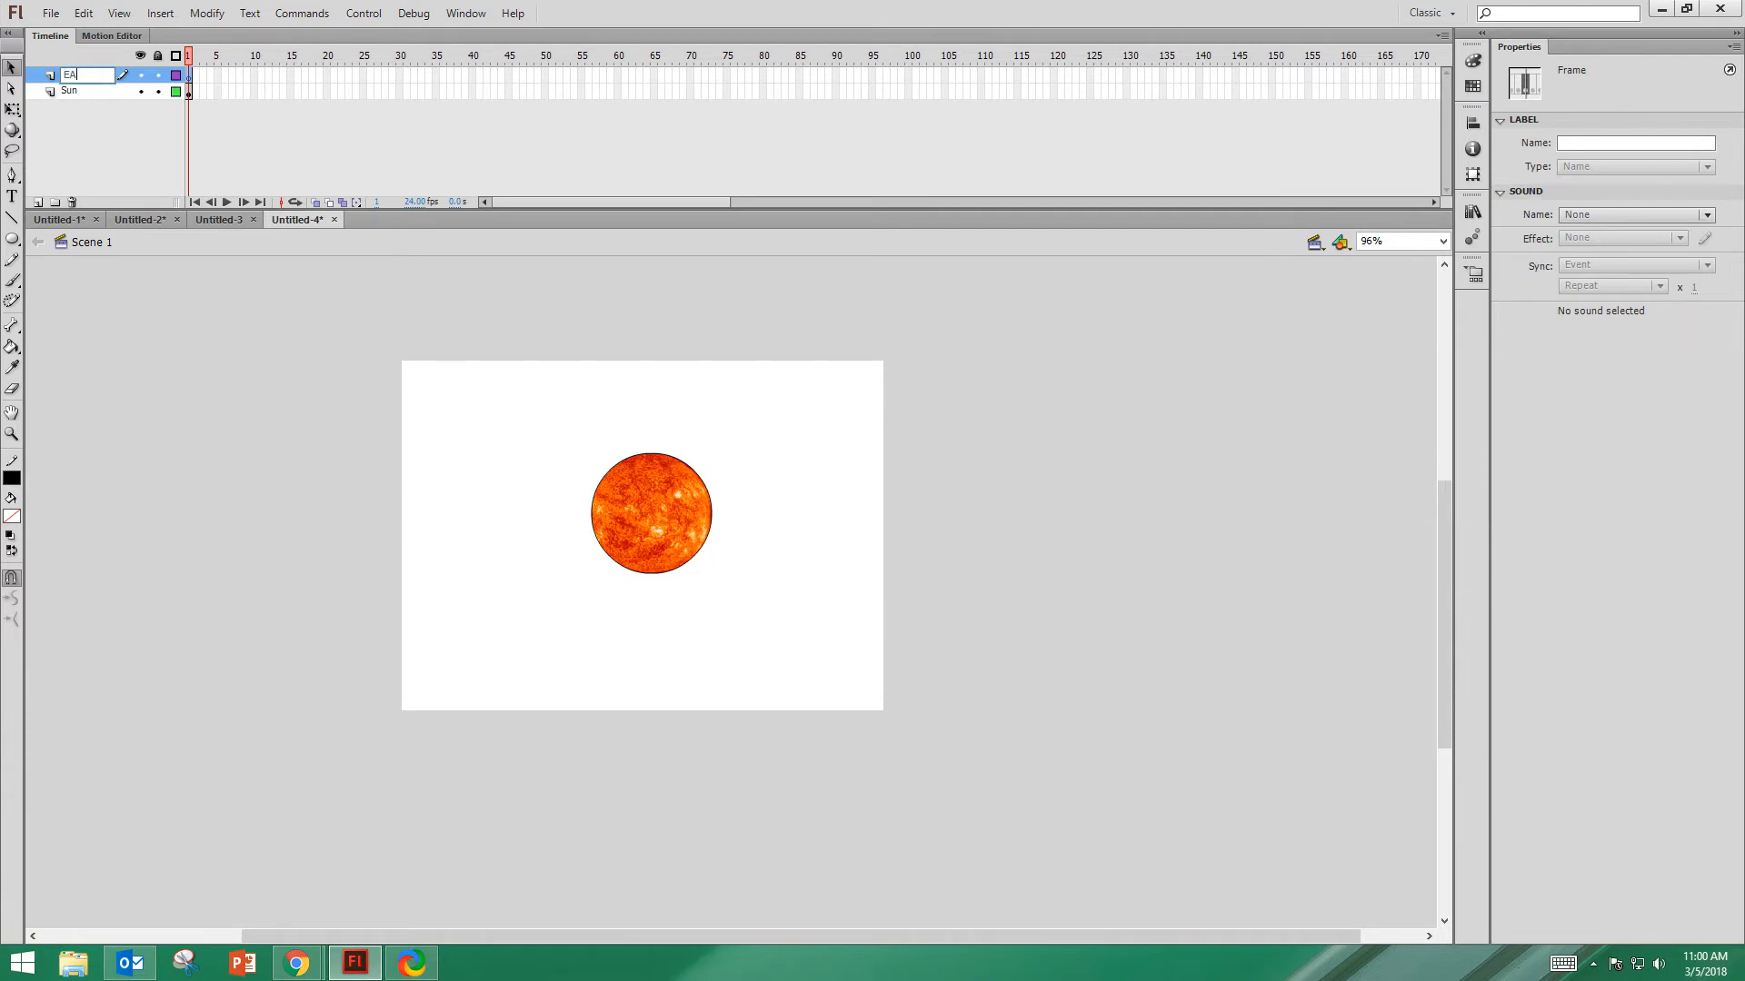
text(rth)
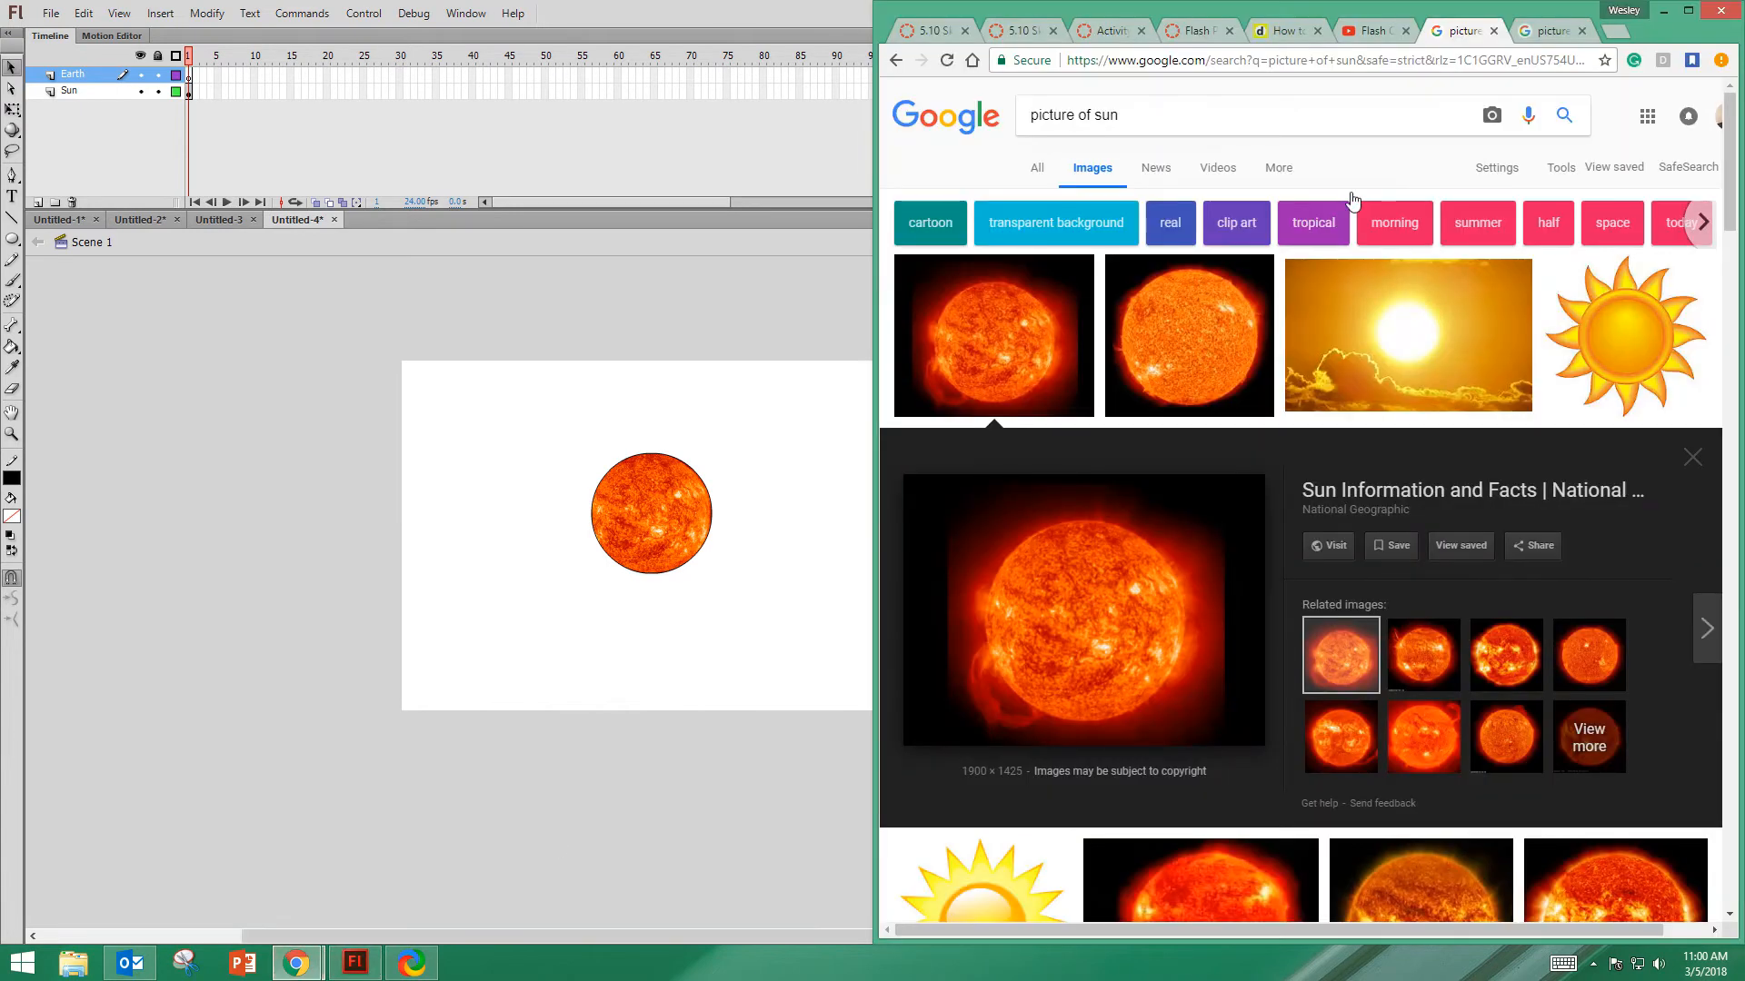
- Copy an Earth photo from Chrome onto the Earth layer beside the Sun and zoom in
right_click(1079, 634)
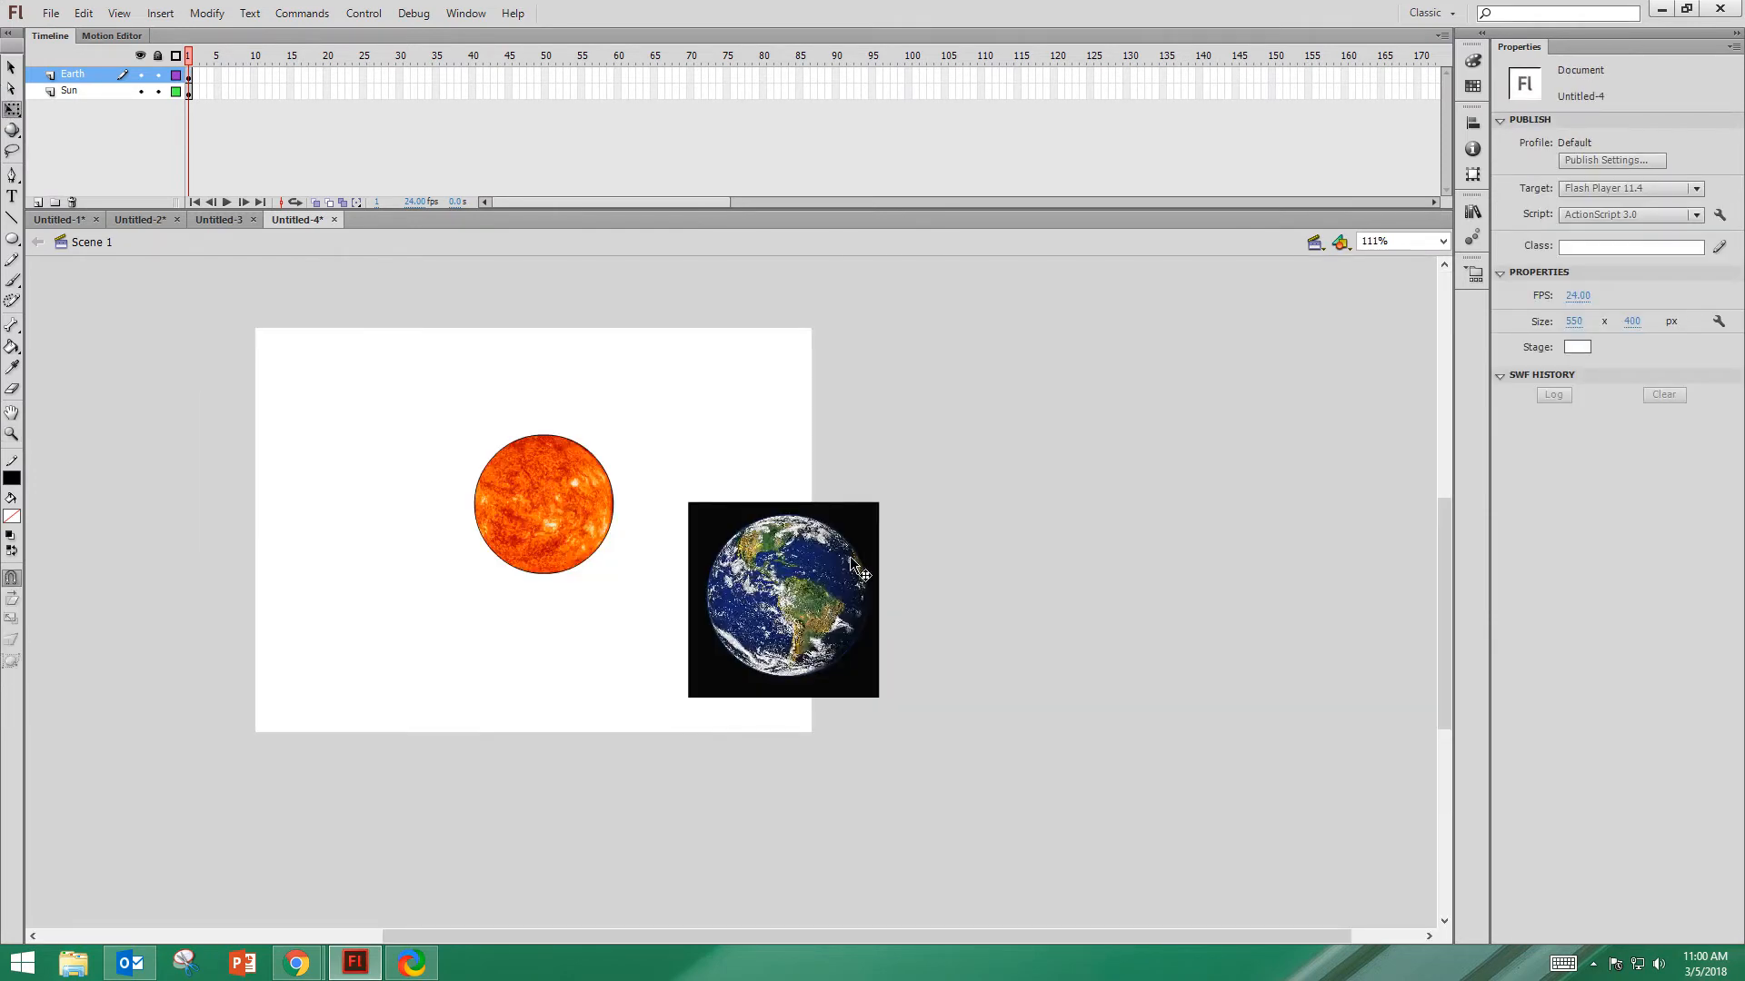
click(783, 601)
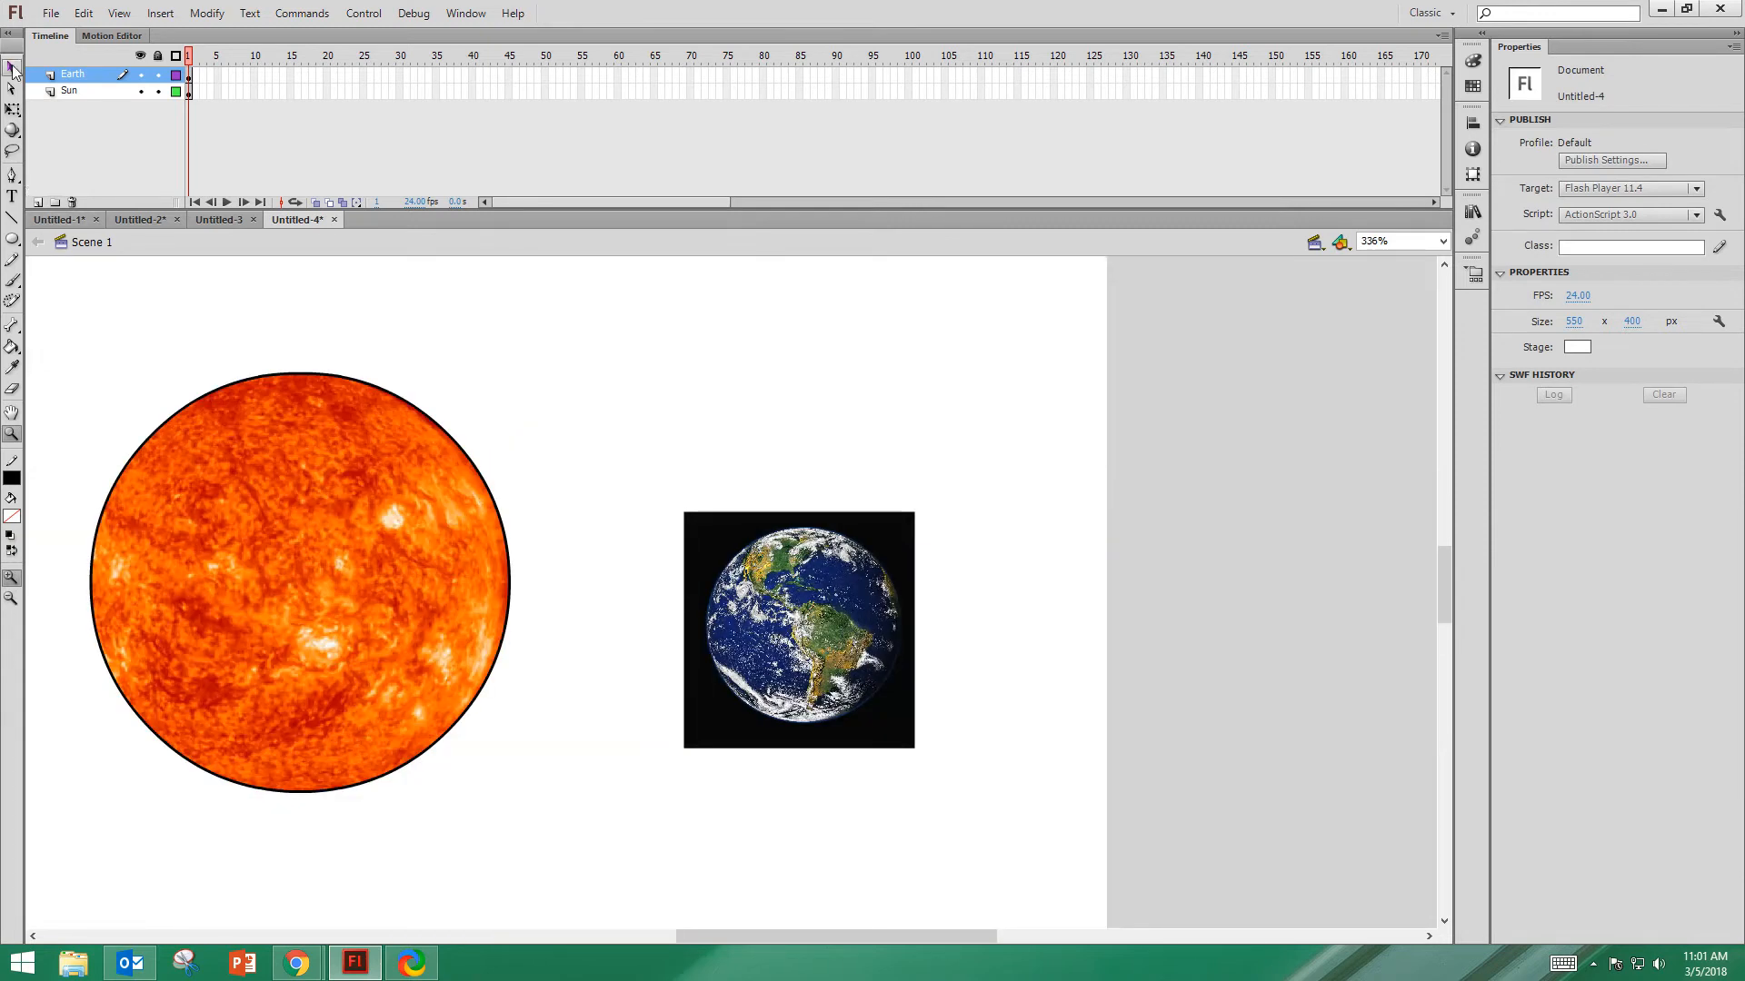
- Break the Earth bitmap apart into an editable shape
click(798, 631)
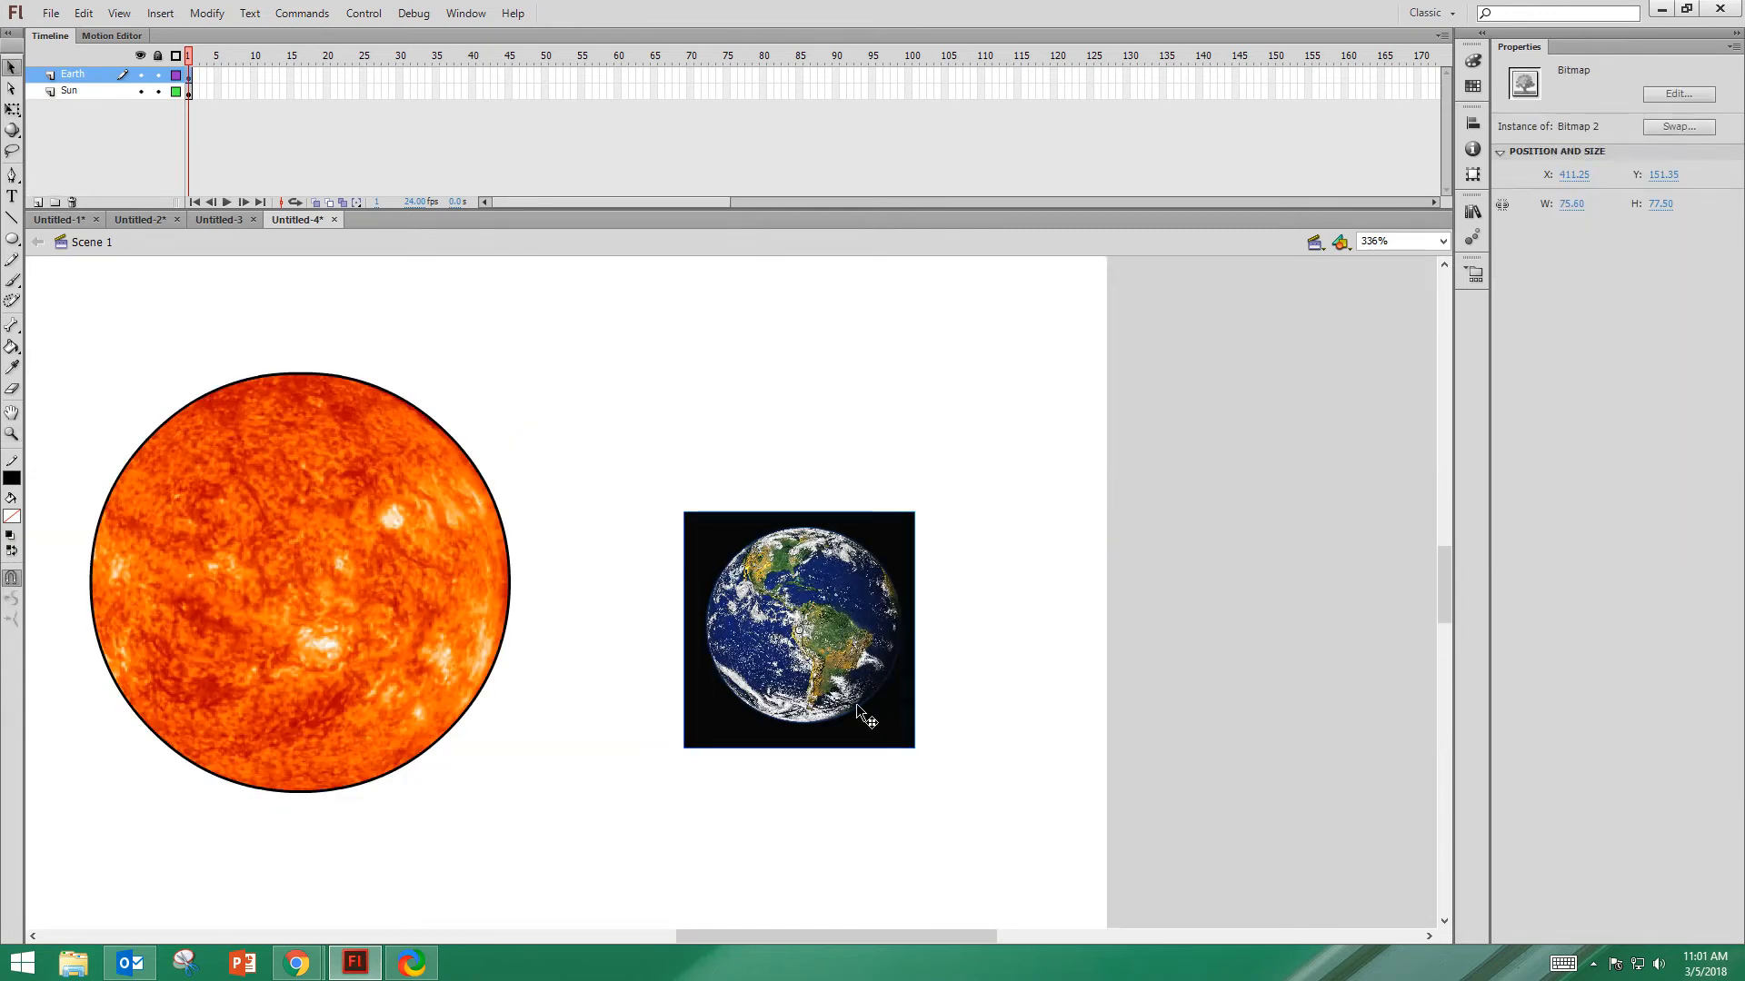
right_click(867, 718)
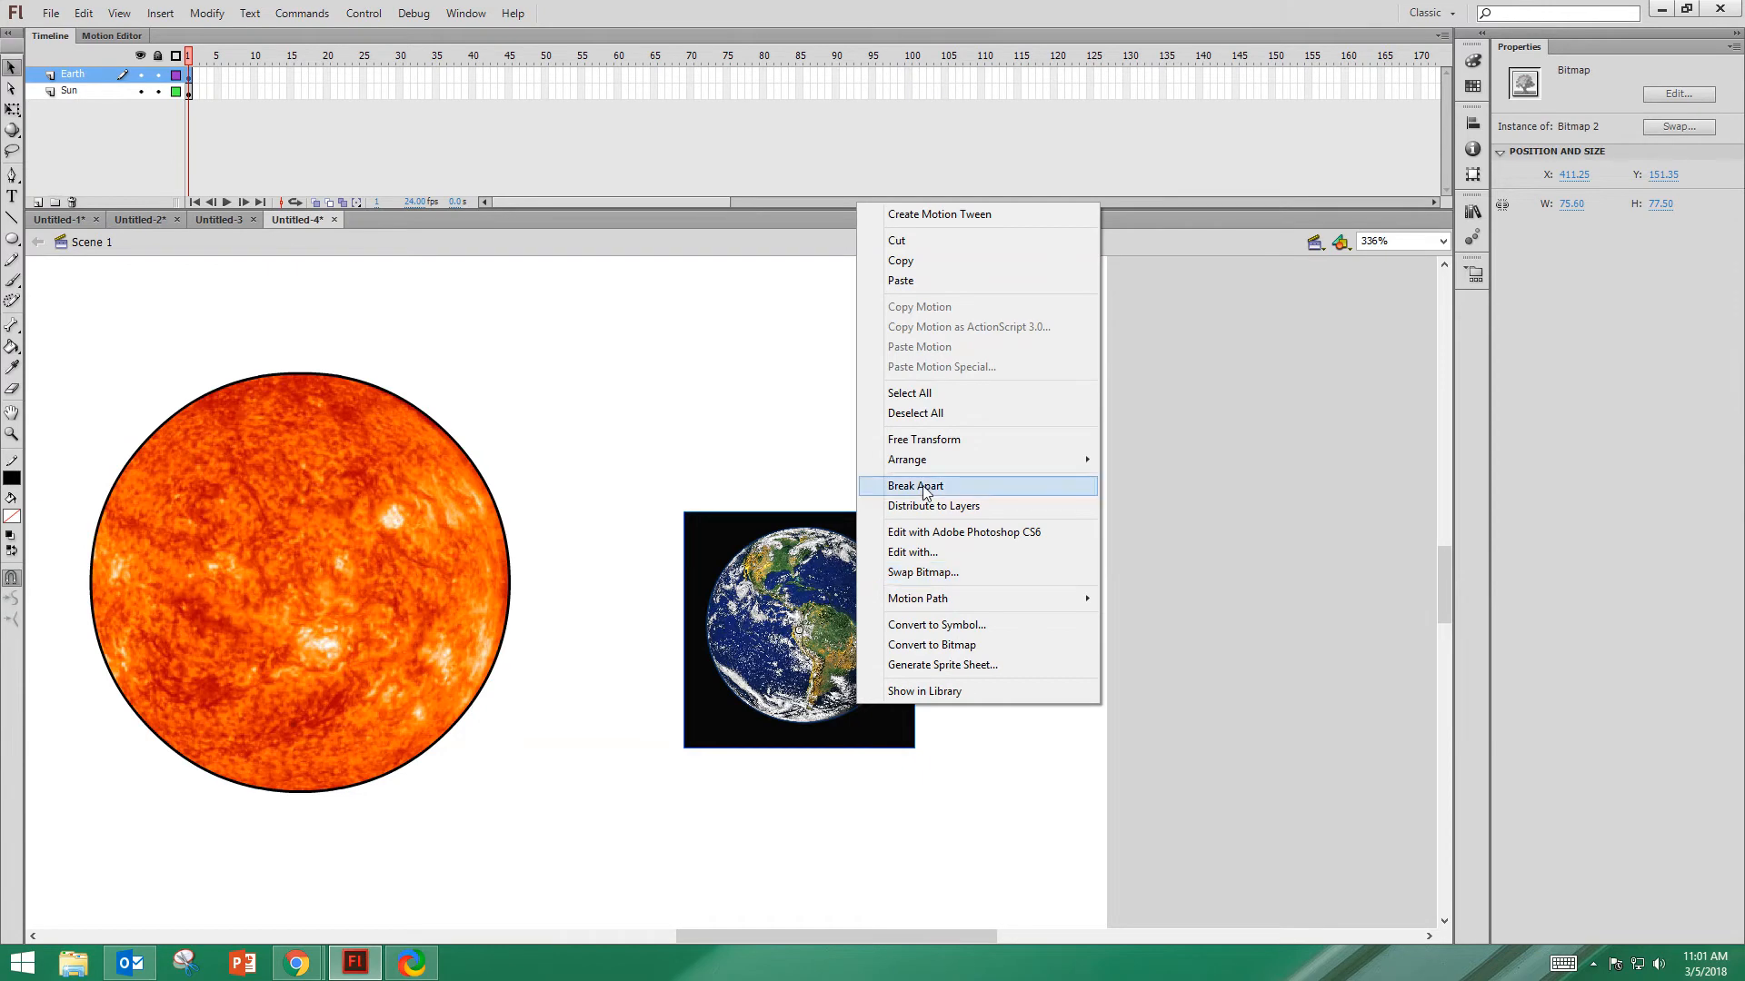
click(914, 485)
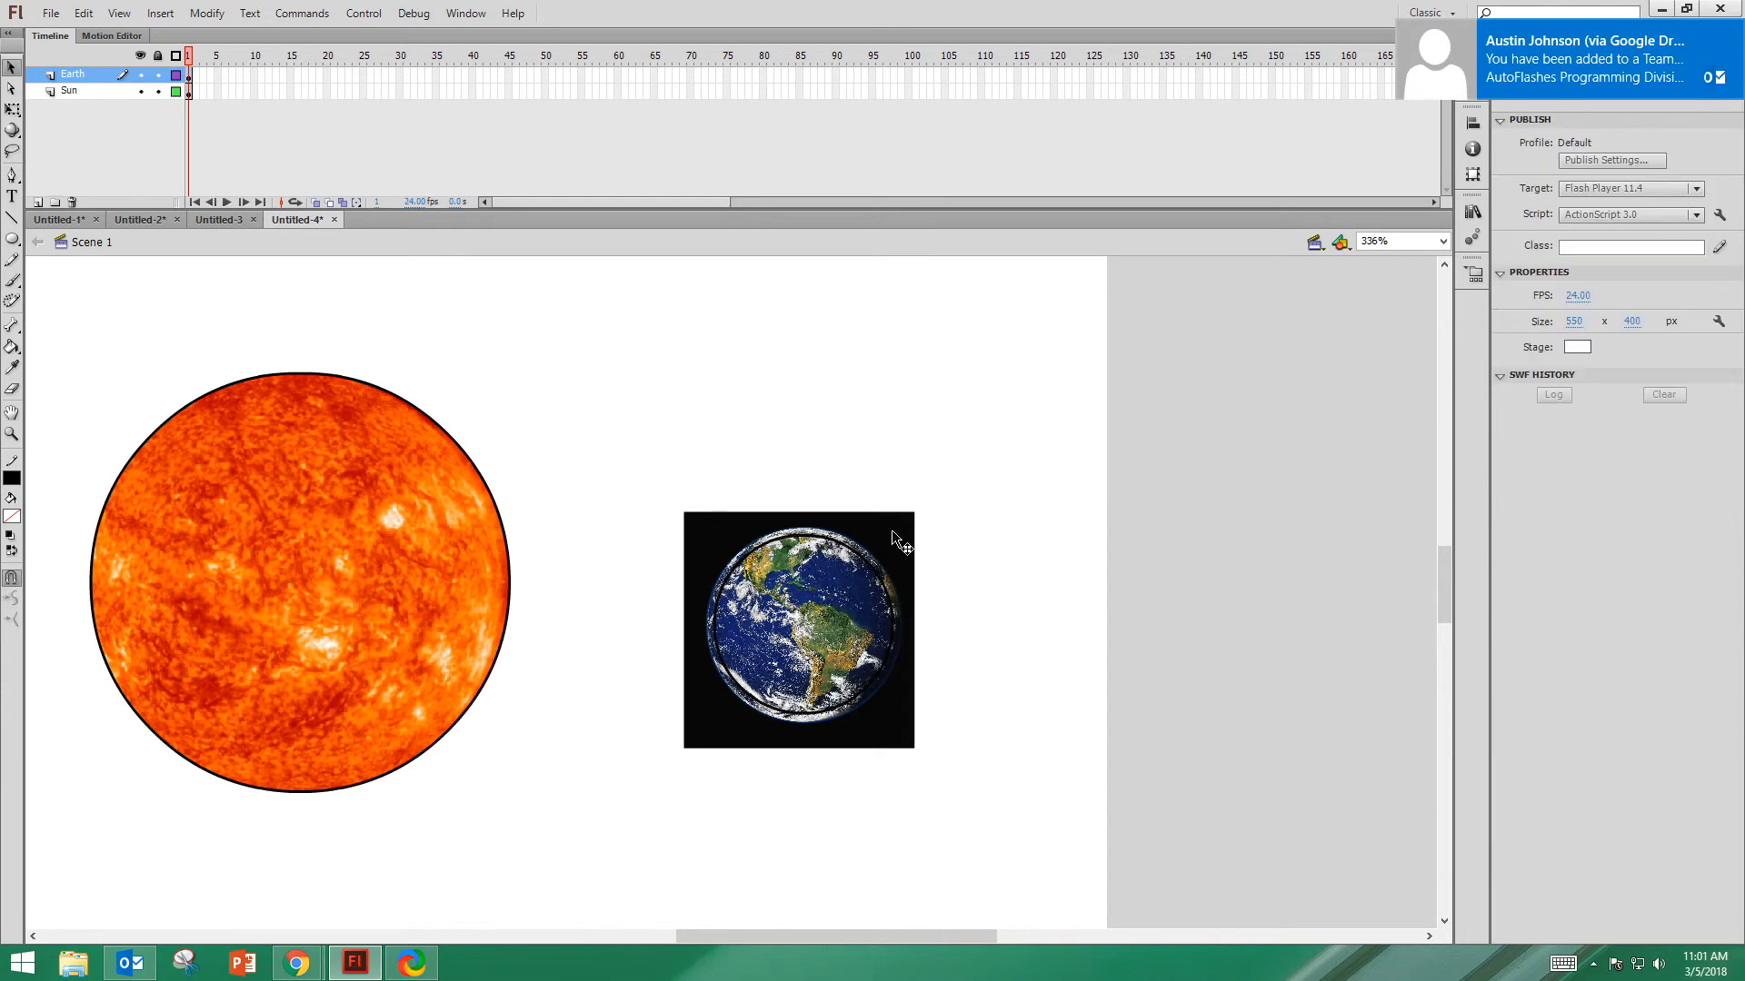
- Delete Earth's black square background, leaving only the round Earth cut-out
click(798, 631)
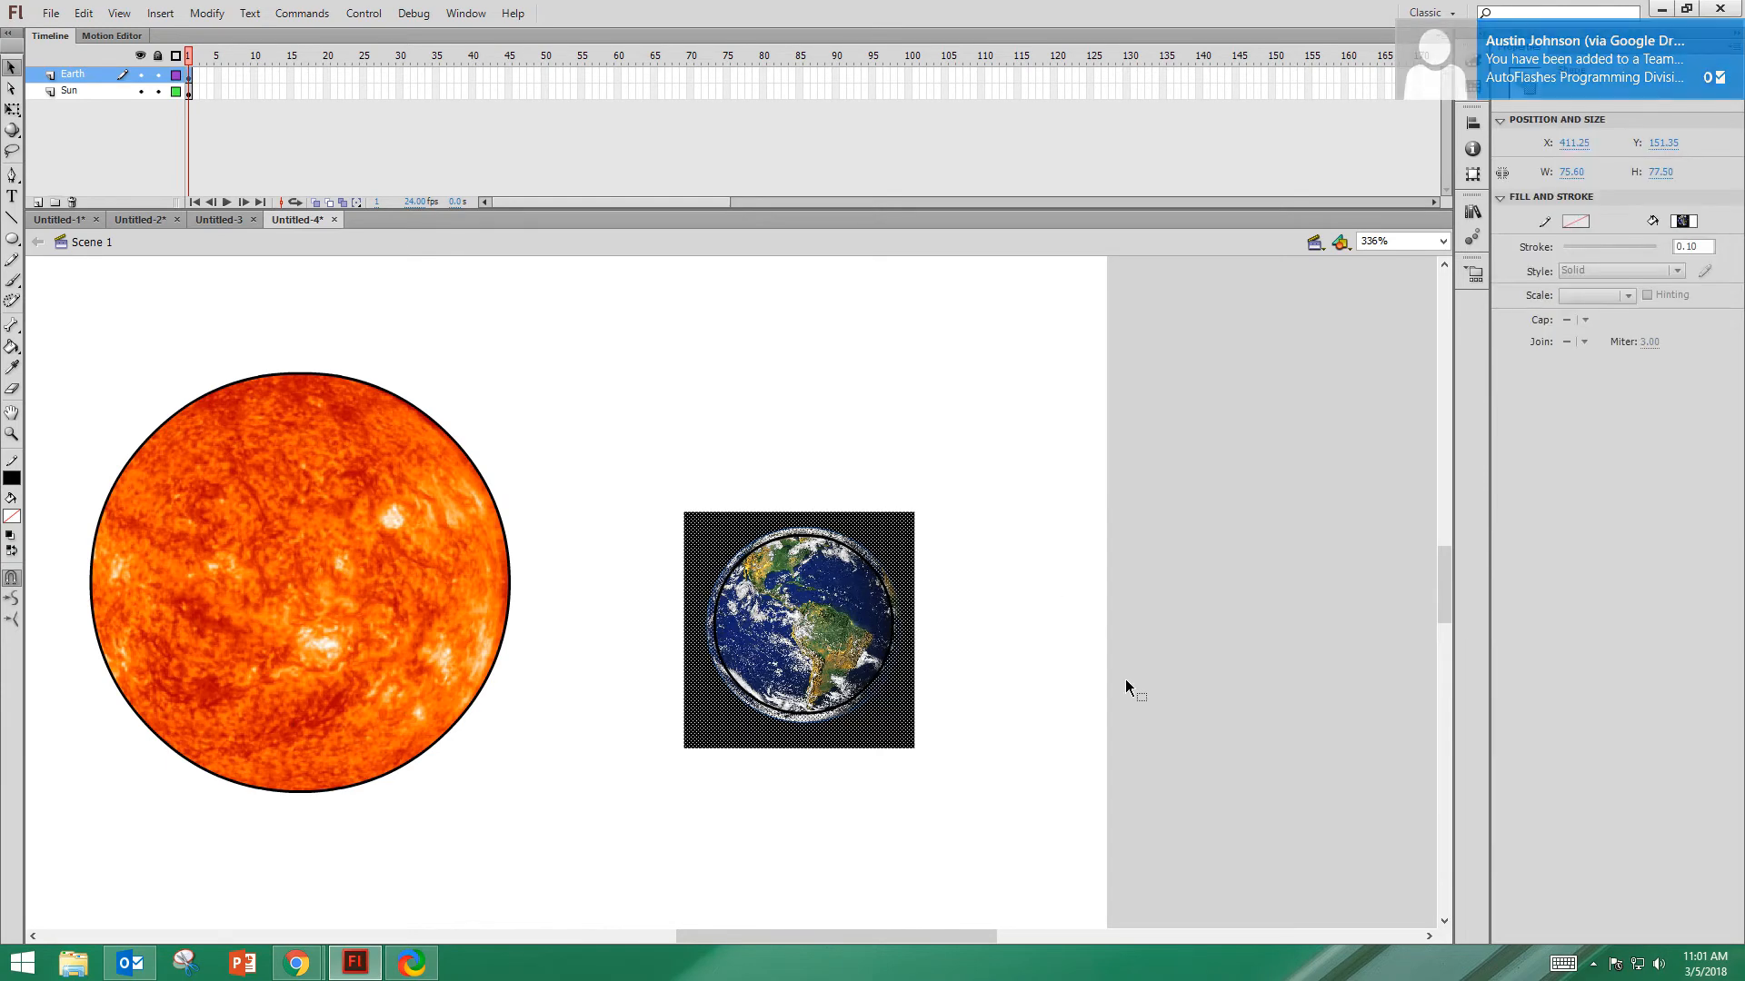
click(946, 507)
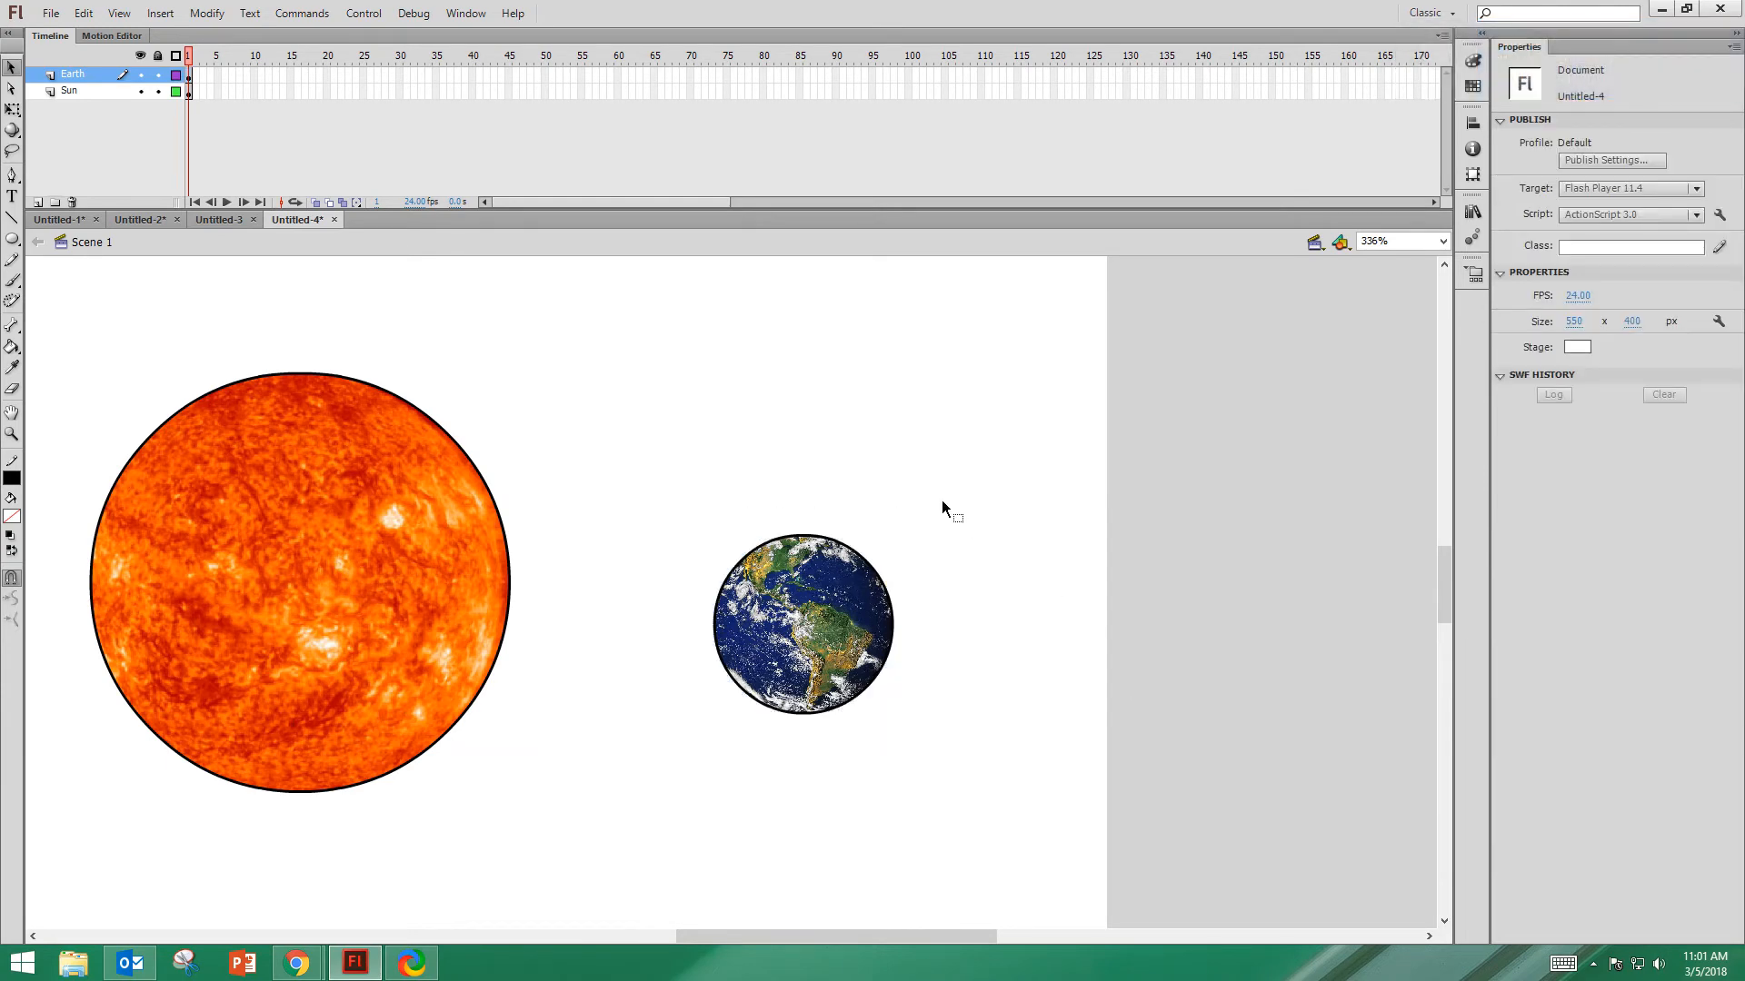
click(801, 623)
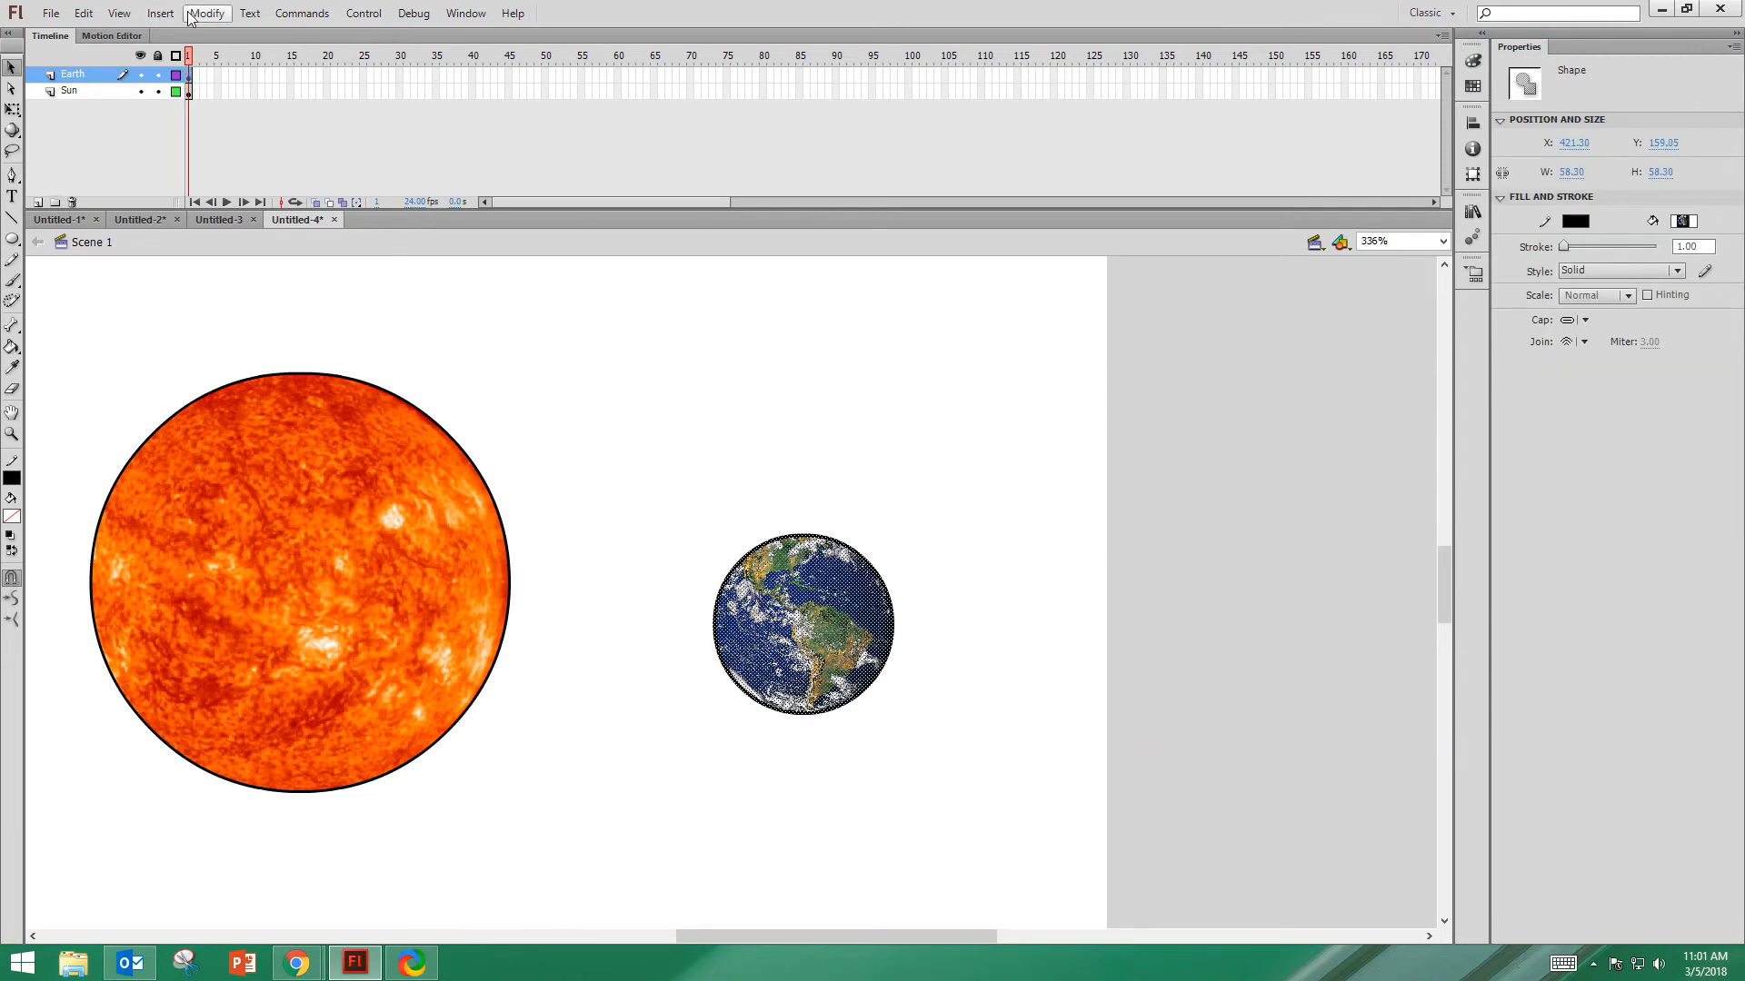
click(801, 618)
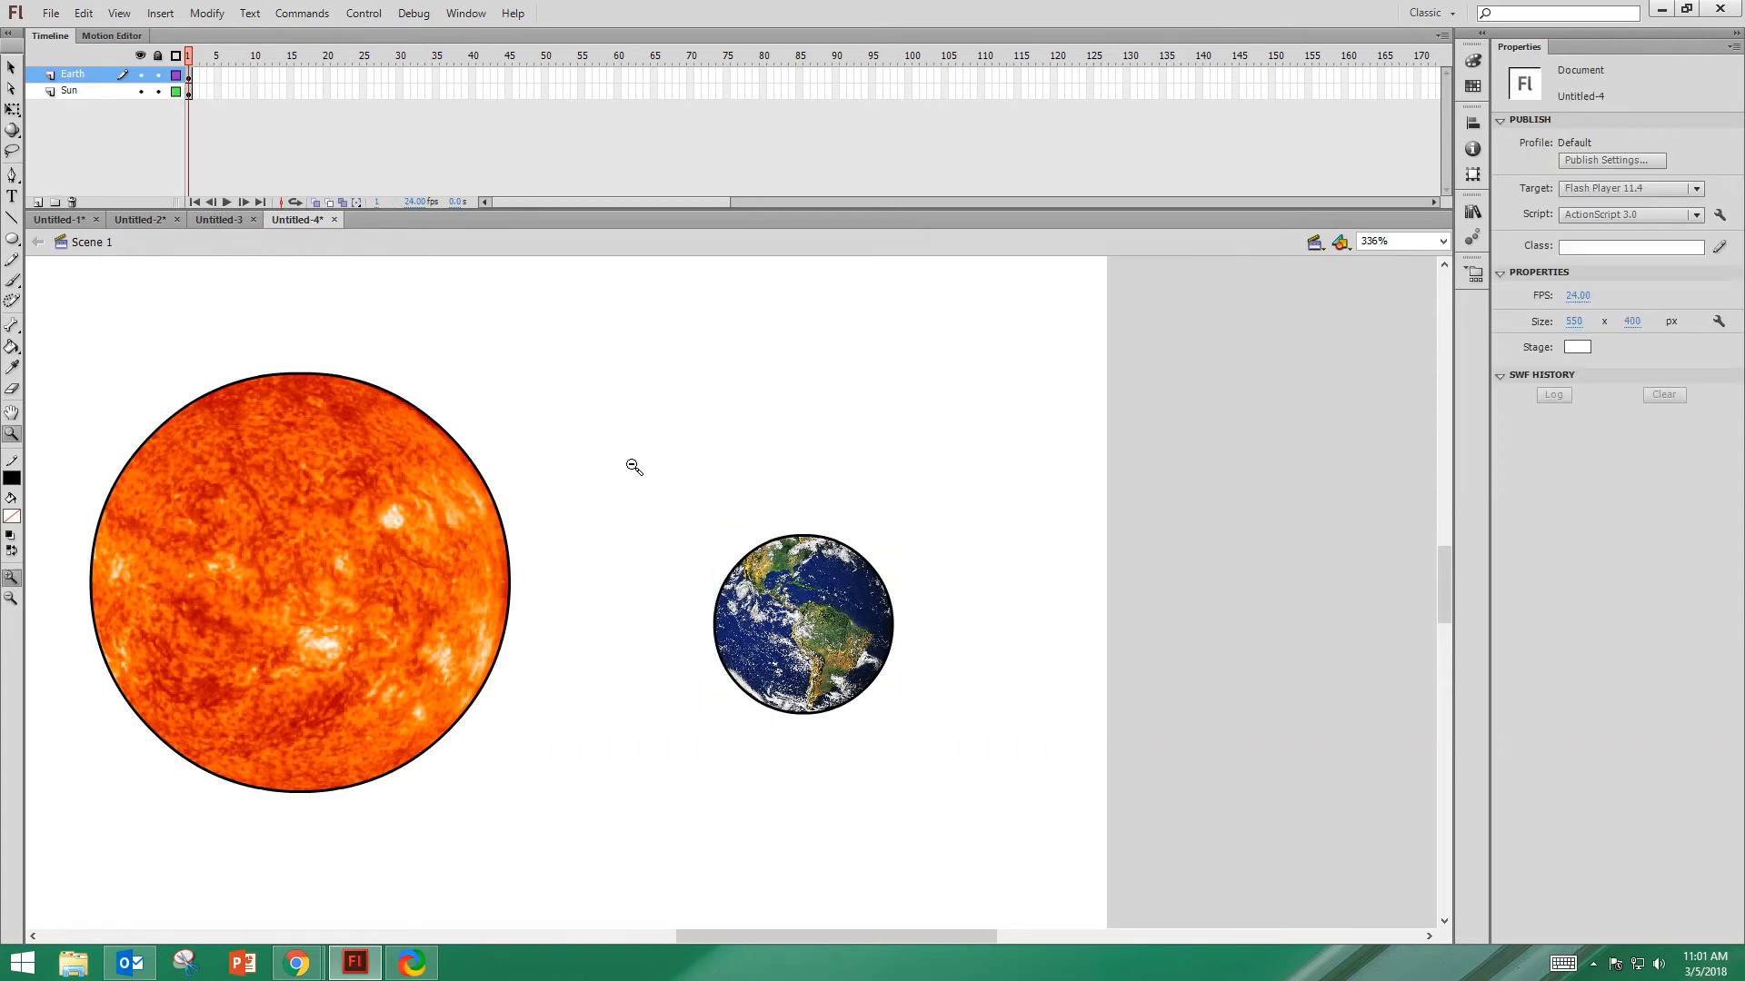
- Add a layer named orbit with an unfilled ellipse around the Sun and drag Earth onto its right end
click(632, 466)
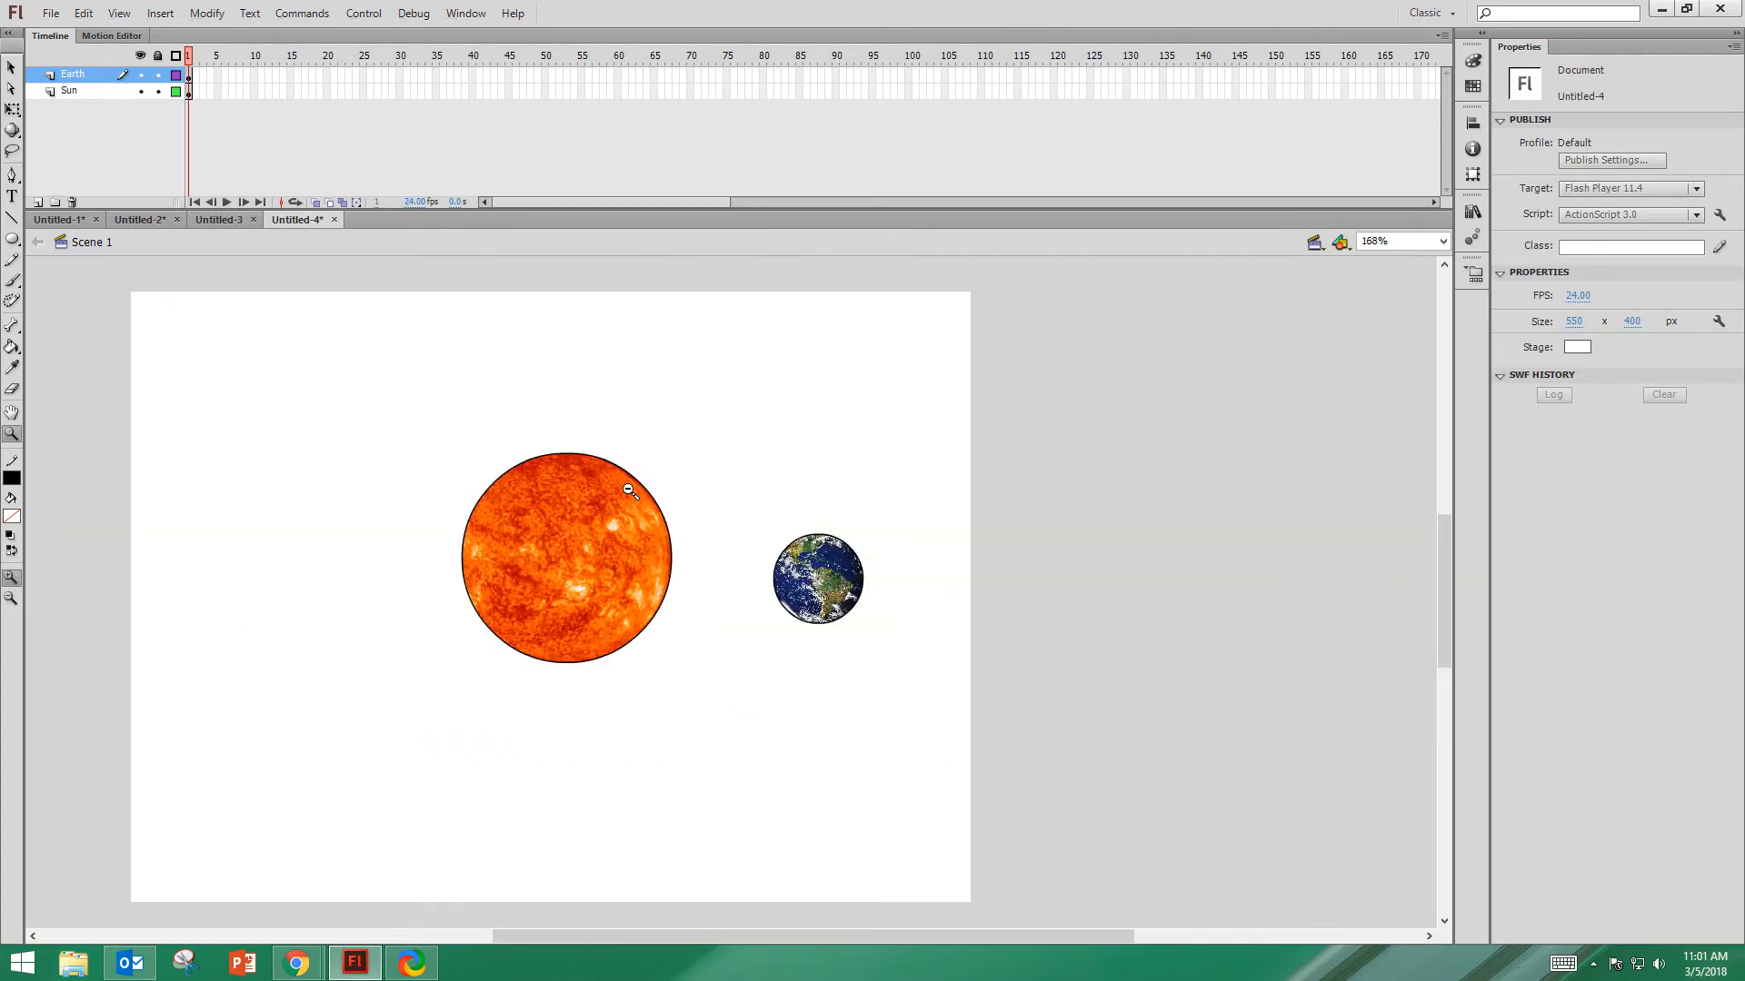
click(39, 201)
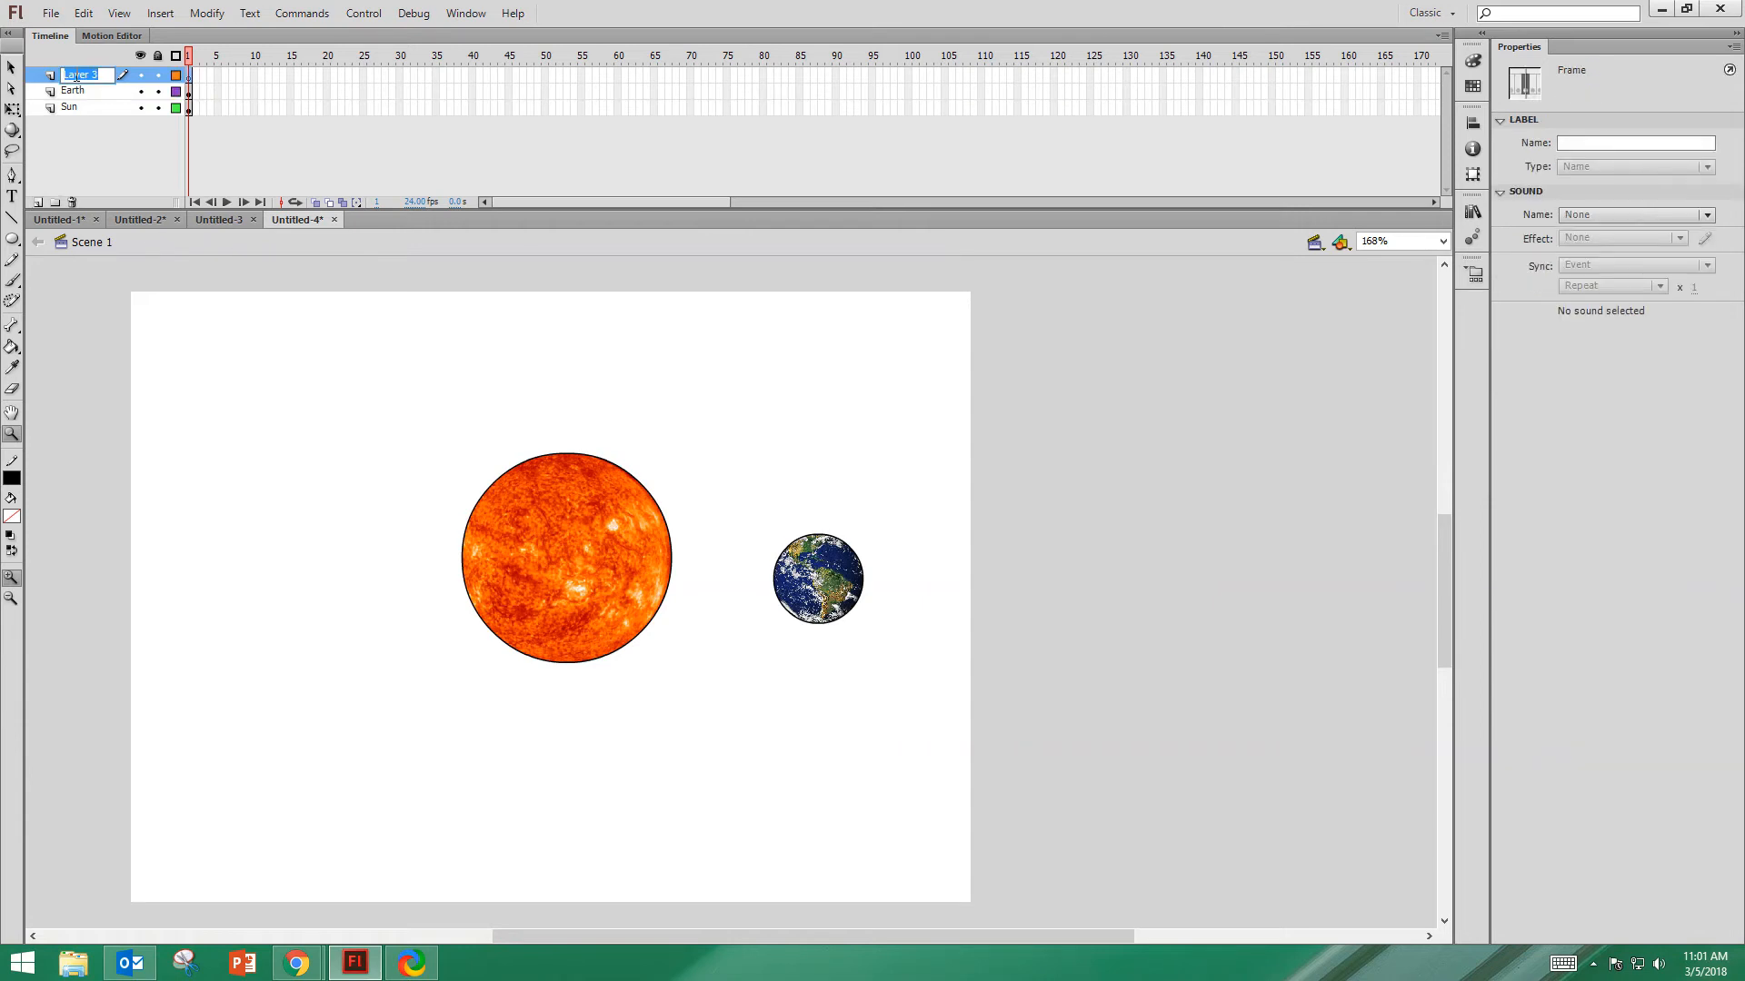
text(orbit)
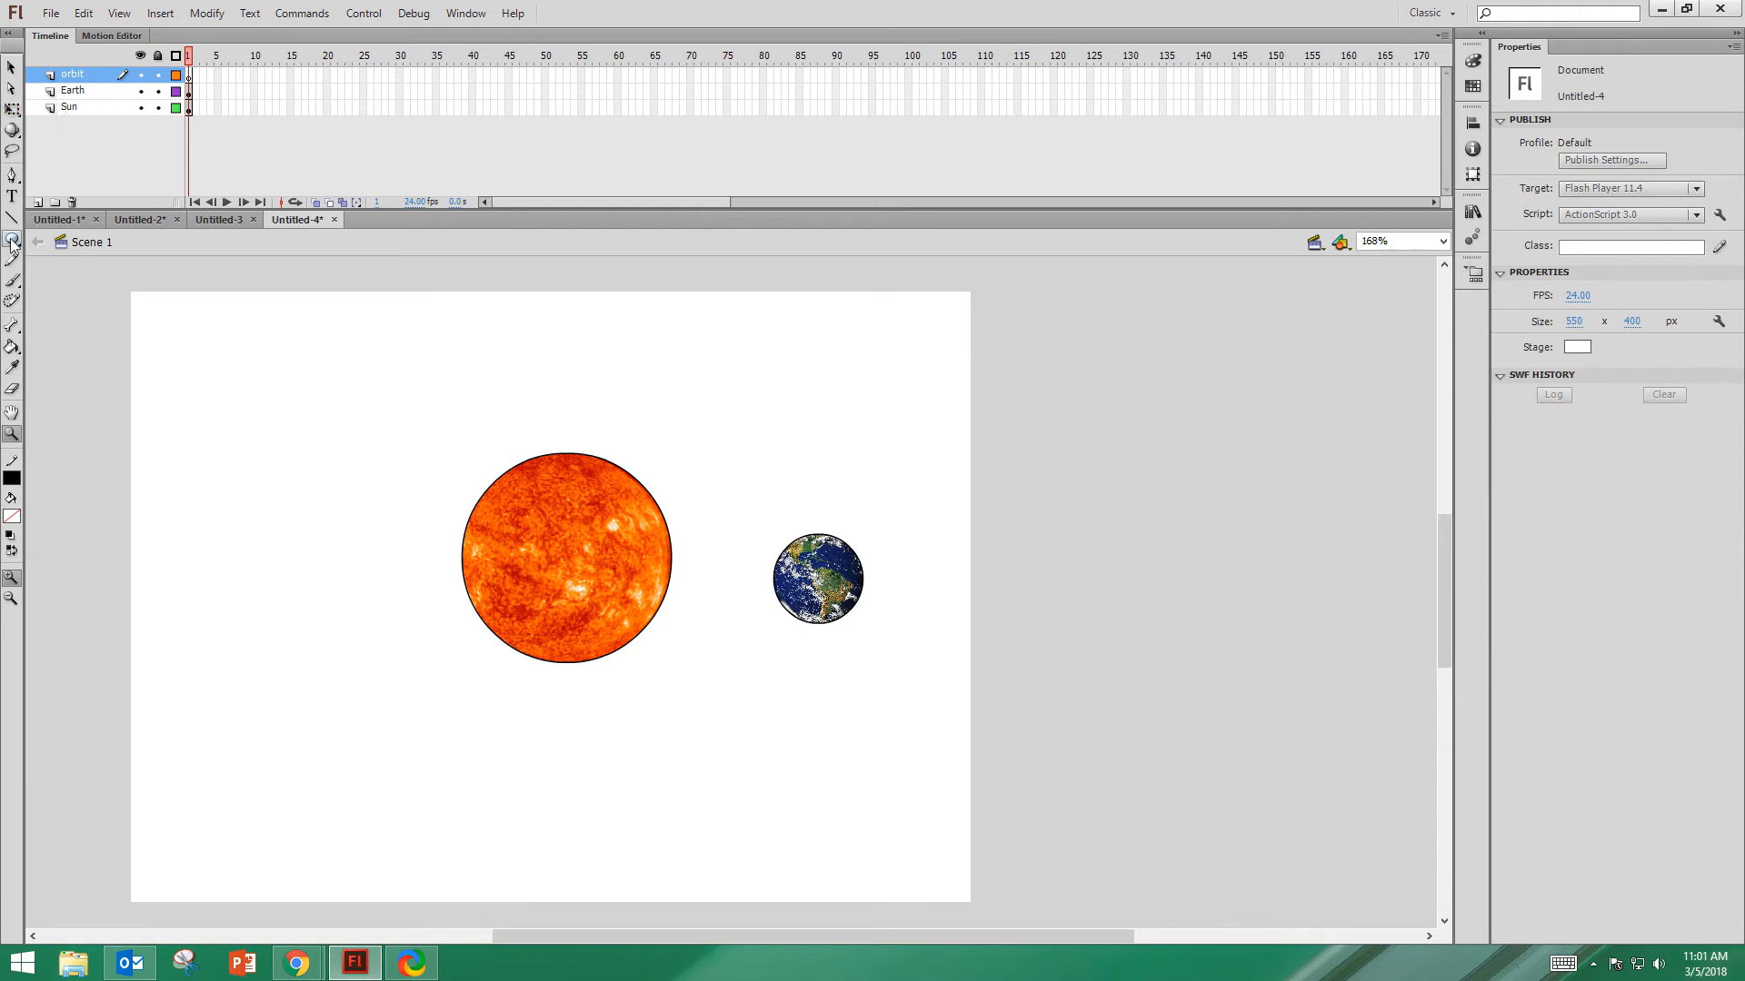
click(13, 242)
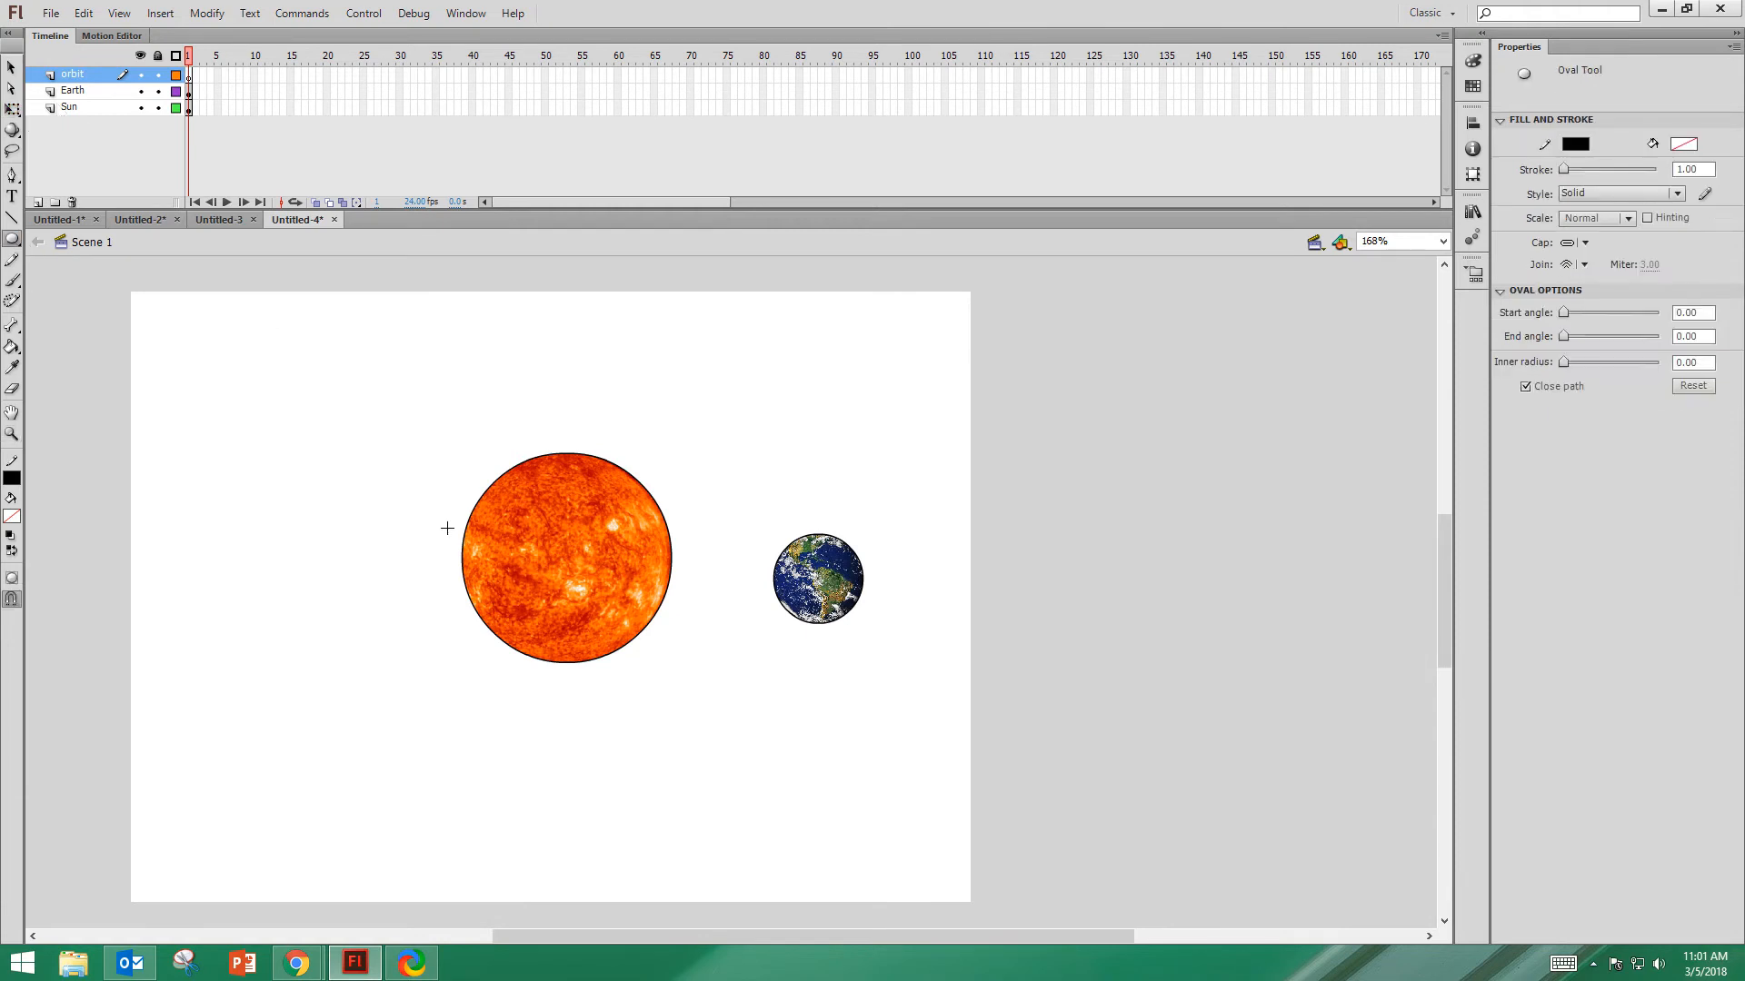
mouse_move(567, 556)
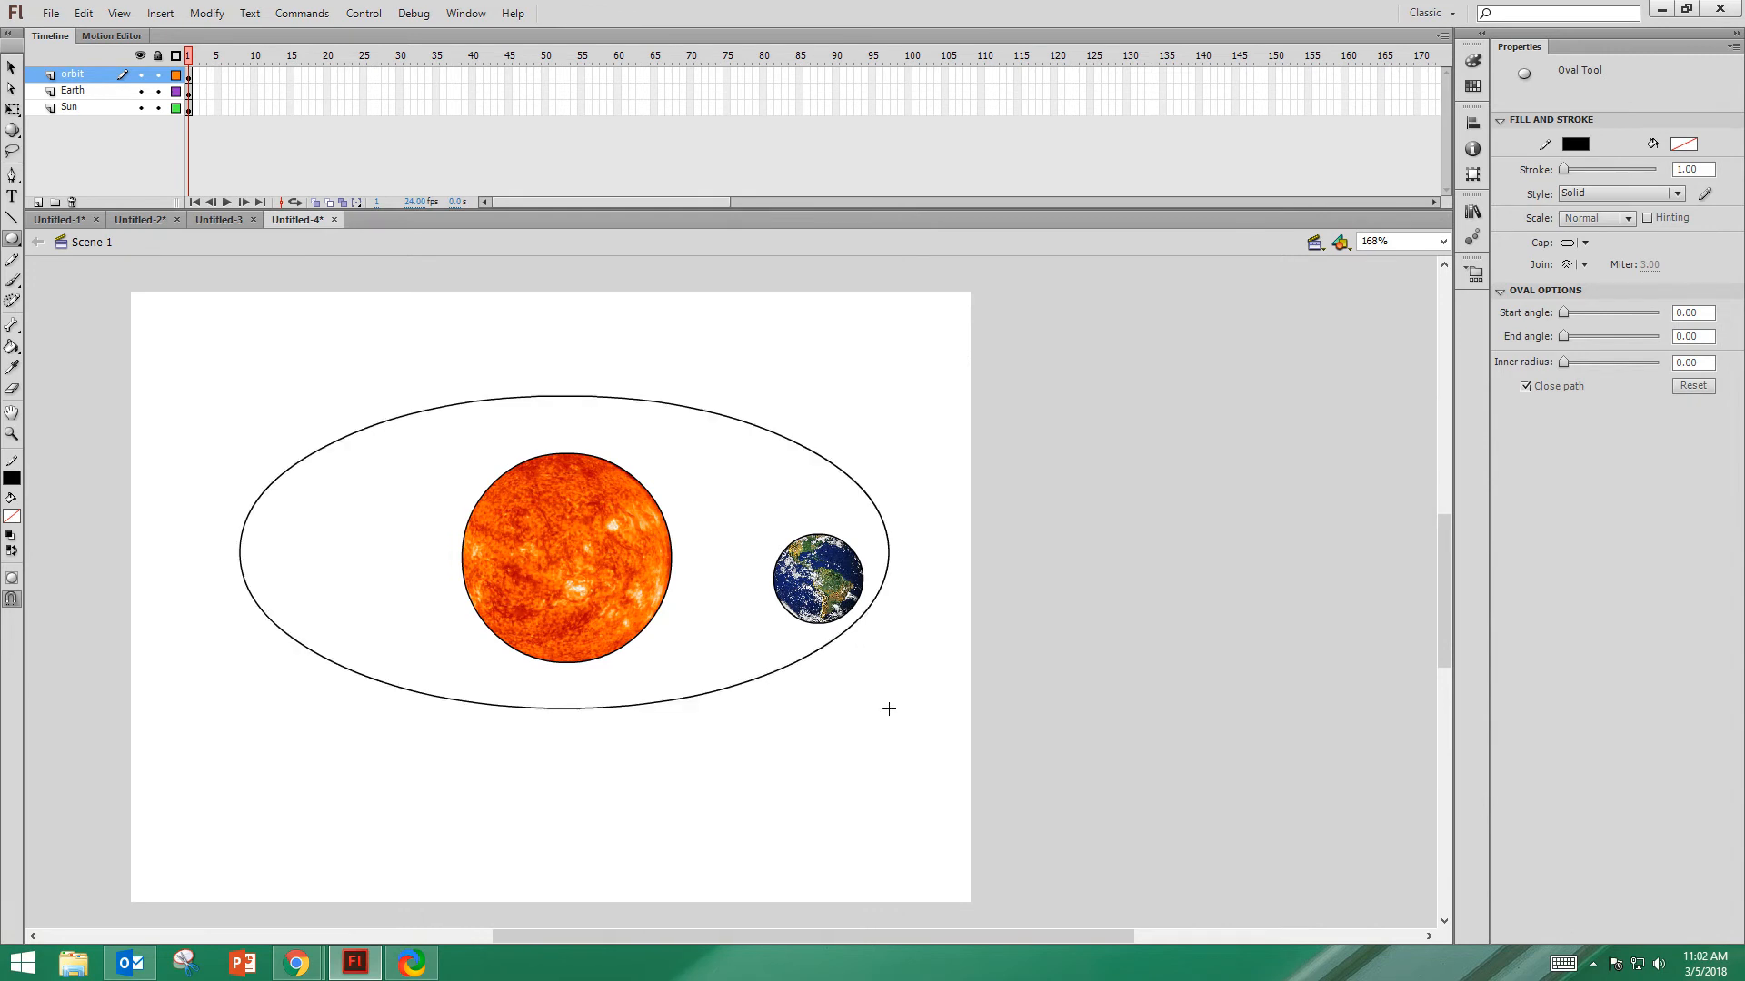
click(13, 69)
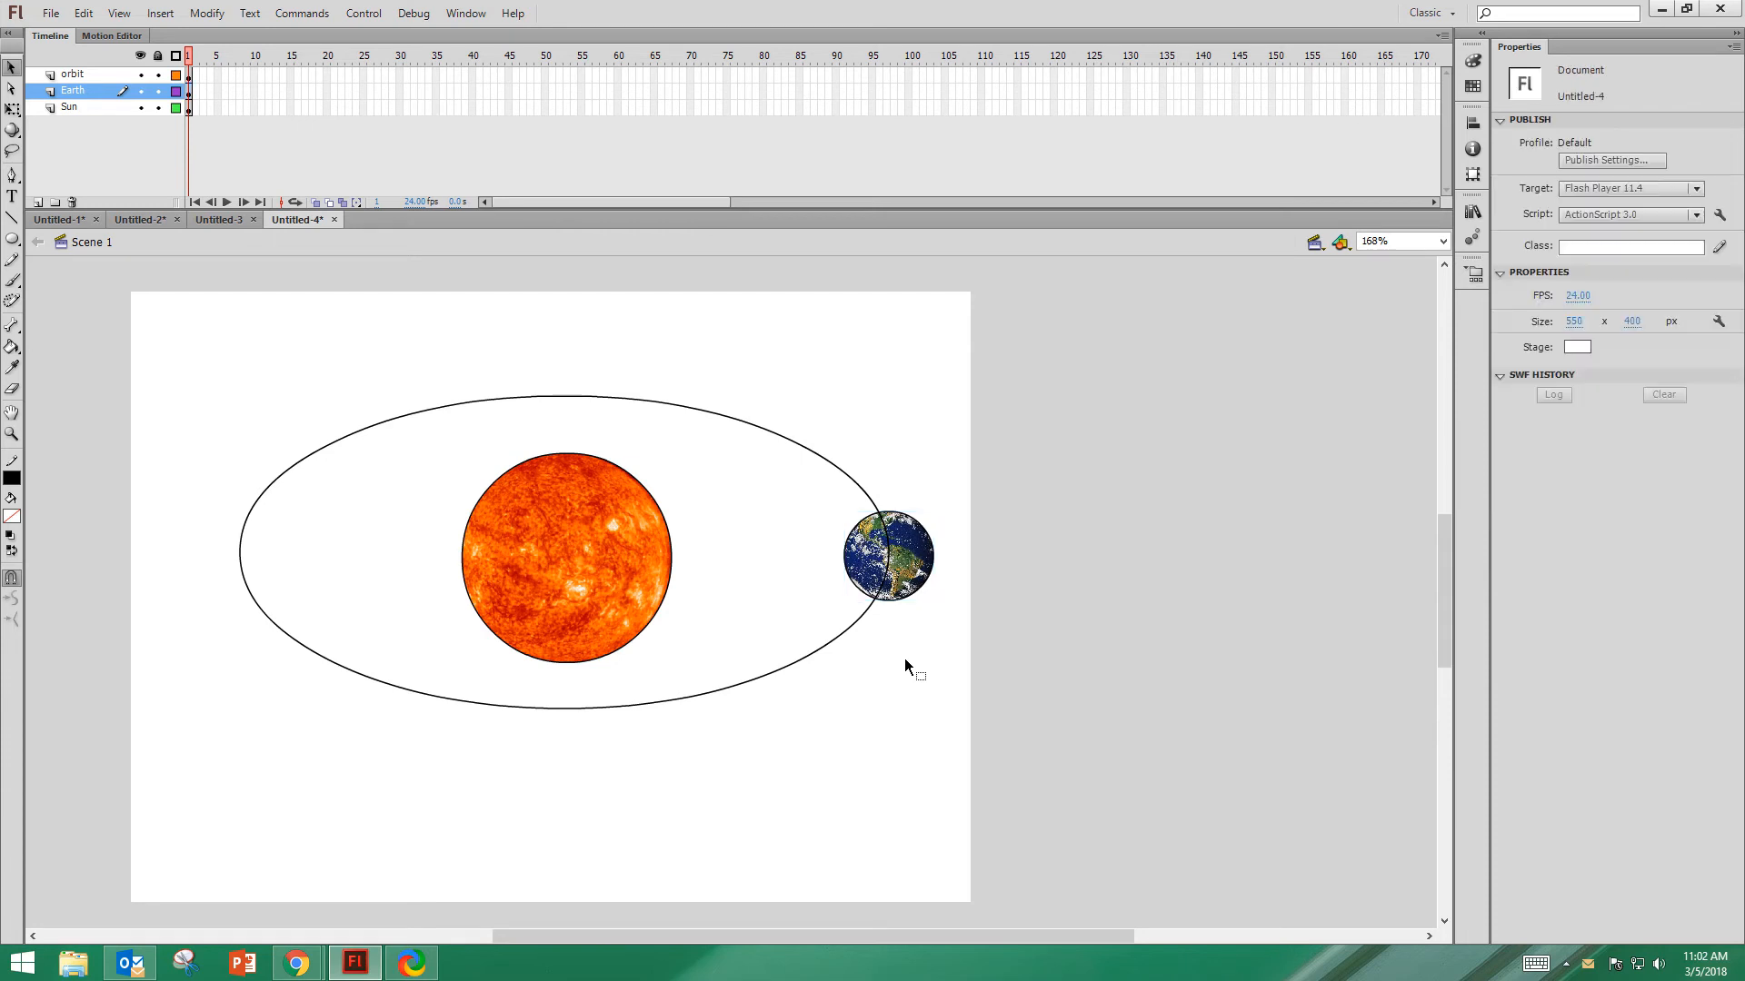
mouse_move(474, 79)
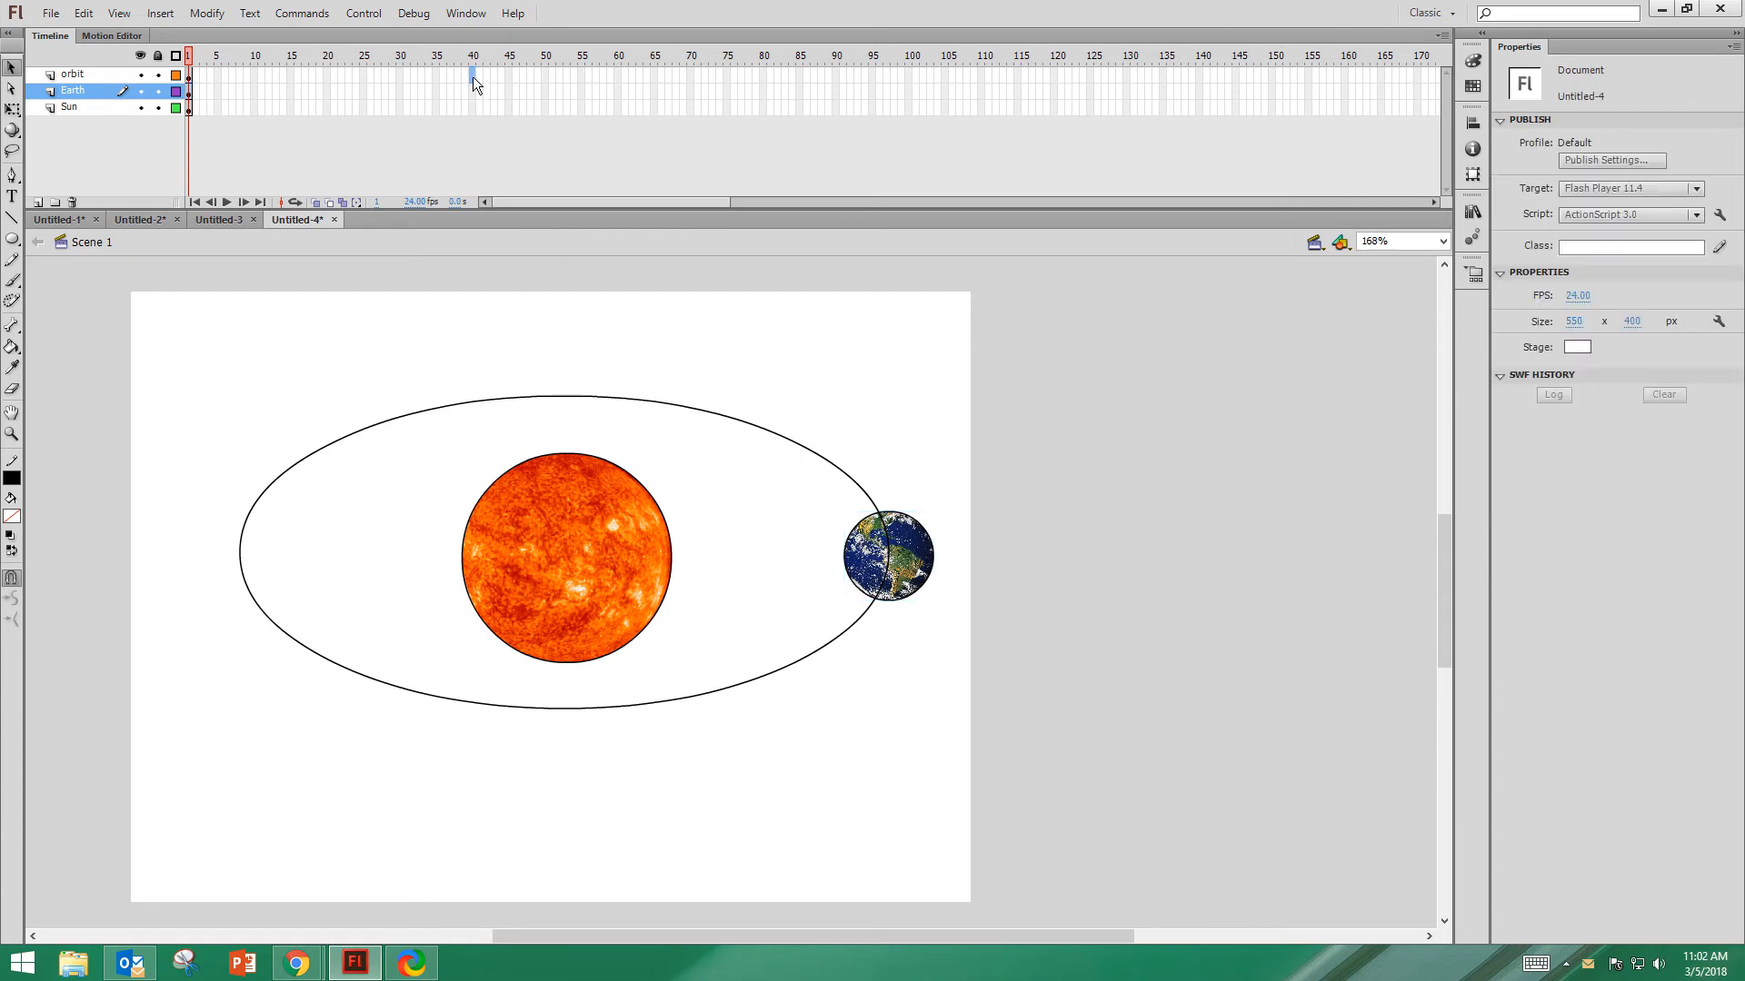
- Extend all layers to frame 40 and convert the Earth span into a motion tween symbol
click(69, 107)
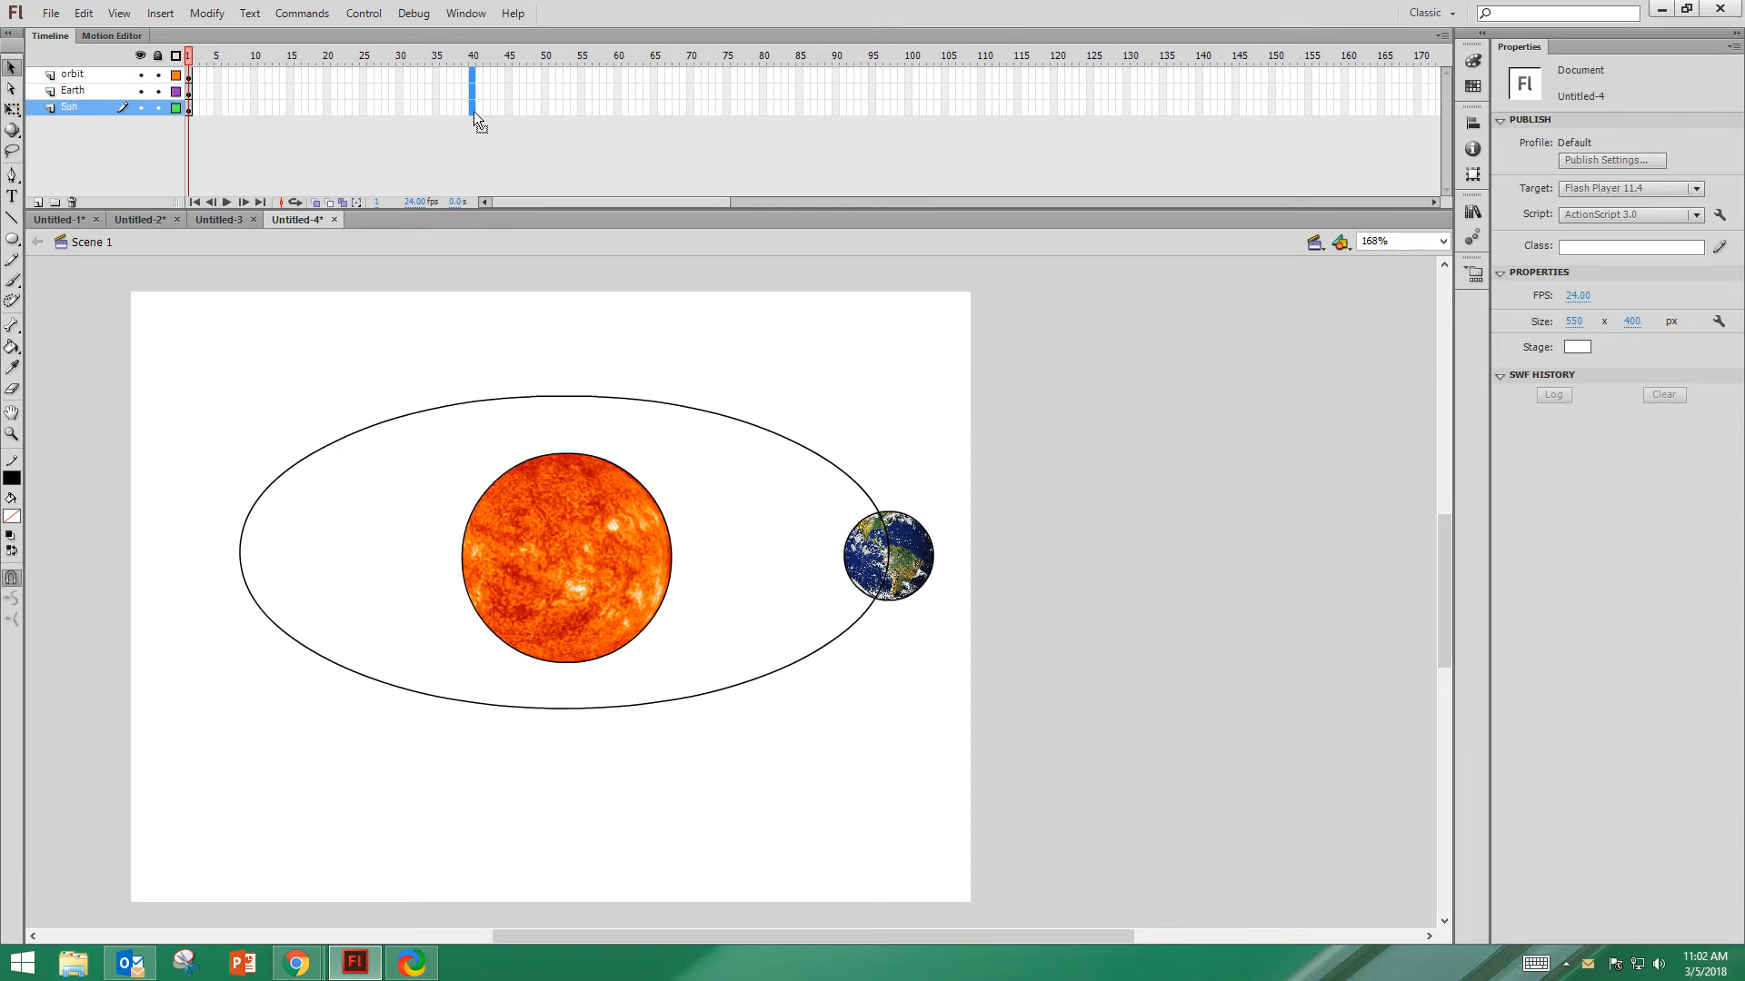
click(471, 57)
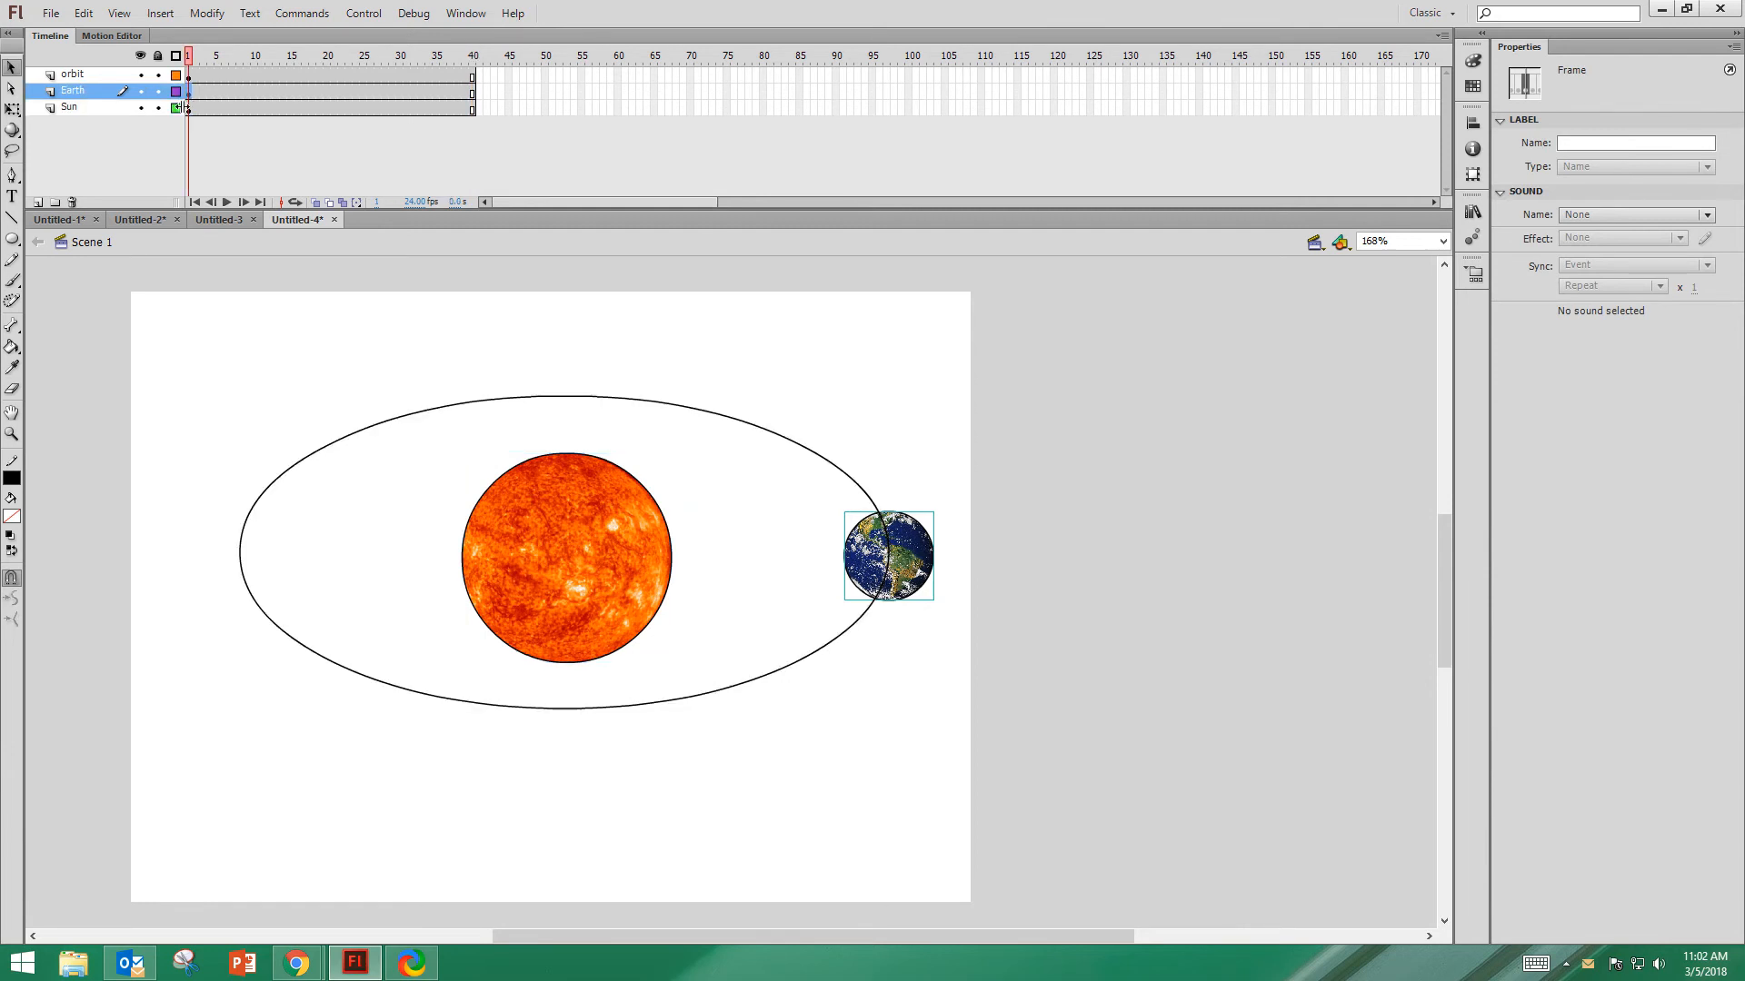
right_click(189, 91)
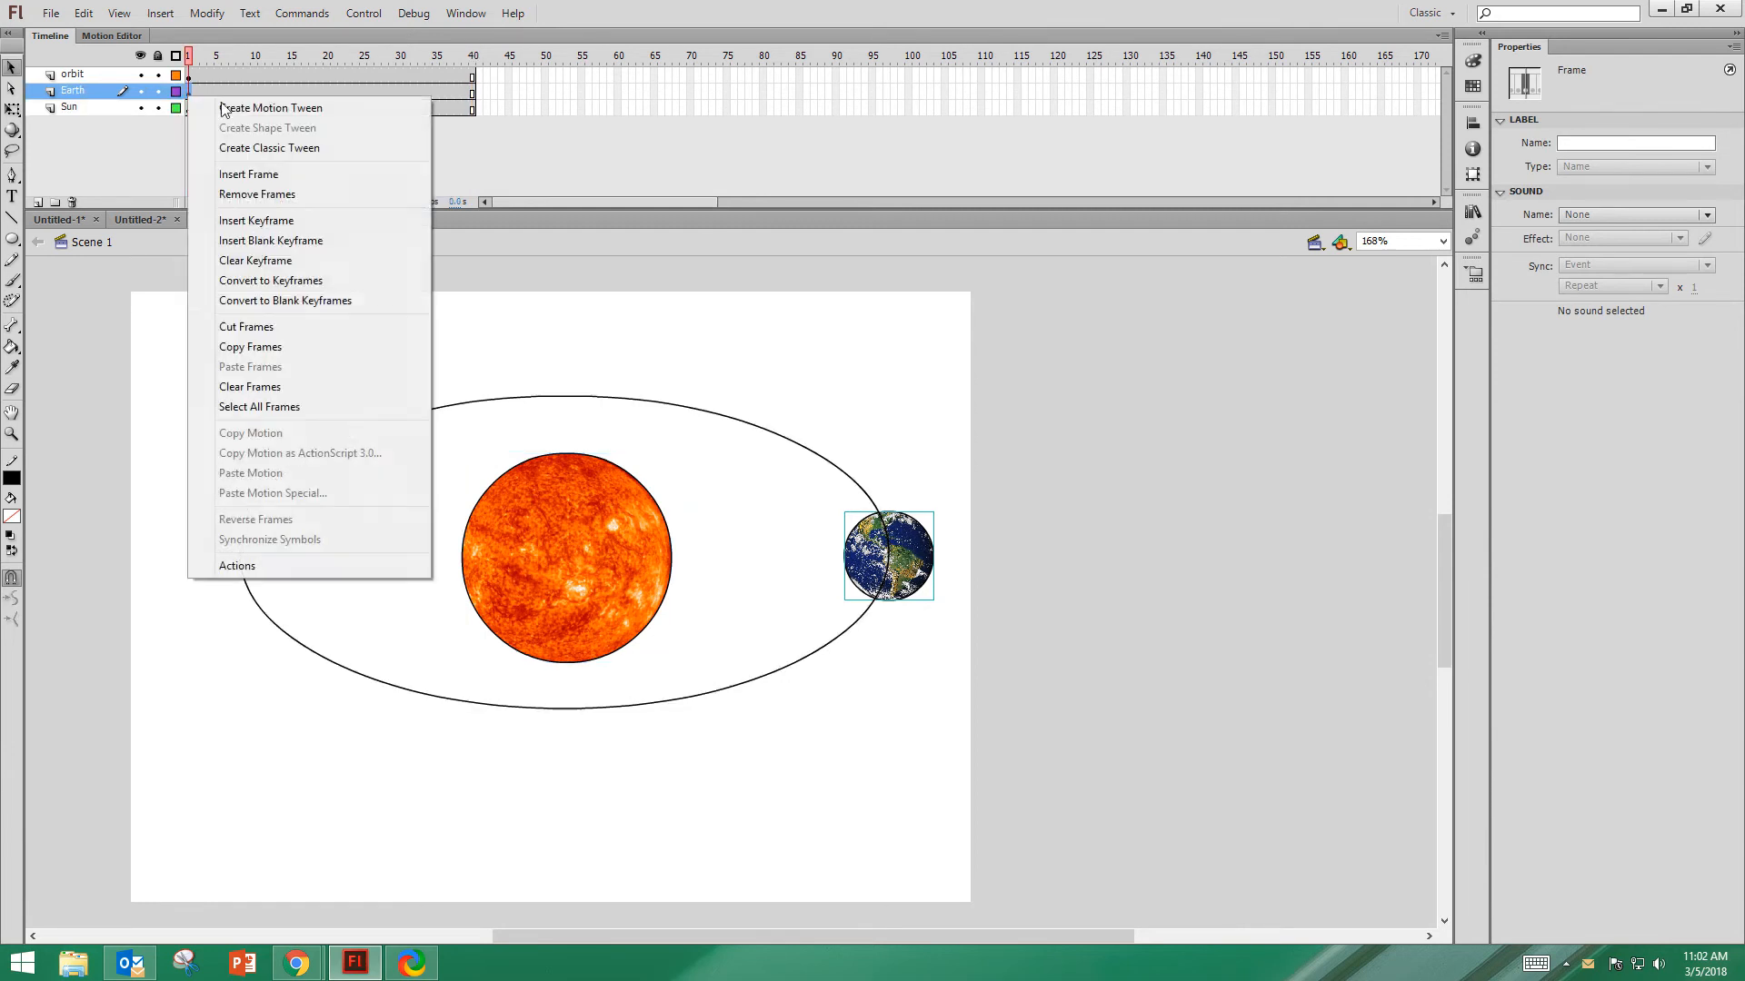
click(270, 107)
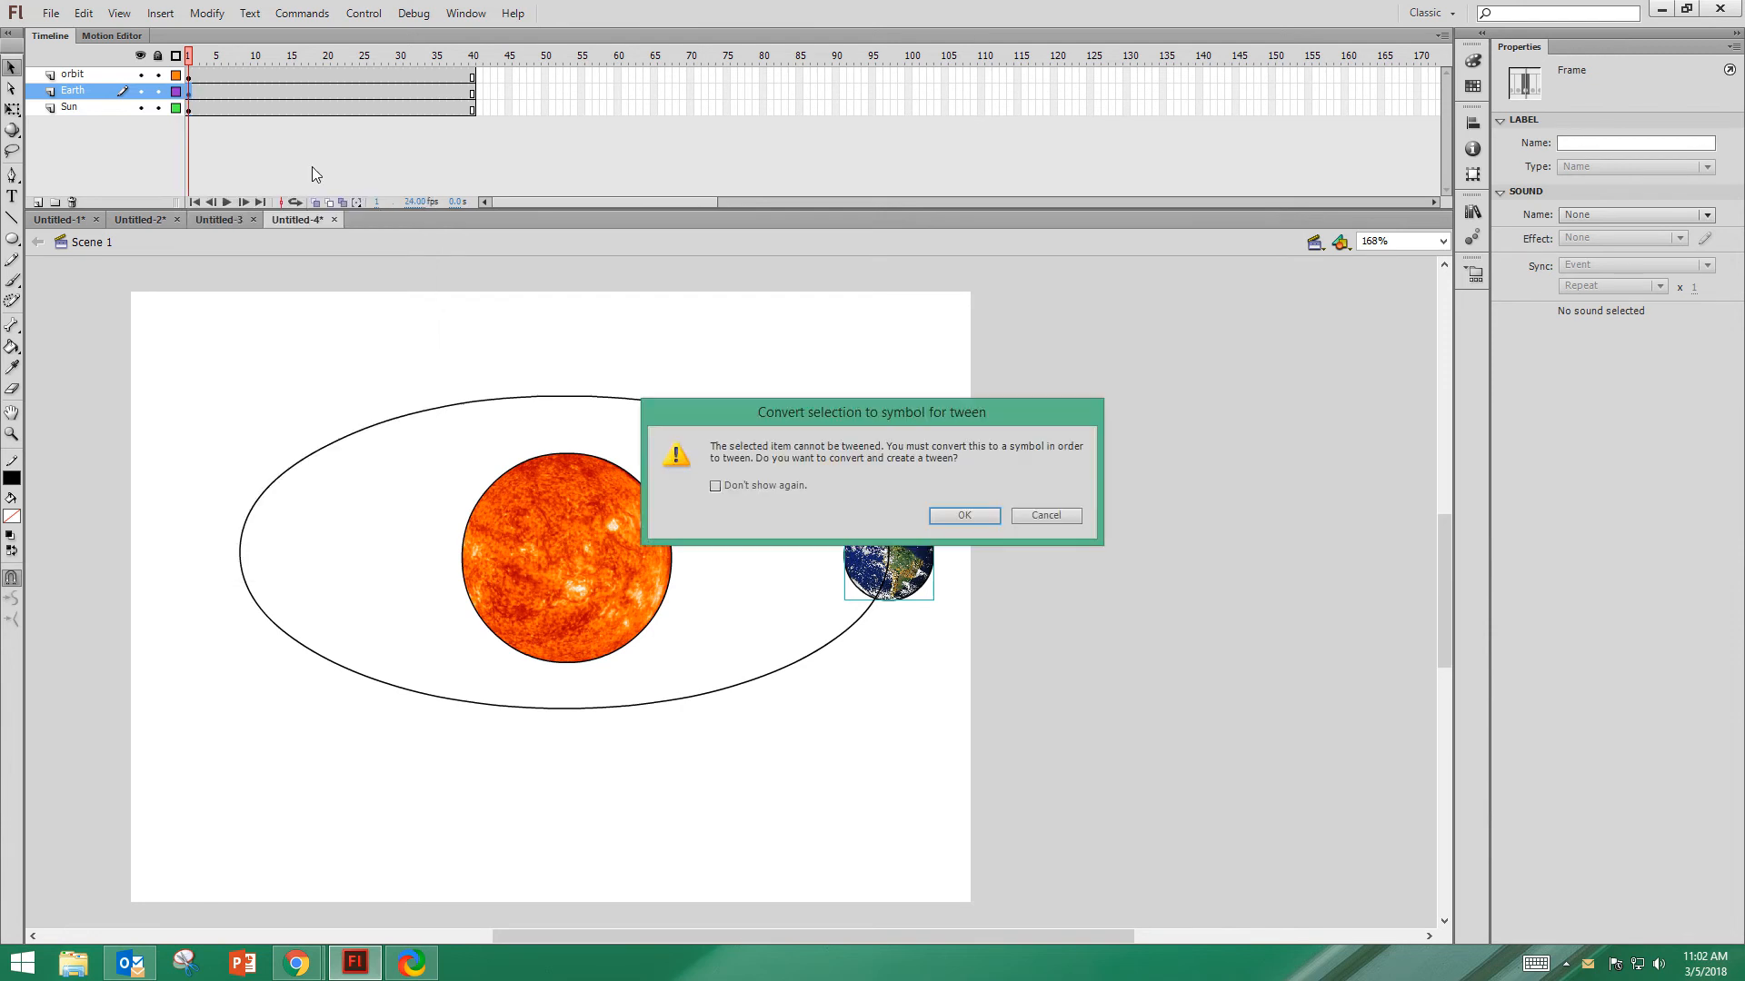
mouse_move(927, 509)
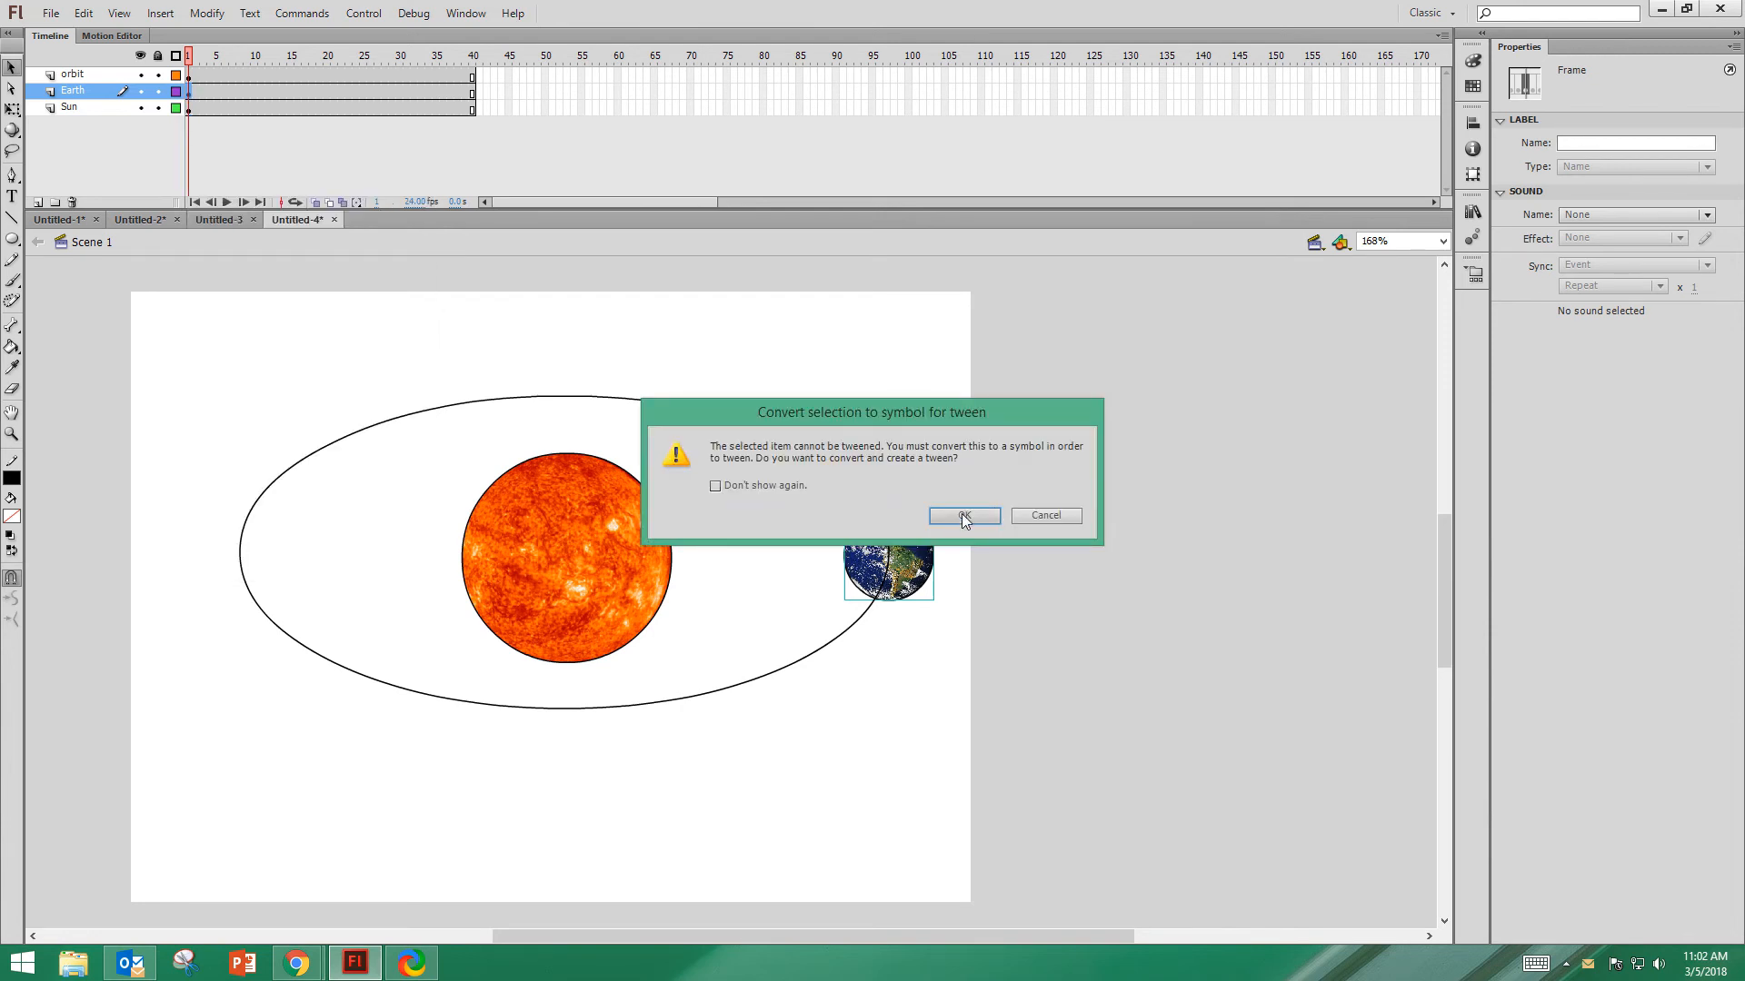
click(961, 515)
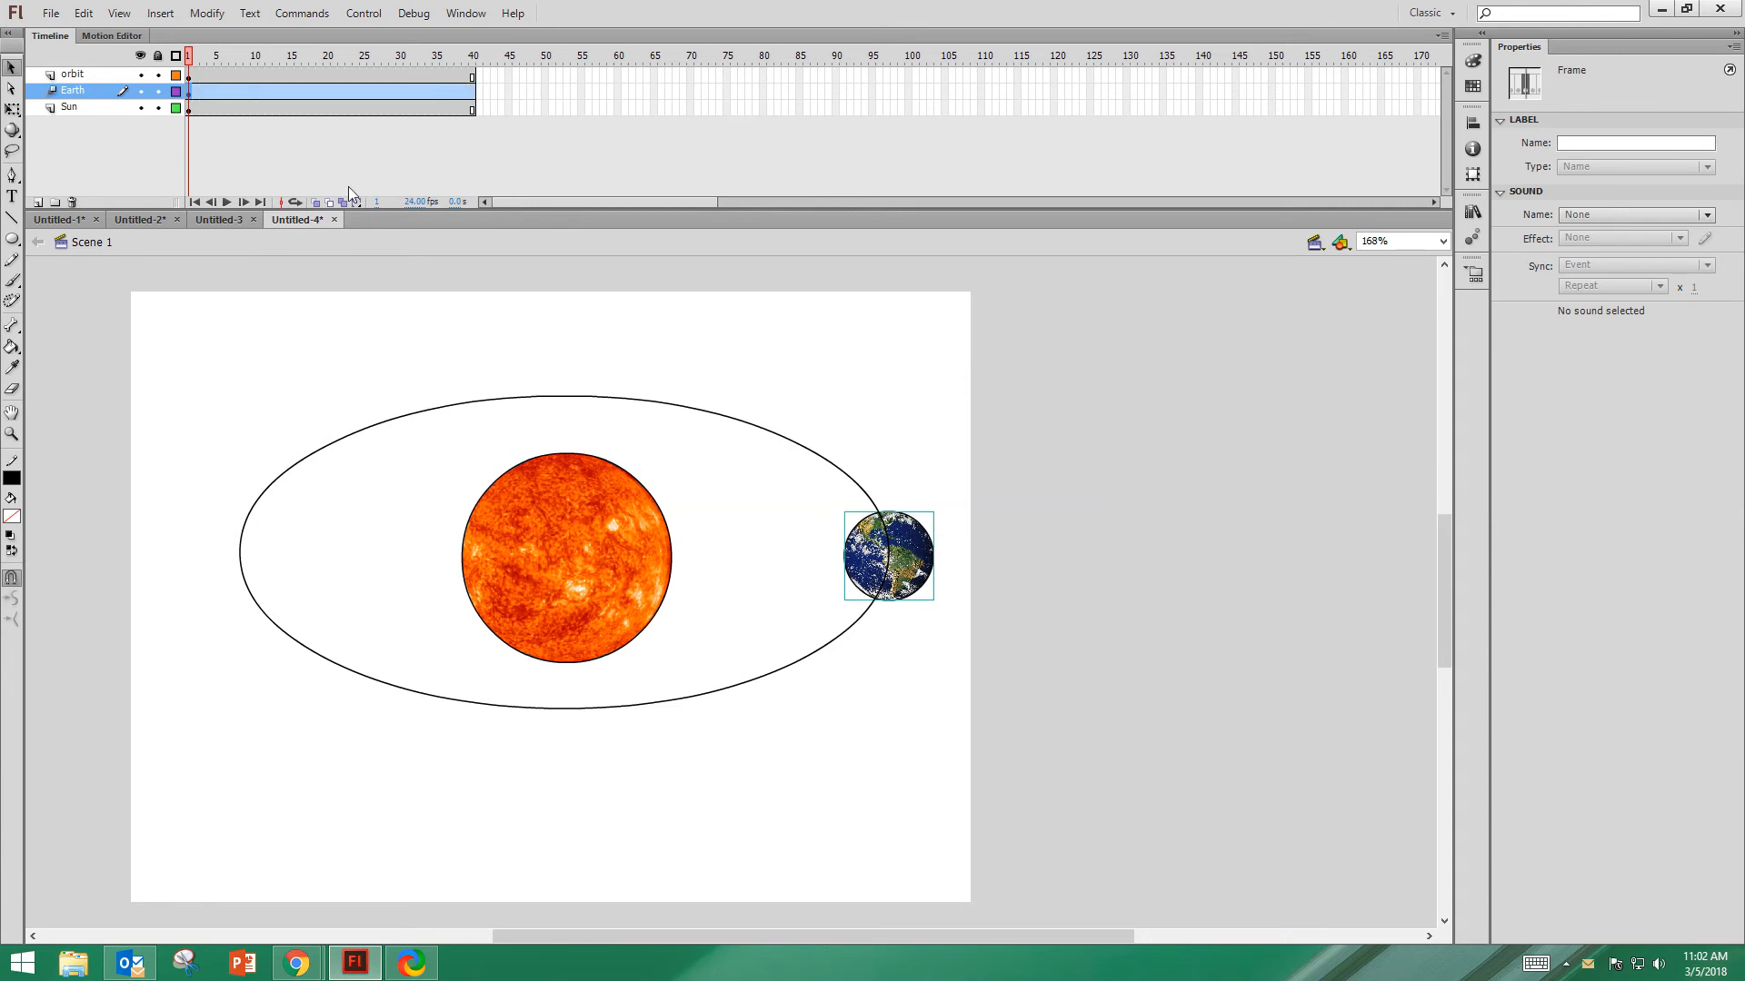
- Keyframe Earth's positions around the ellipse at frames 10, 20 and 30
click(255, 56)
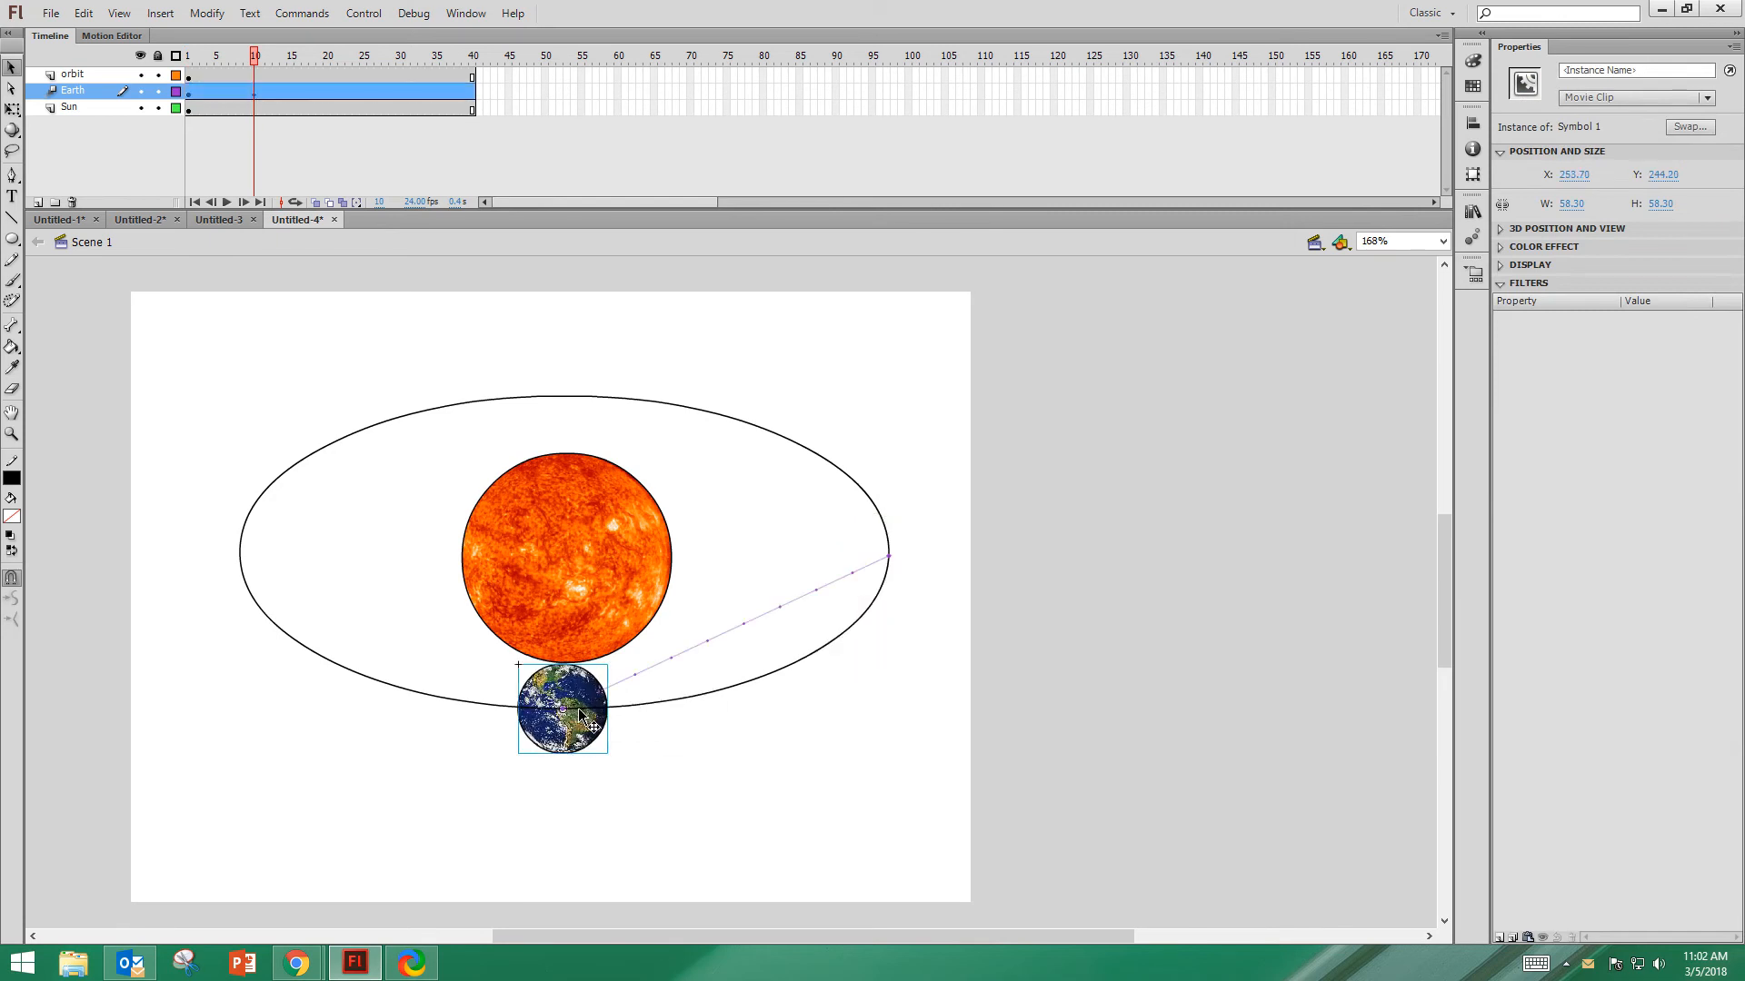
click(325, 57)
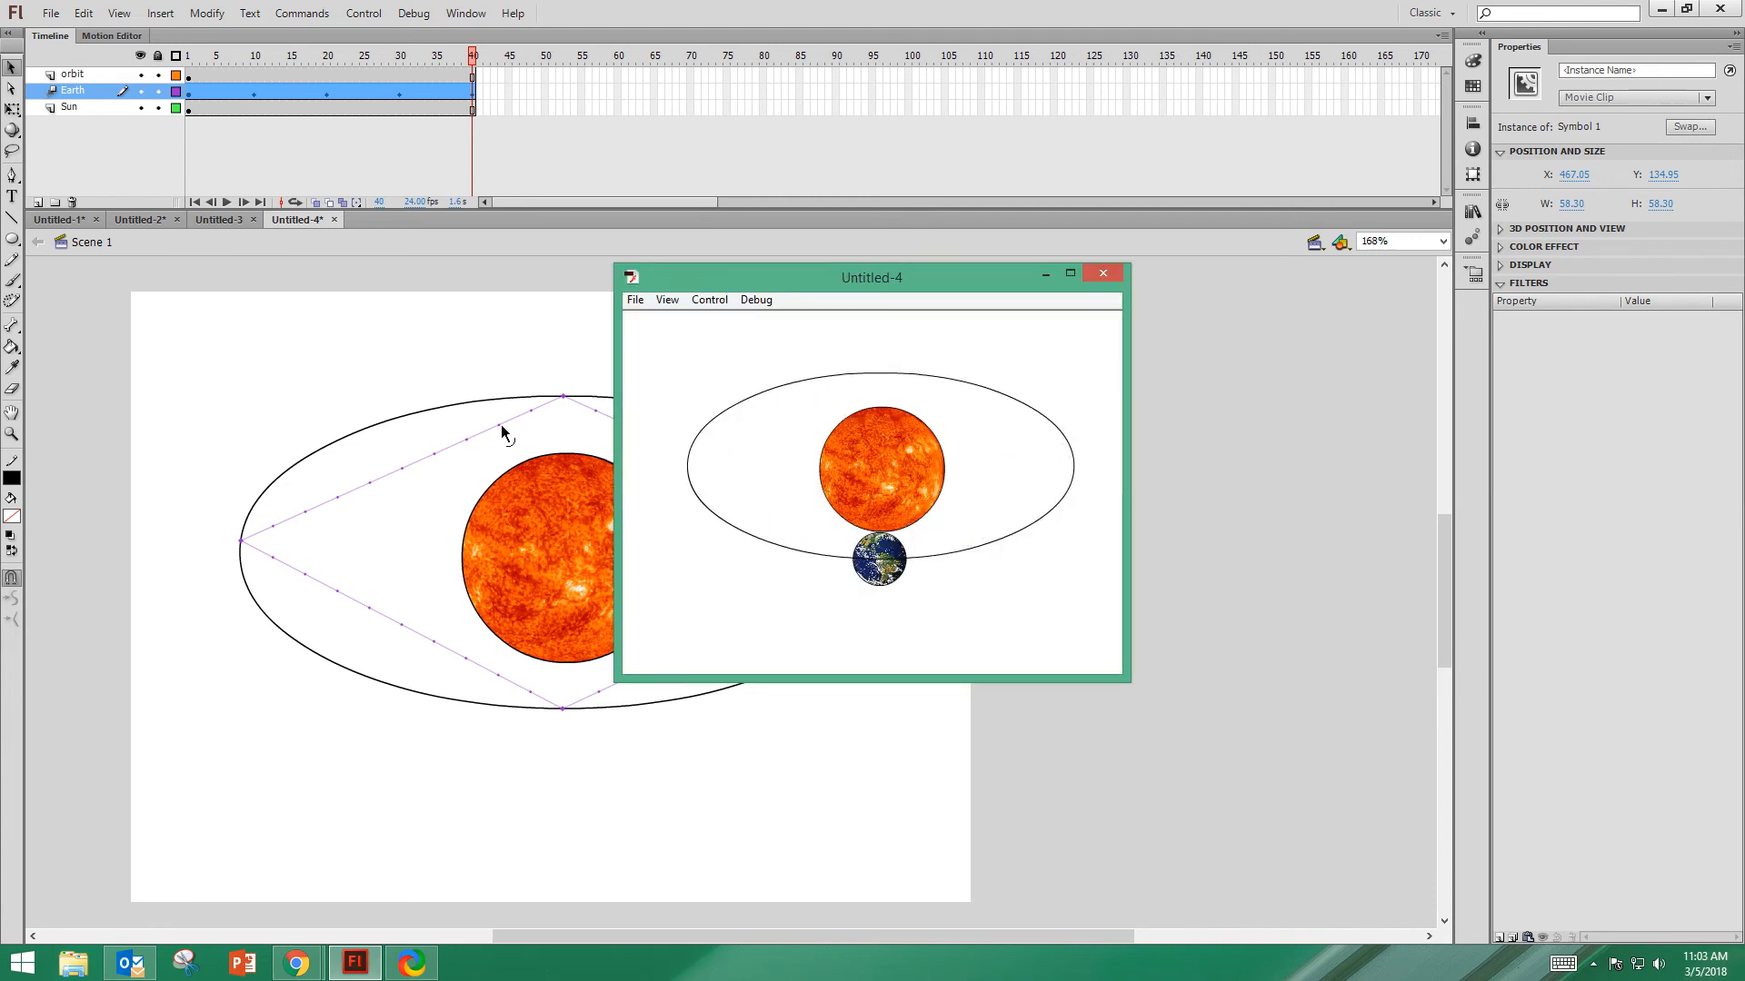
- Close the test preview and bend Earth's straight path segments into curves along the ellipse
click(1101, 275)
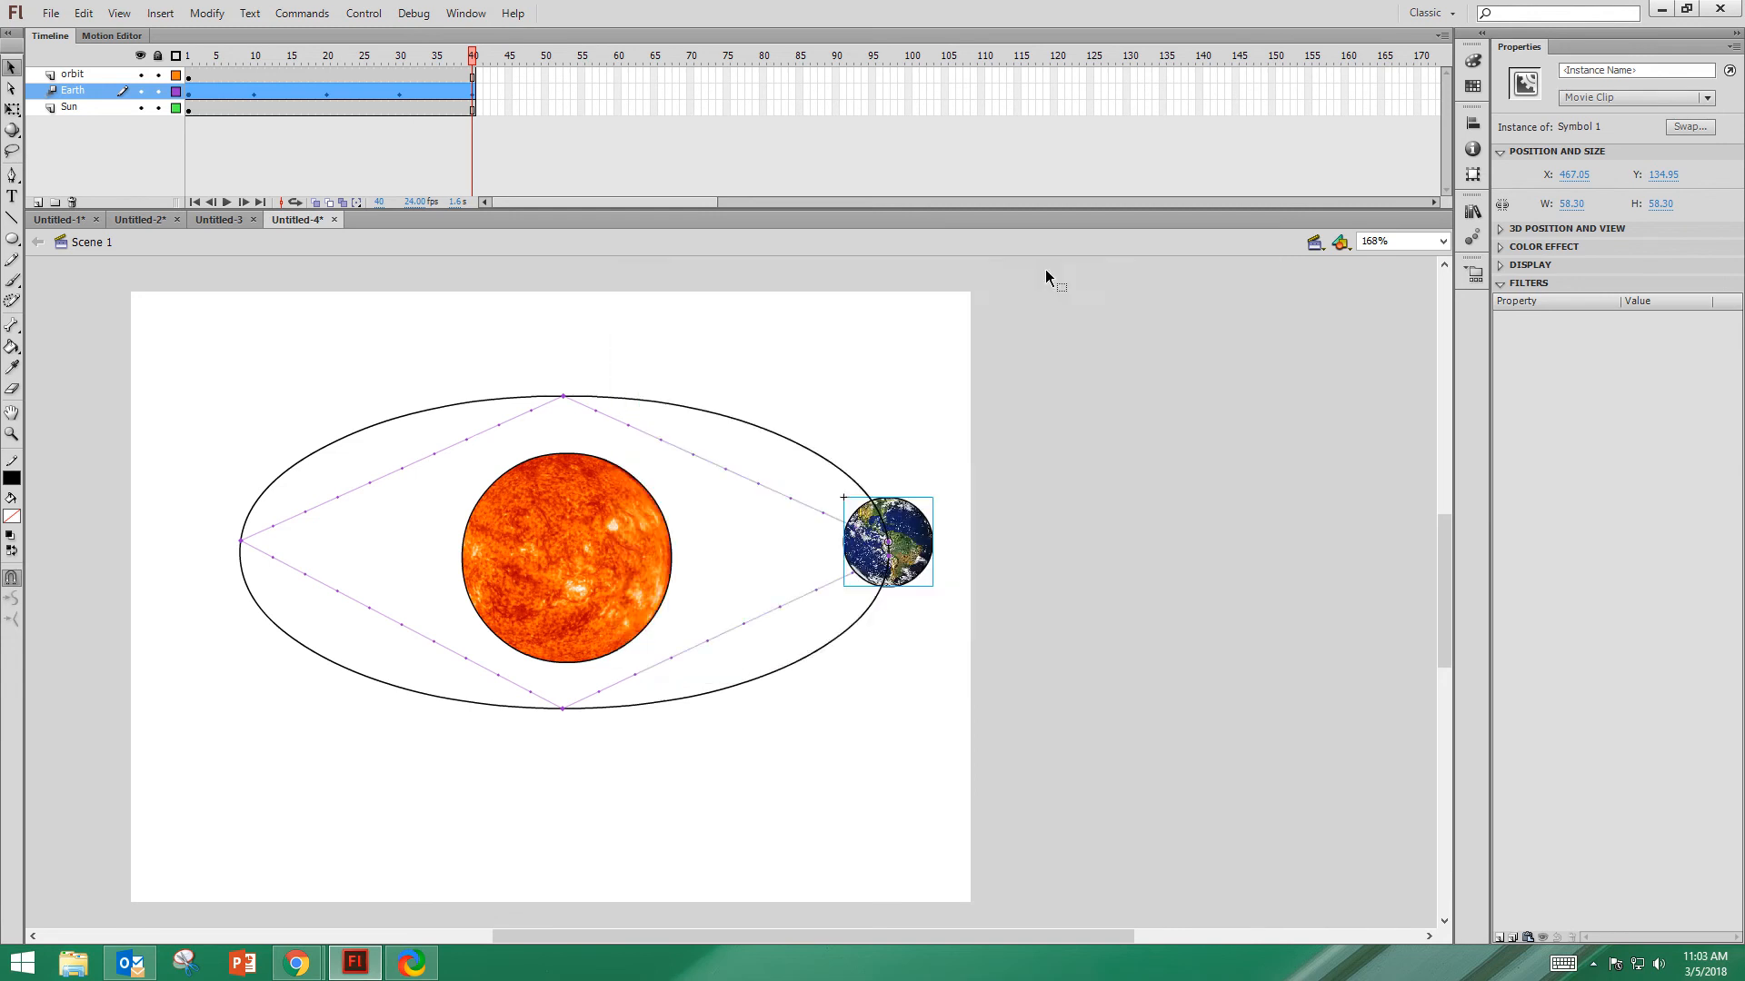
mouse_move(800, 524)
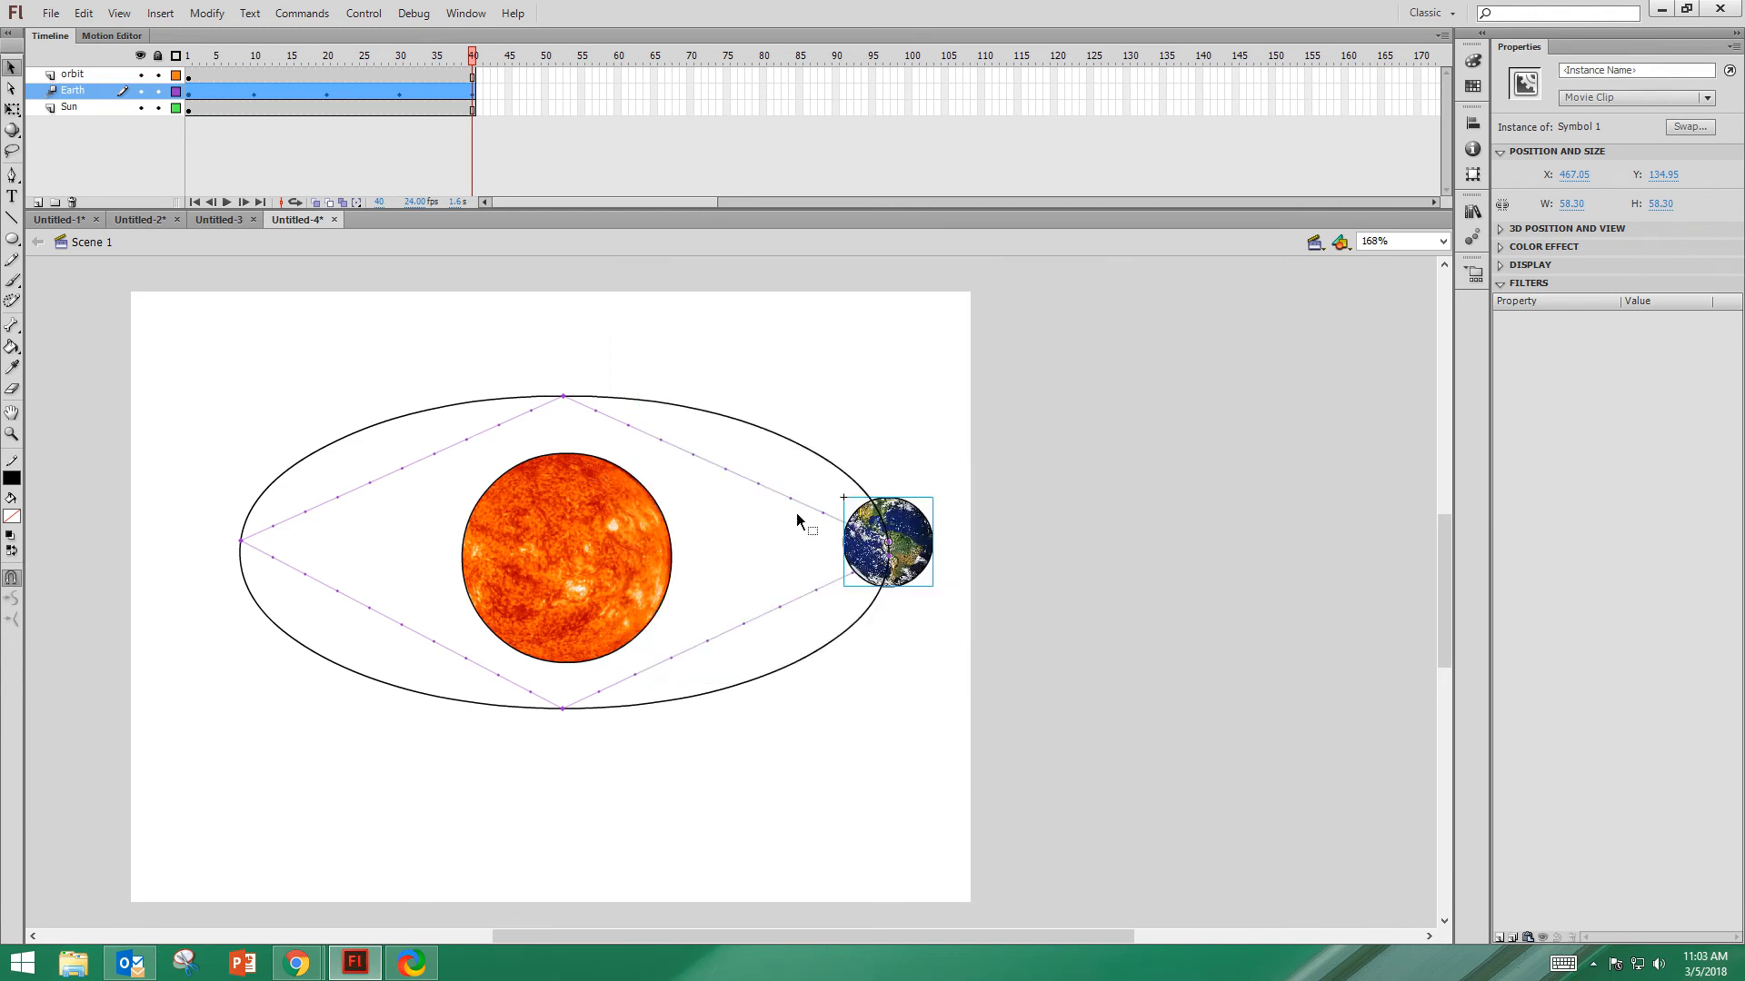
mouse_move(745, 483)
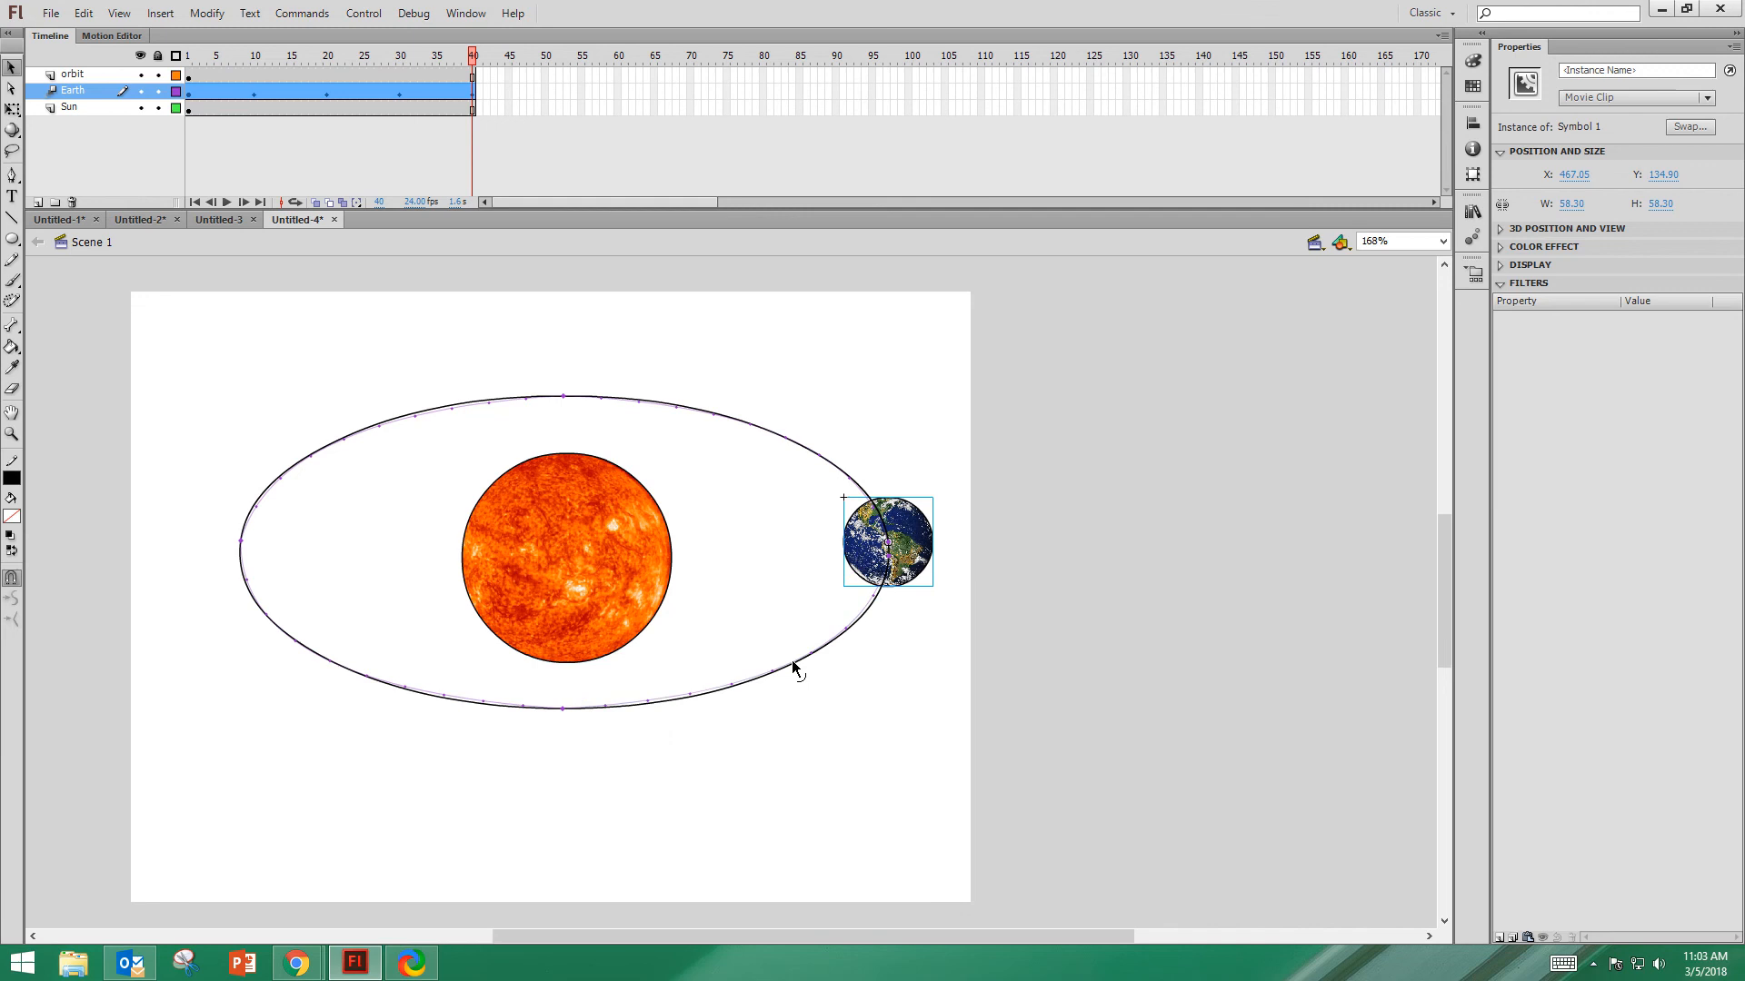
- Delete the orbit guide layer, leaving only Earth's curved tween path
click(73, 72)
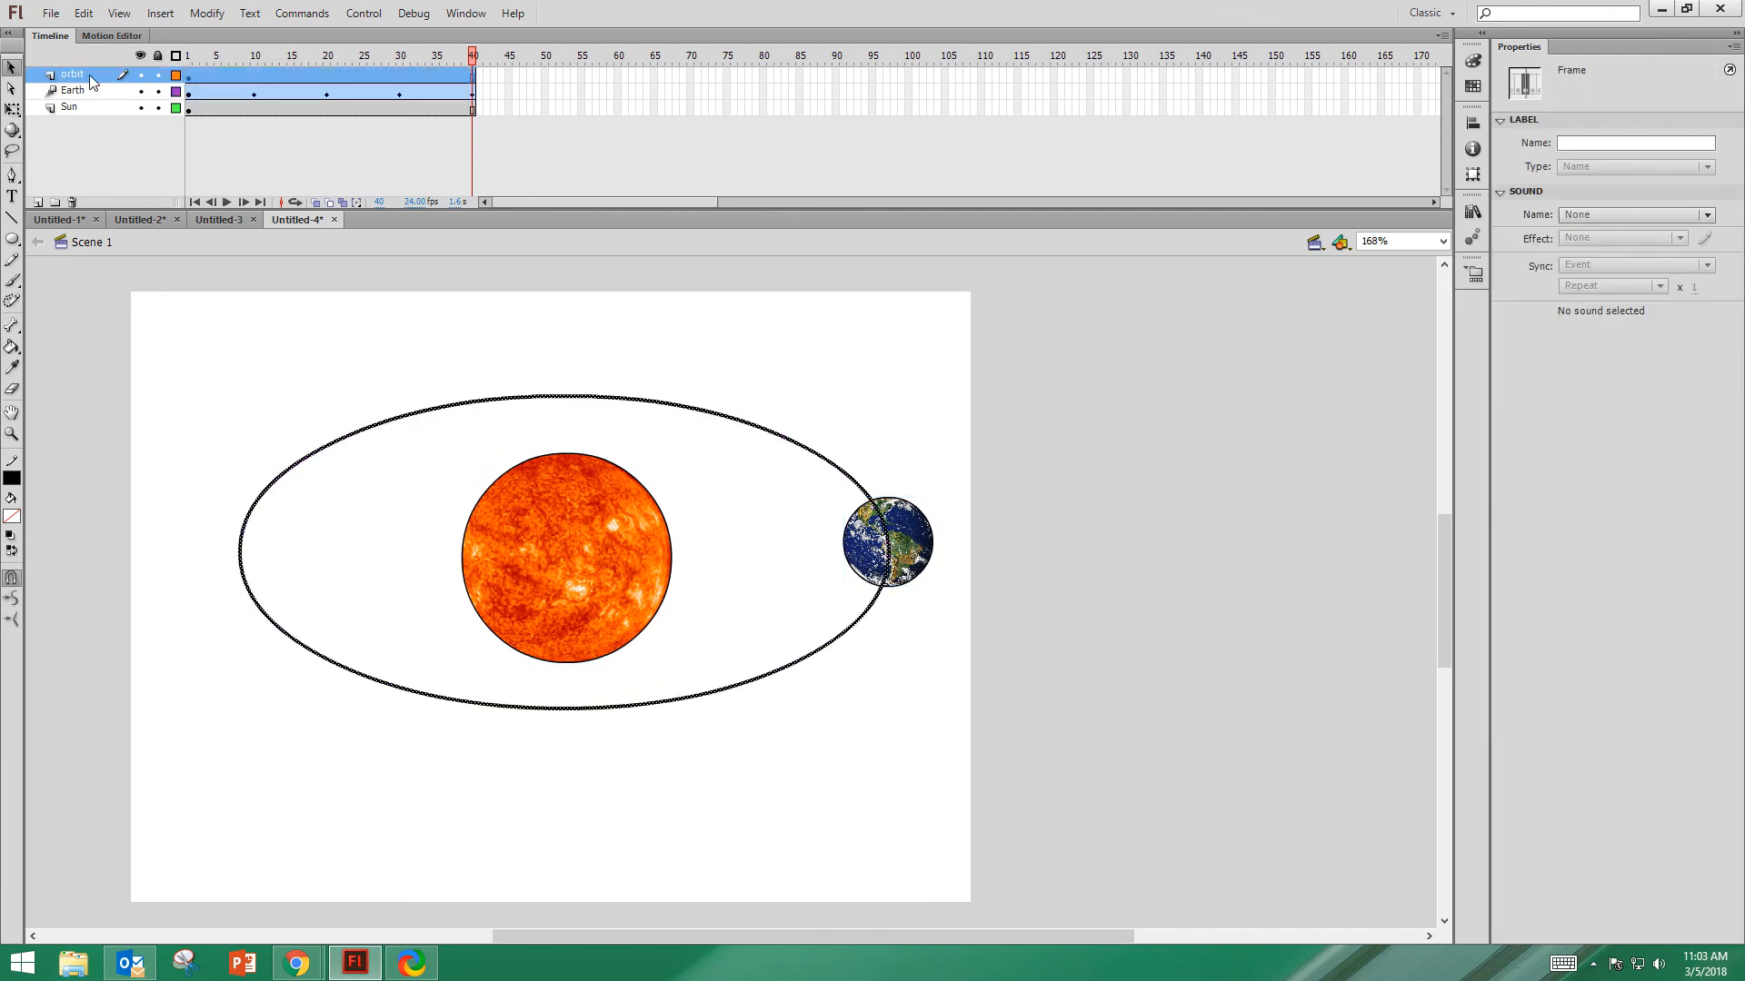
right_click(71, 74)
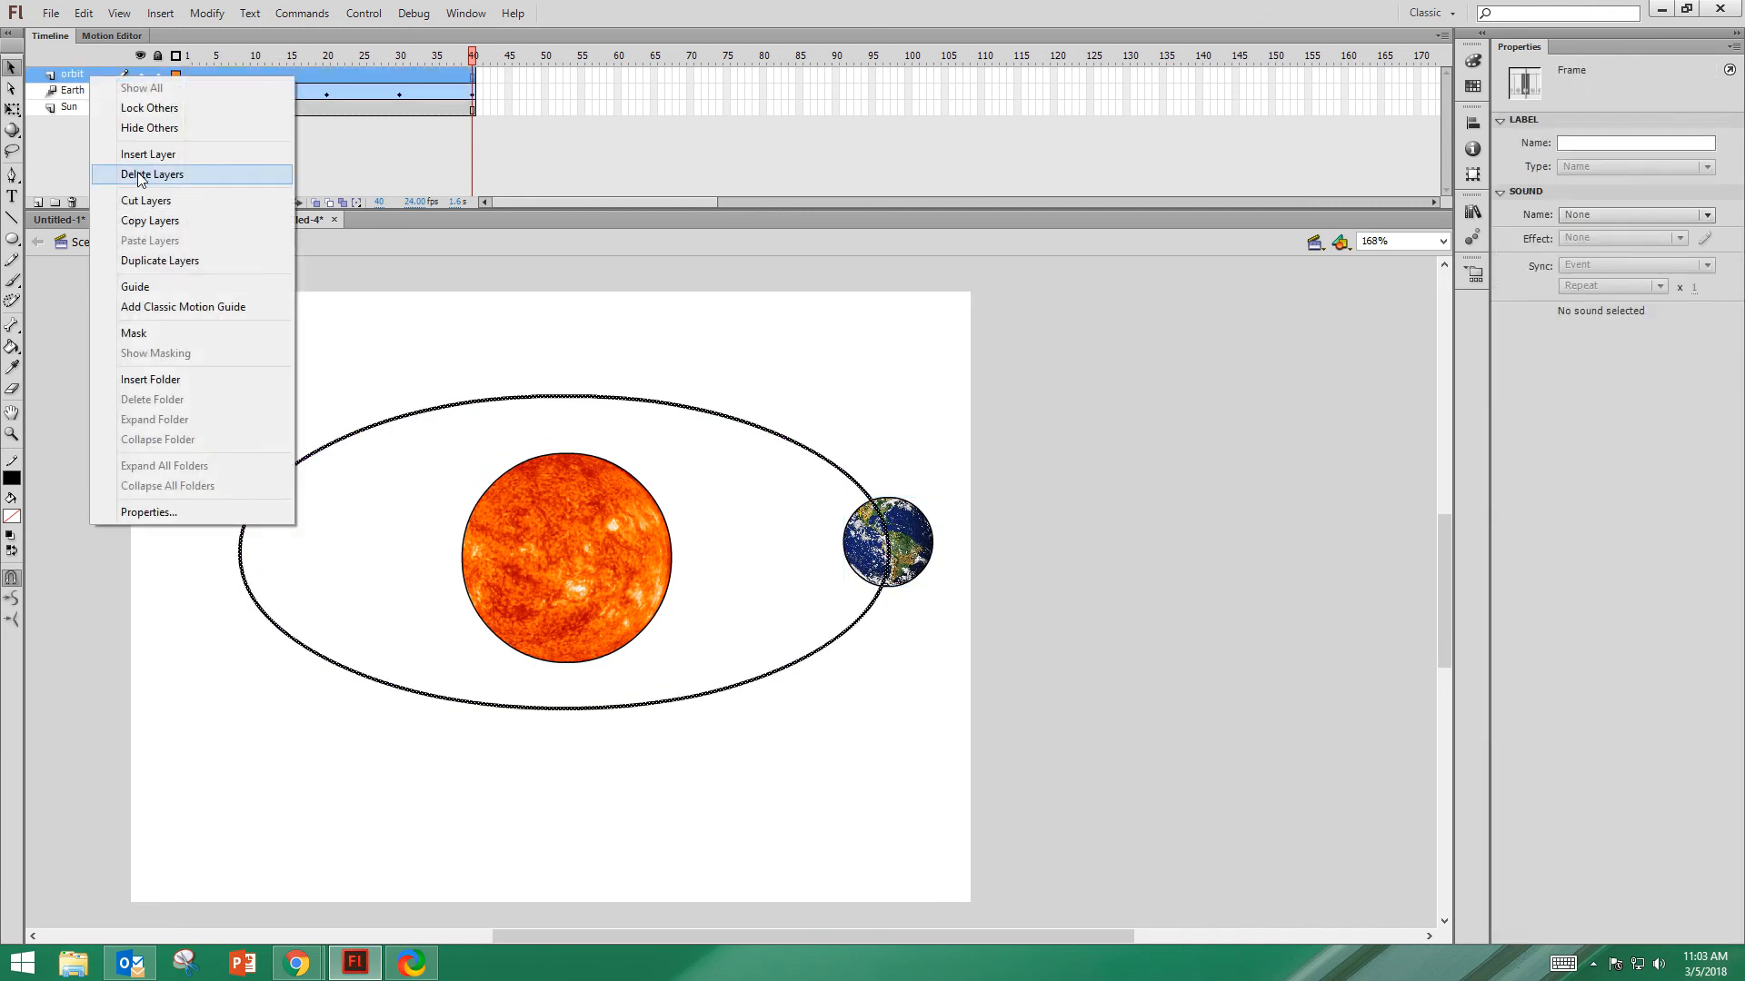
click(150, 175)
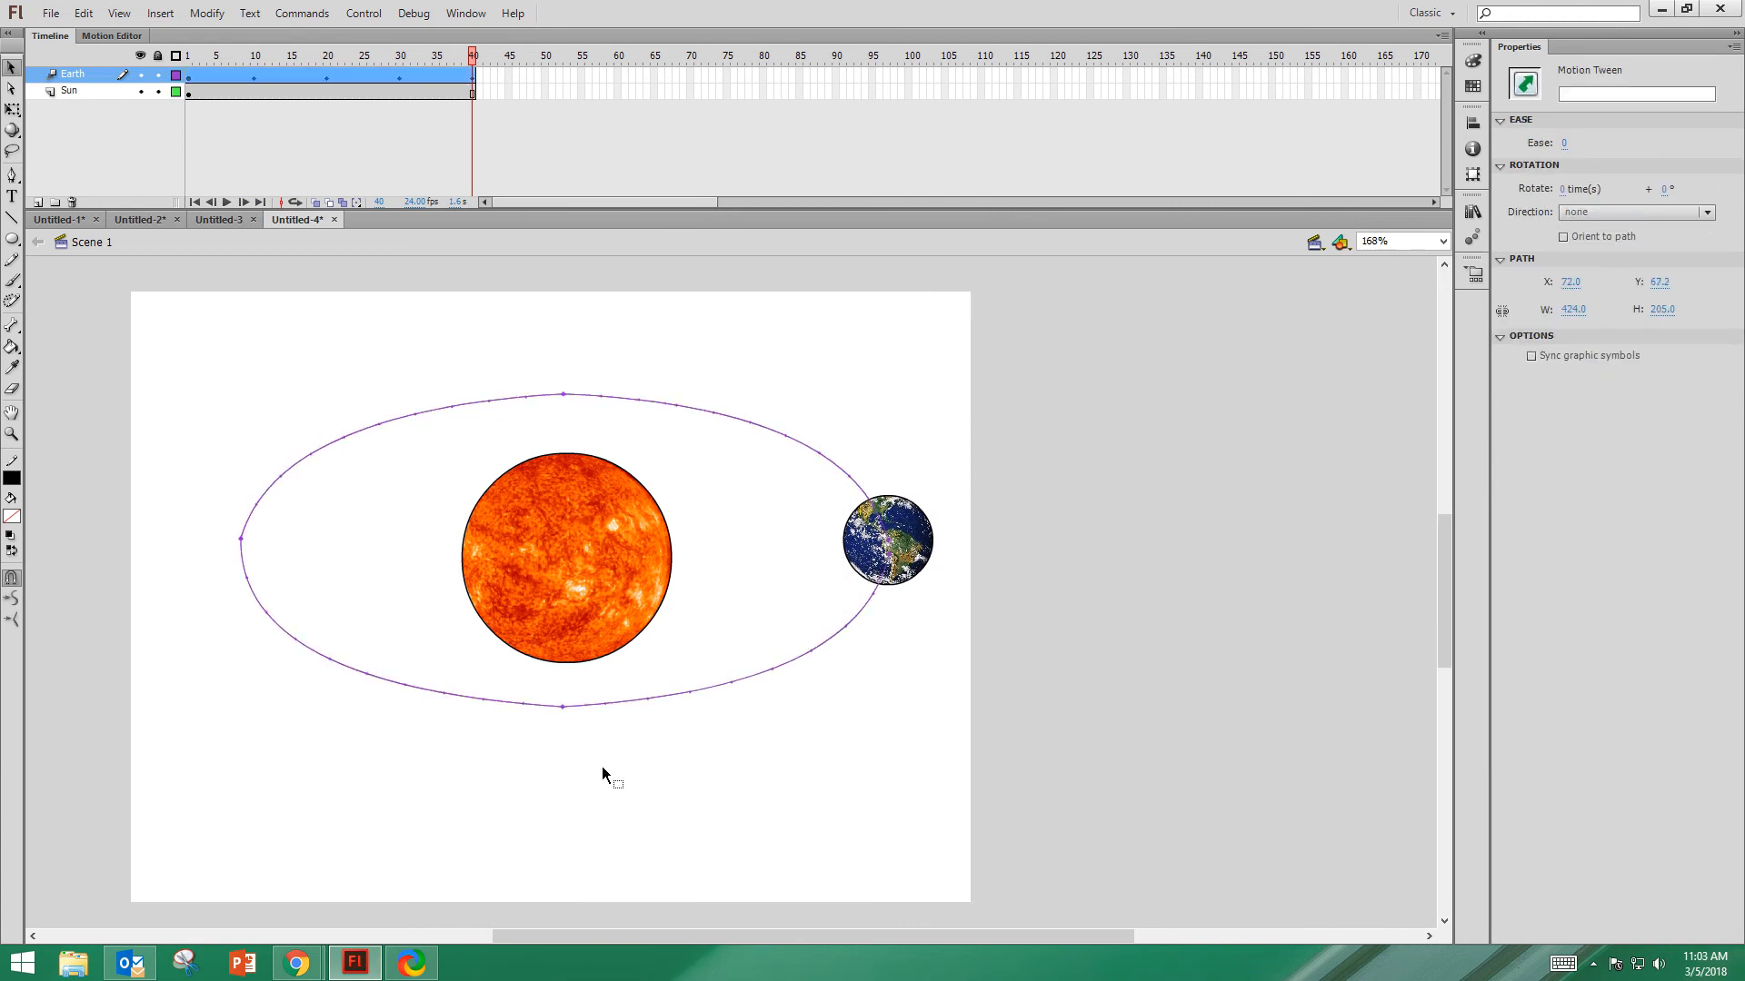
- Test the movie with Ctrl+Enter and close the preview window
click(567, 716)
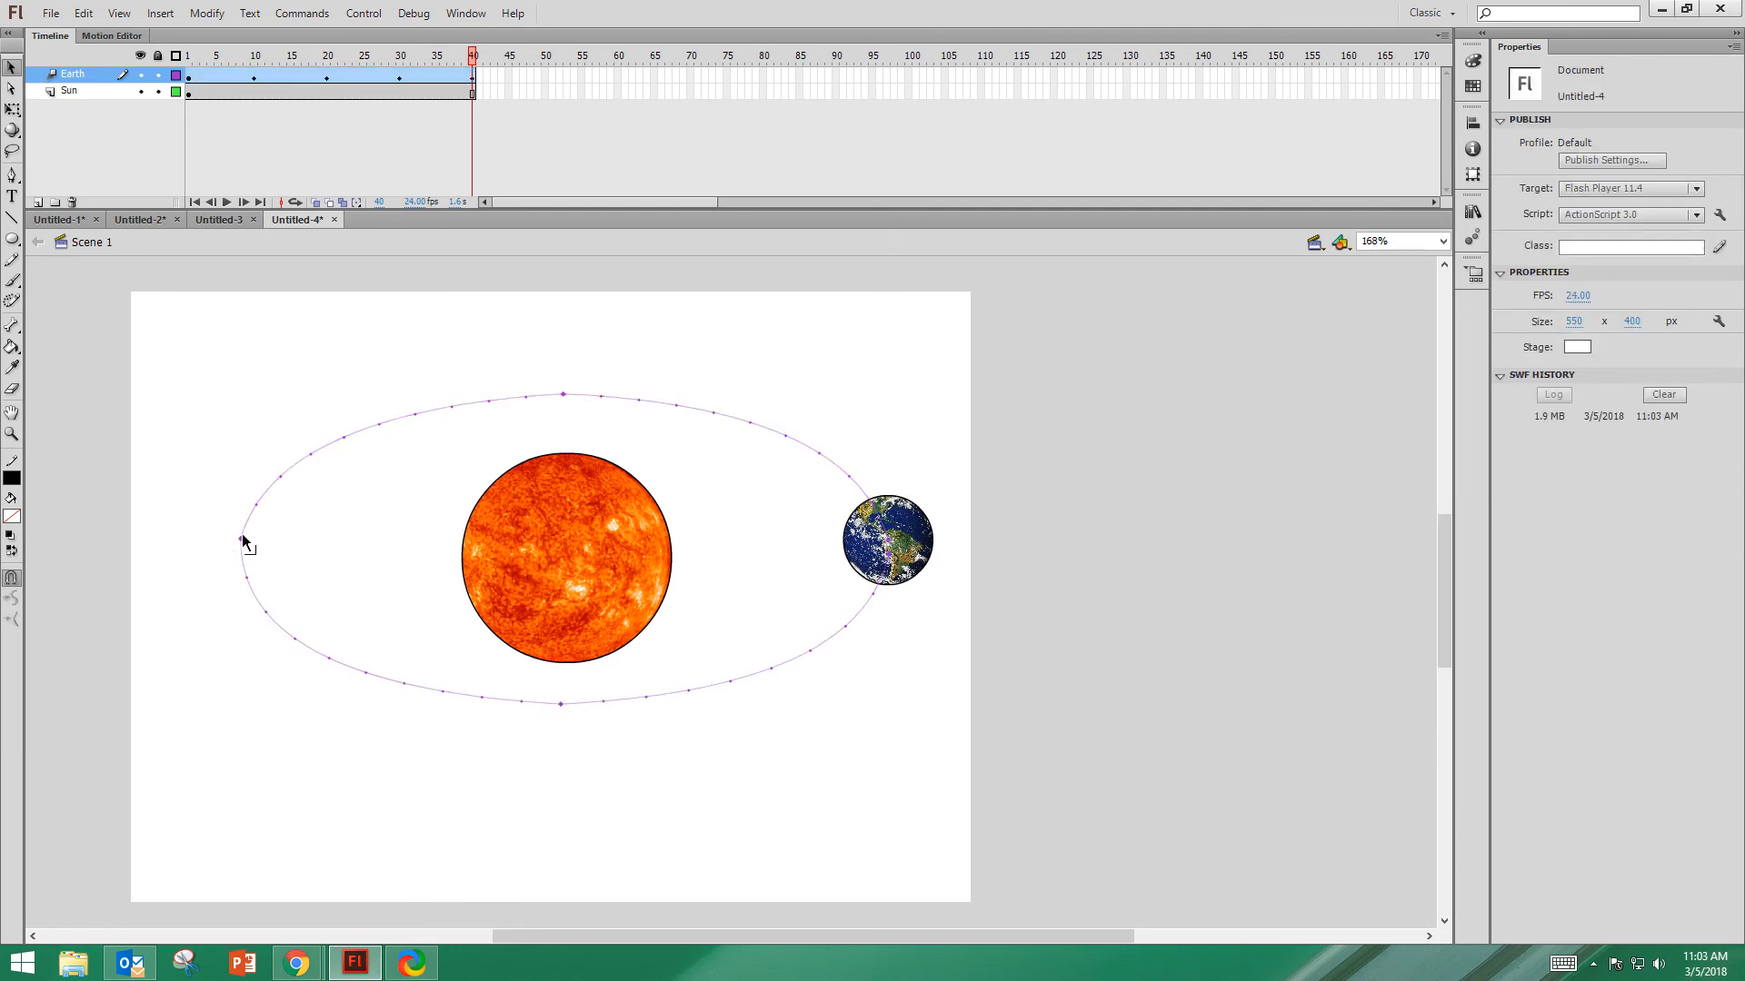
mouse_move(566, 404)
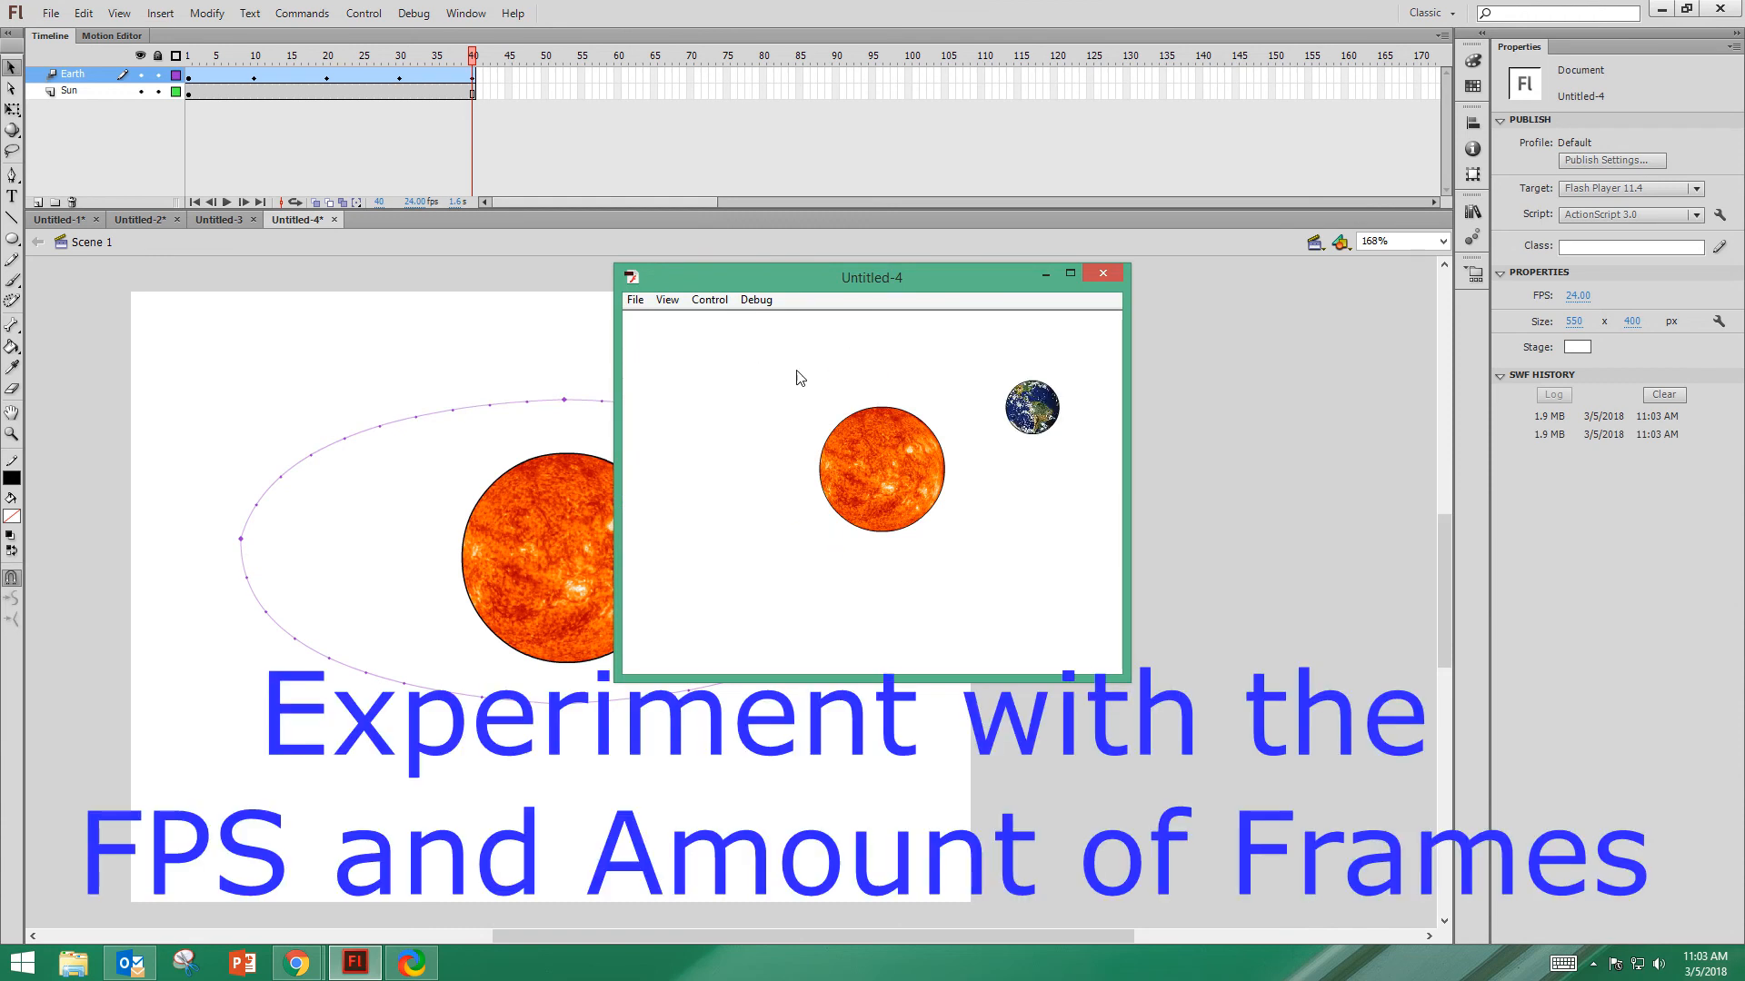
click(1101, 275)
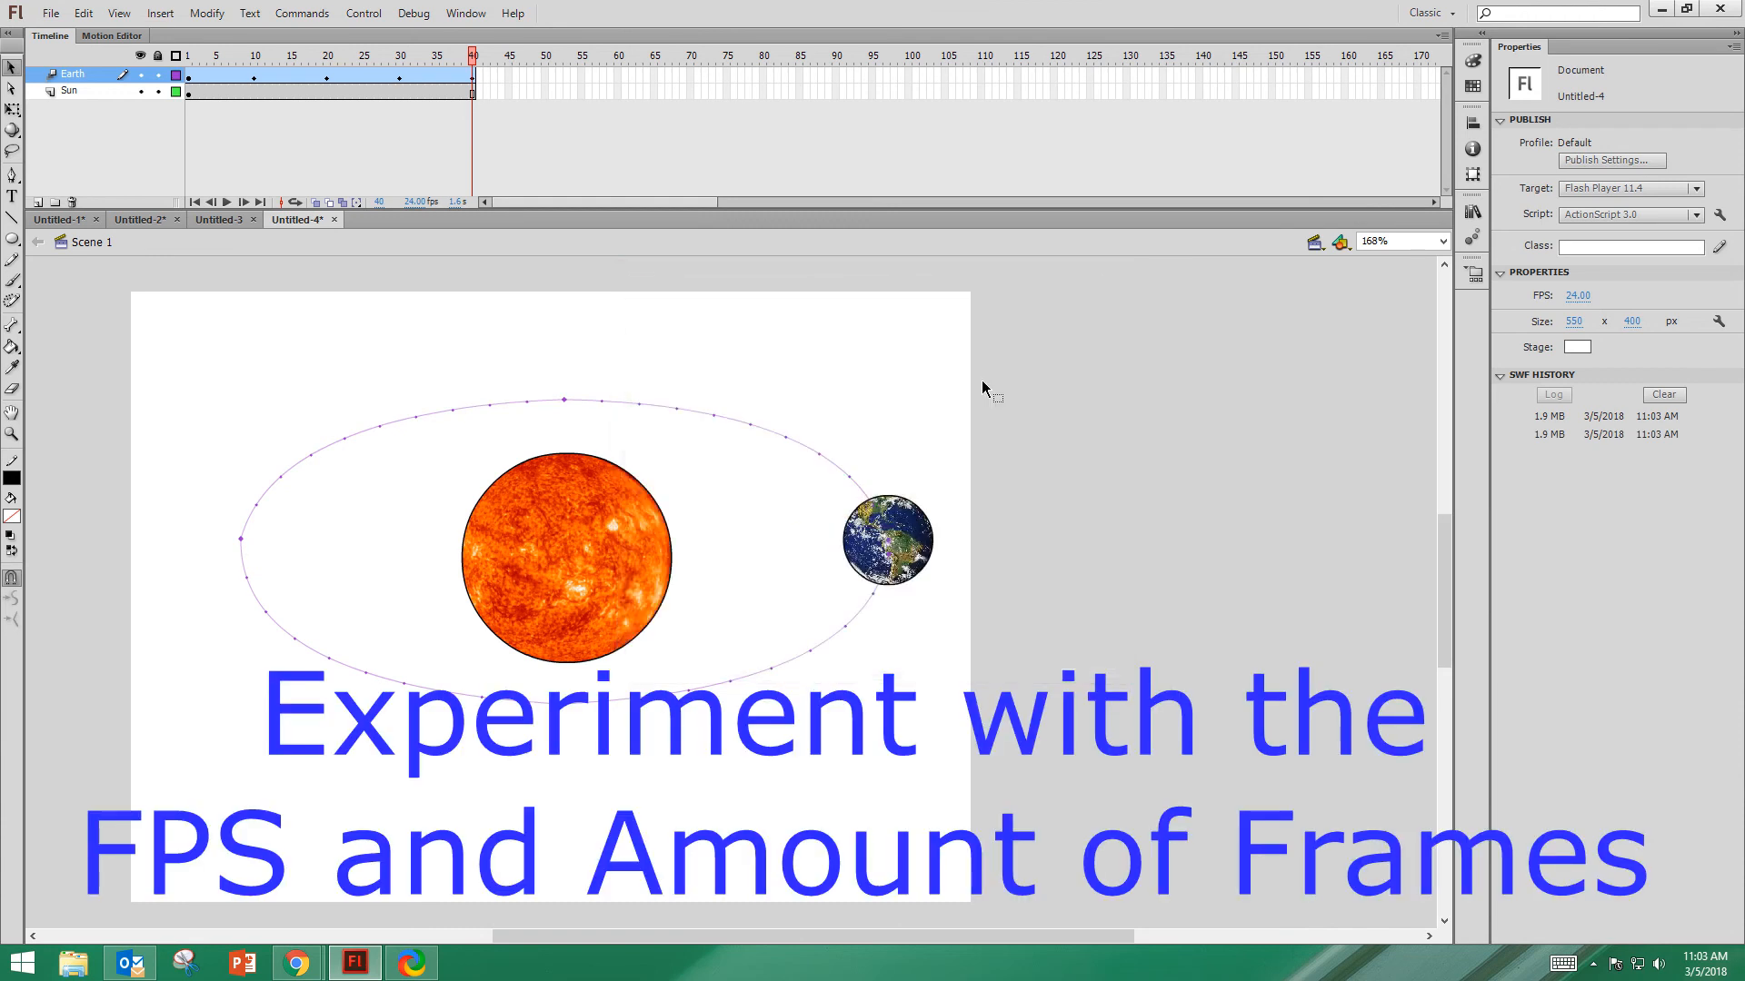